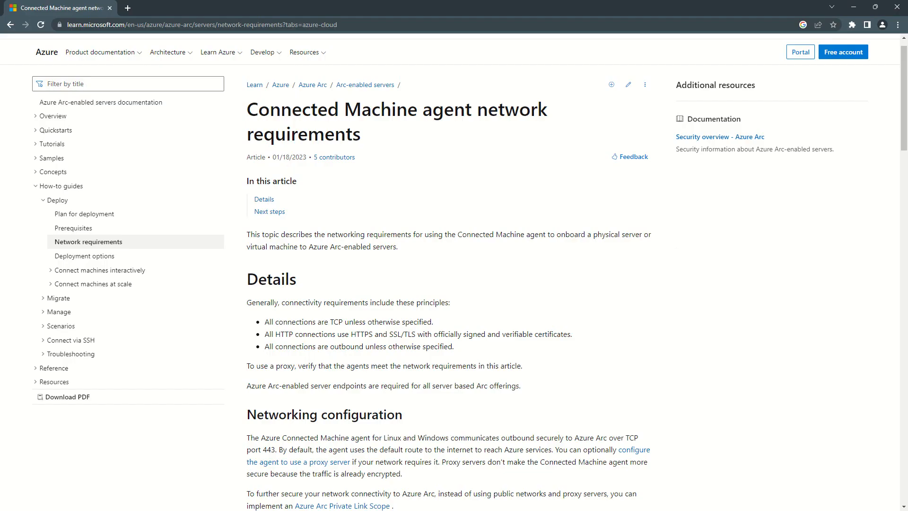
- Scroll the 'Onboarding script of Linux' slide down to the azcmagent connect command
scroll(down, 3)
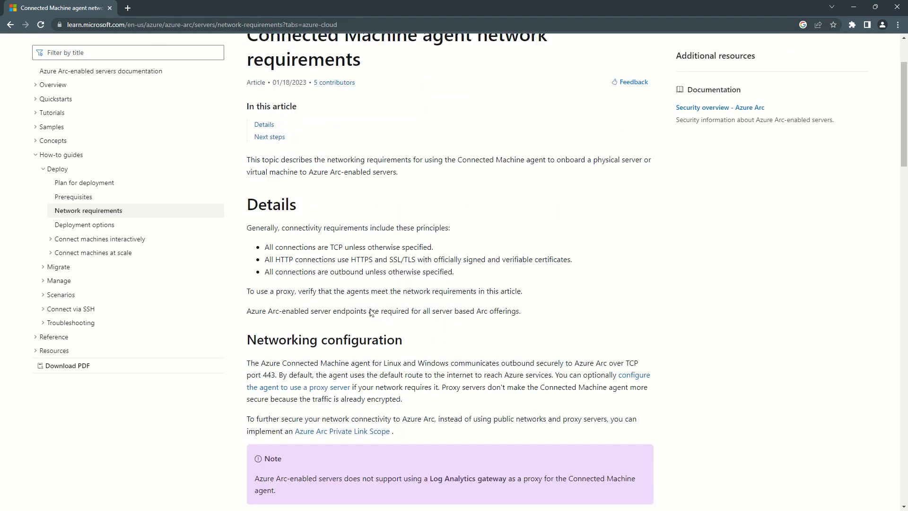
scroll(down, 3)
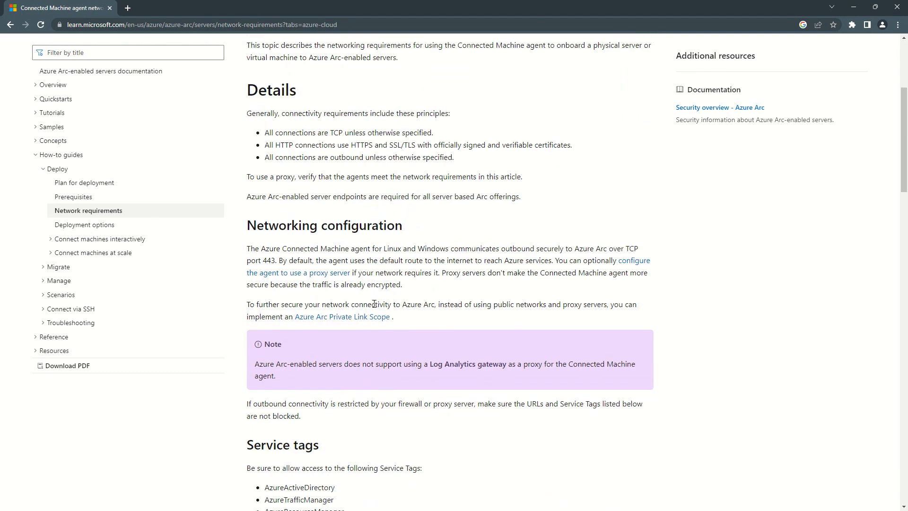
scroll(down, 3)
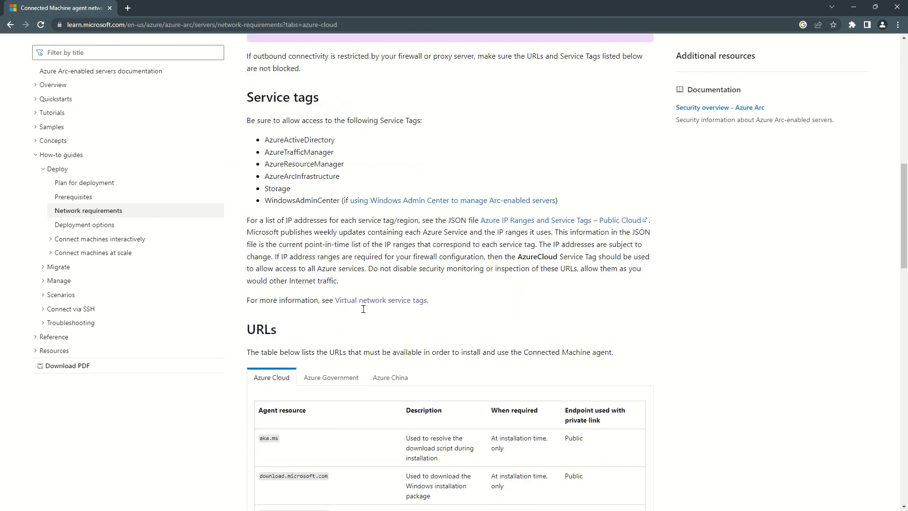
scroll(down, 3)
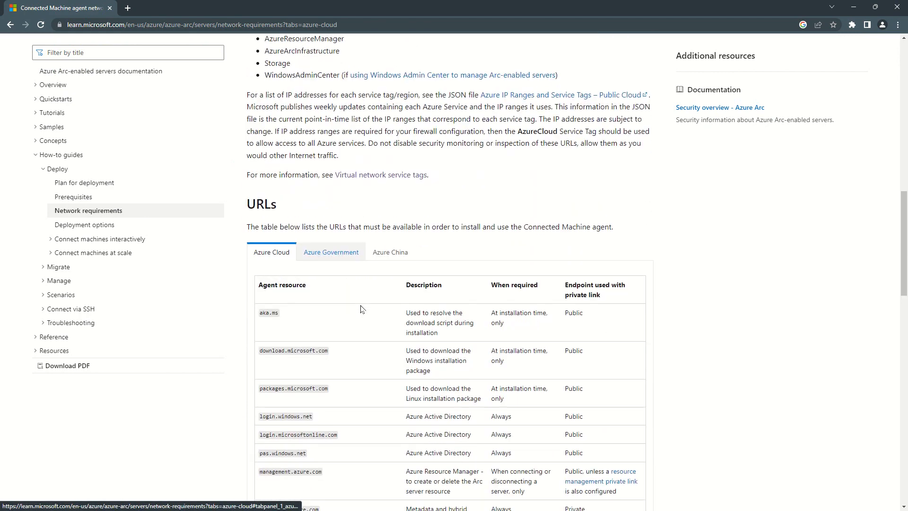
scroll(down, 3)
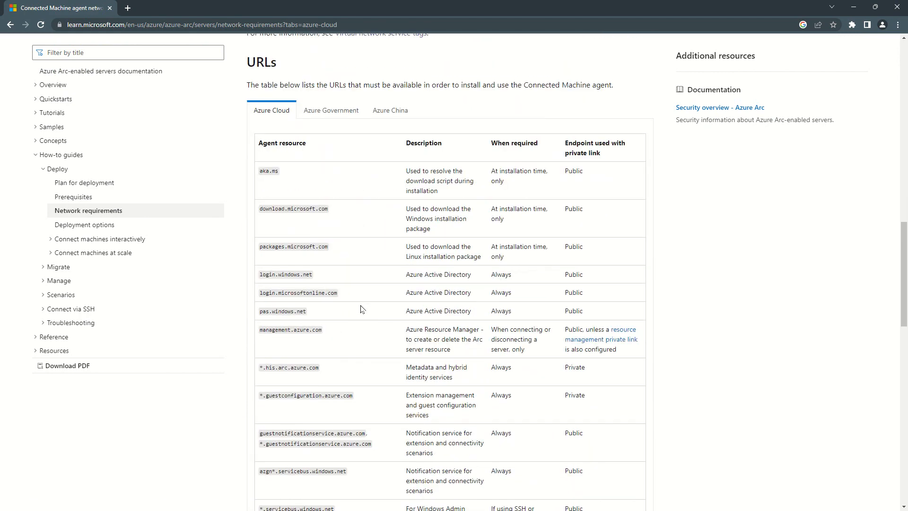
scroll(down, 3)
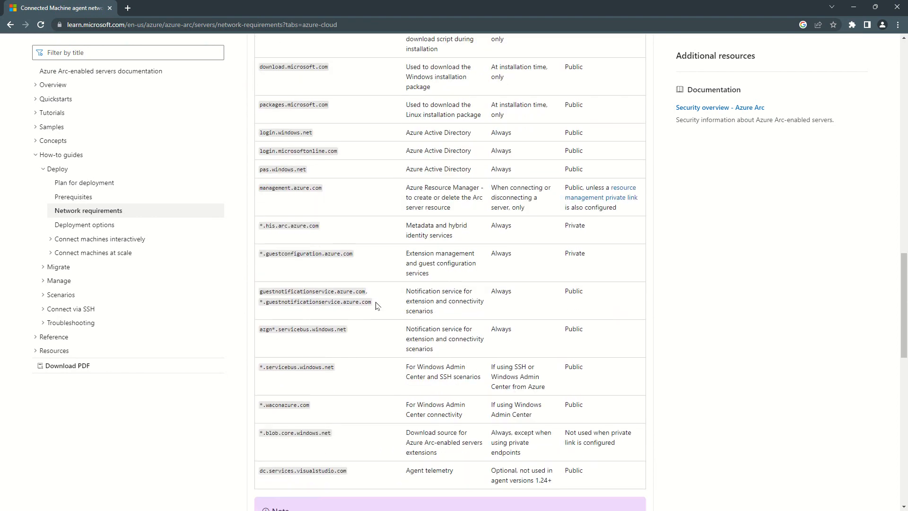
scroll(down, 3)
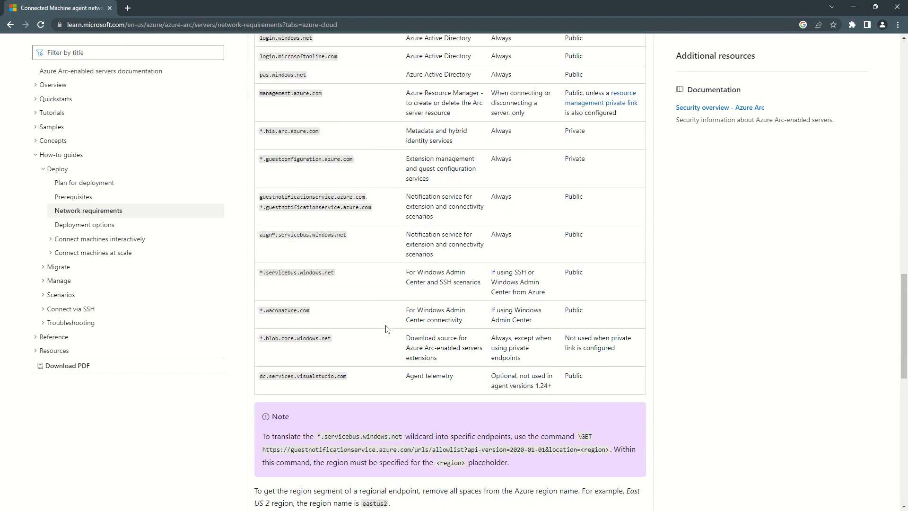
mouse_move(375, 171)
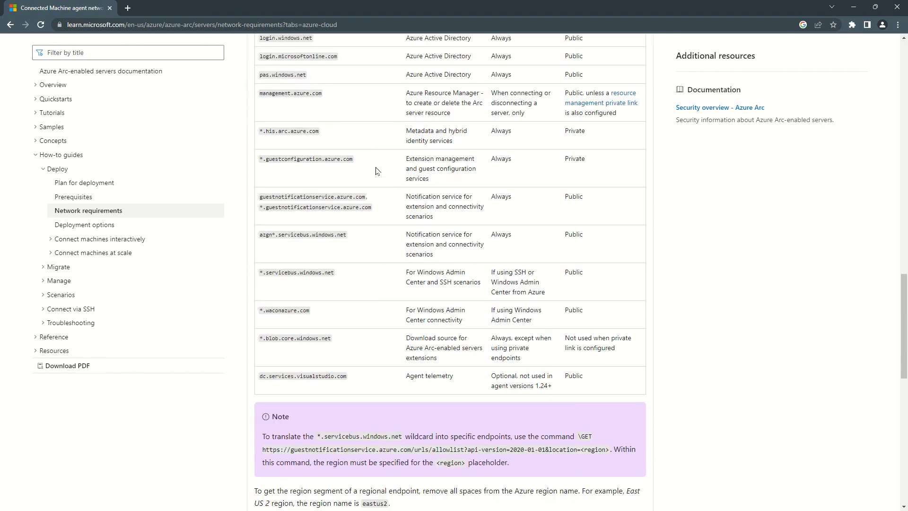
scroll(down, 3)
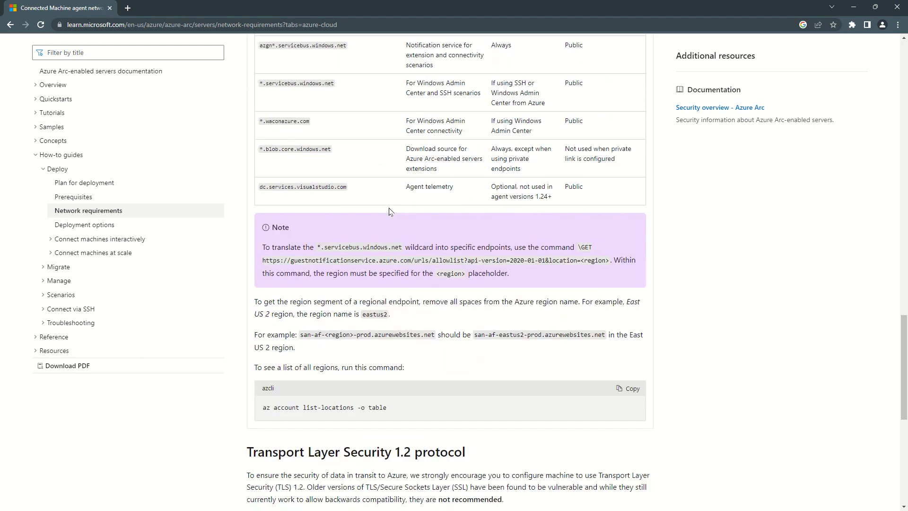
scroll(down, 3)
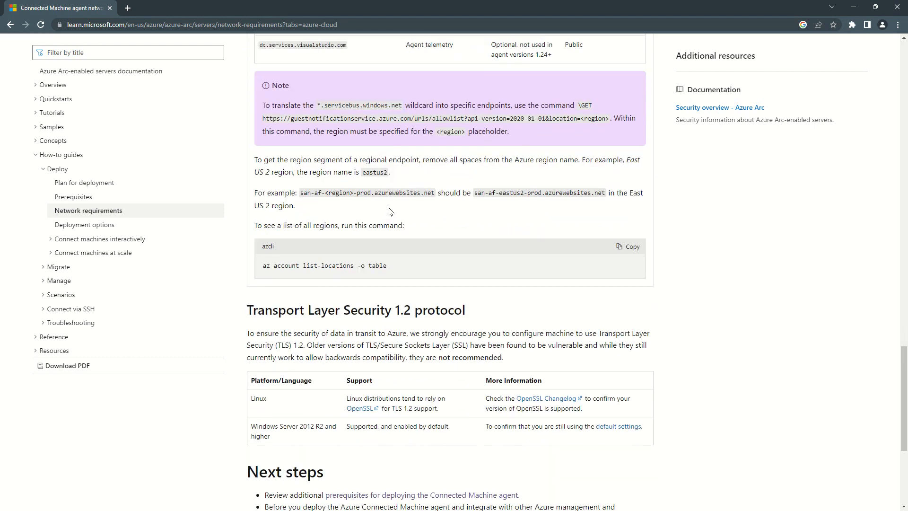
scroll(down, 3)
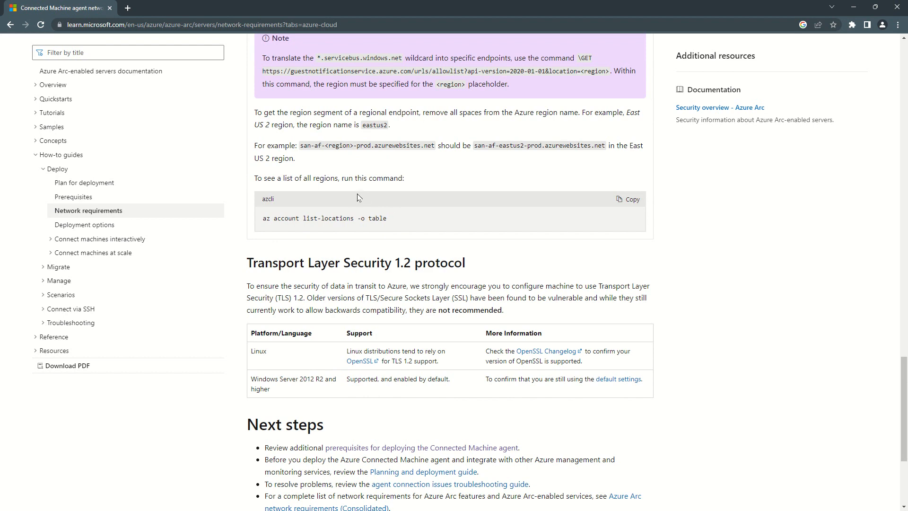
mouse_move(544, 362)
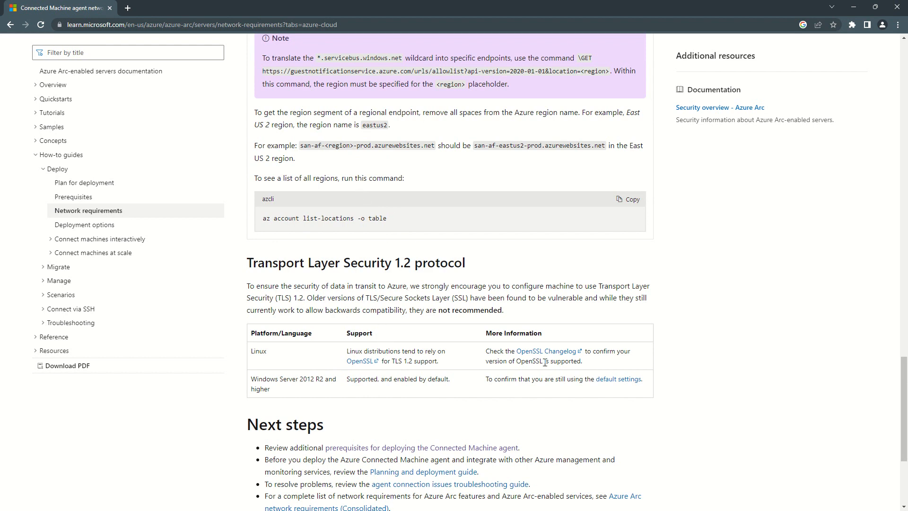
mouse_move(268, 263)
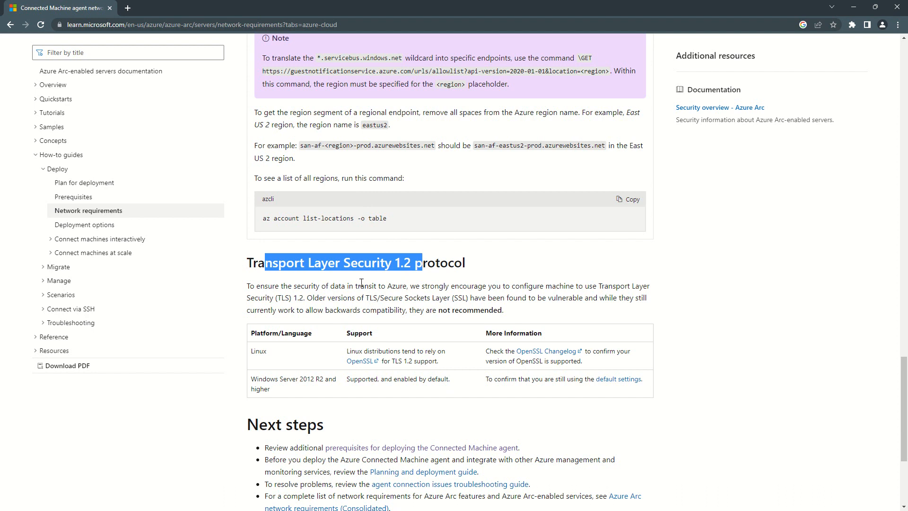
mouse_move(97, 319)
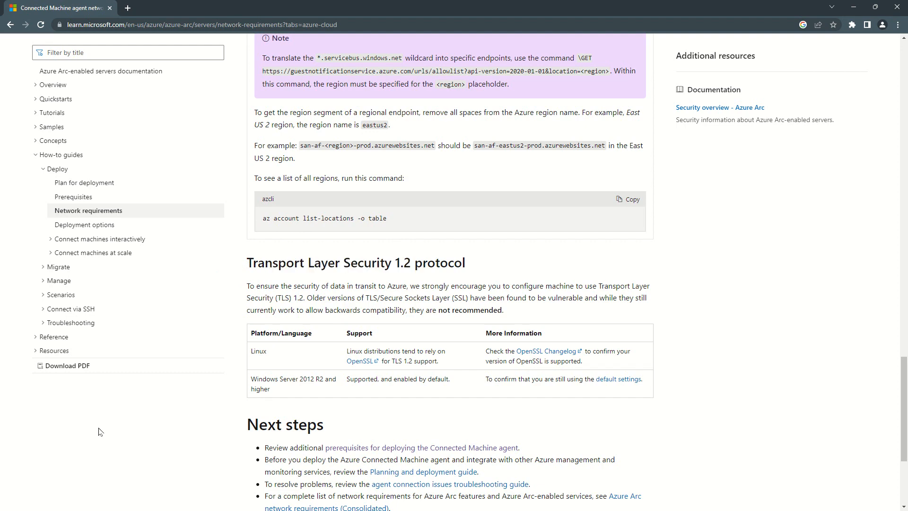
scroll(up, 3)
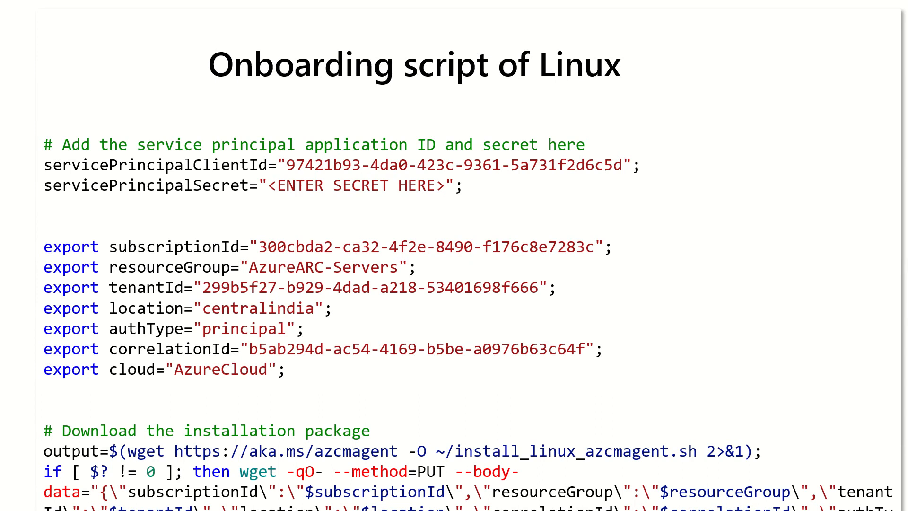
mouse_move(431, 265)
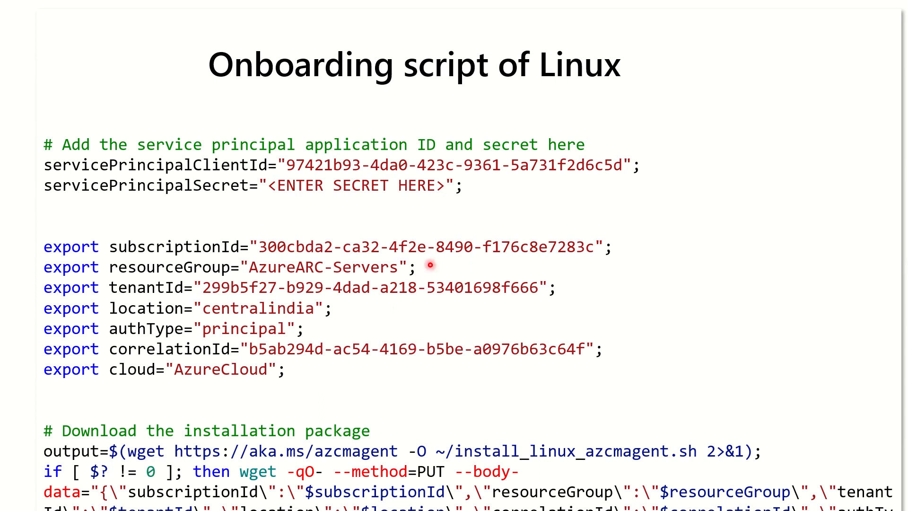
mouse_move(430, 266)
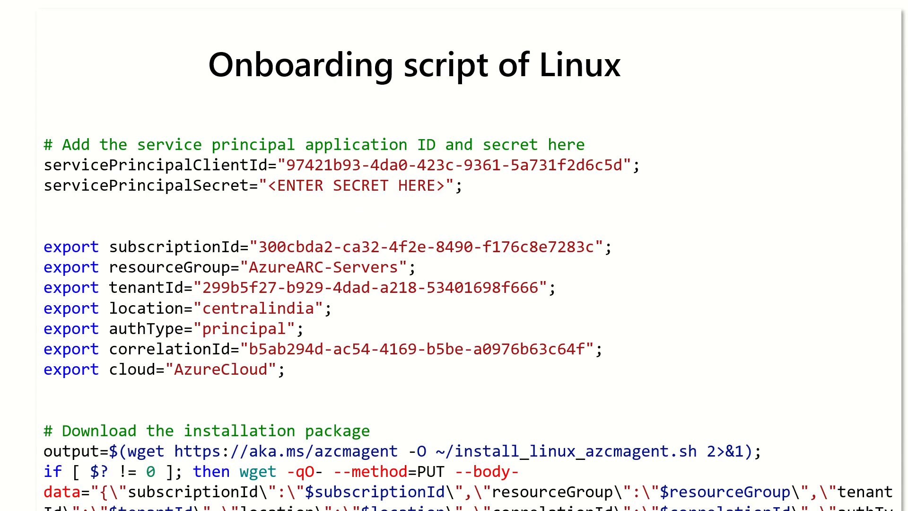
scroll(down, 3)
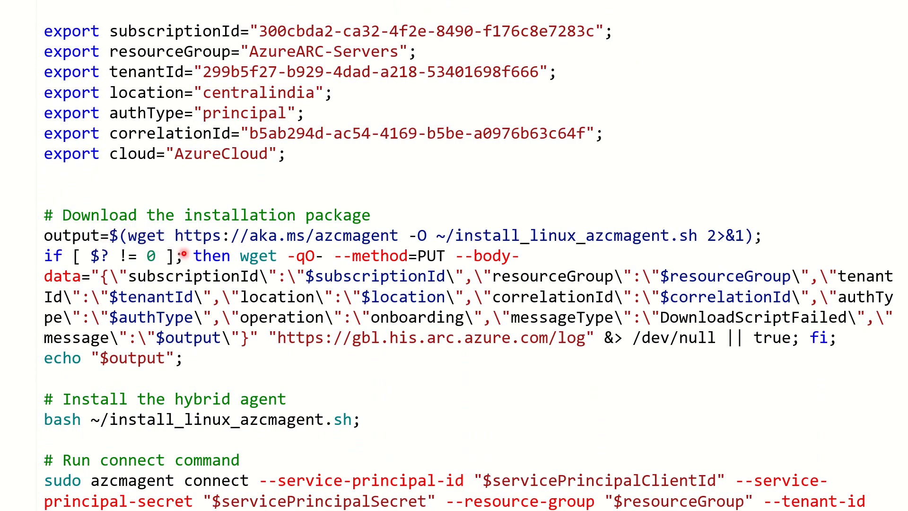
mouse_move(139, 214)
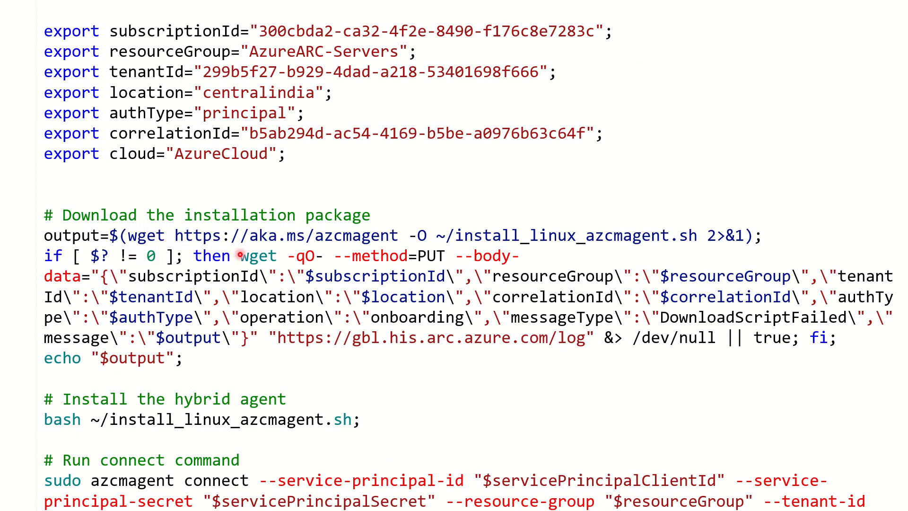
mouse_move(313, 252)
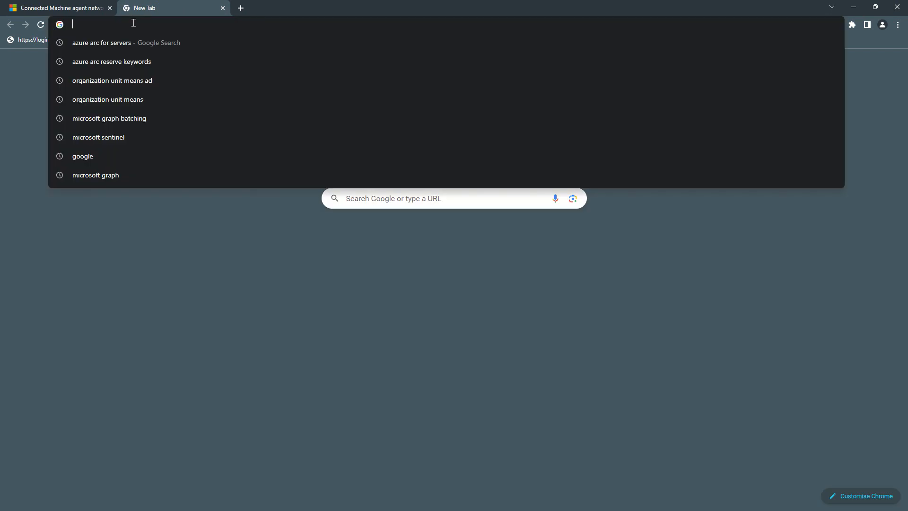
text(https://portal.azure.com)
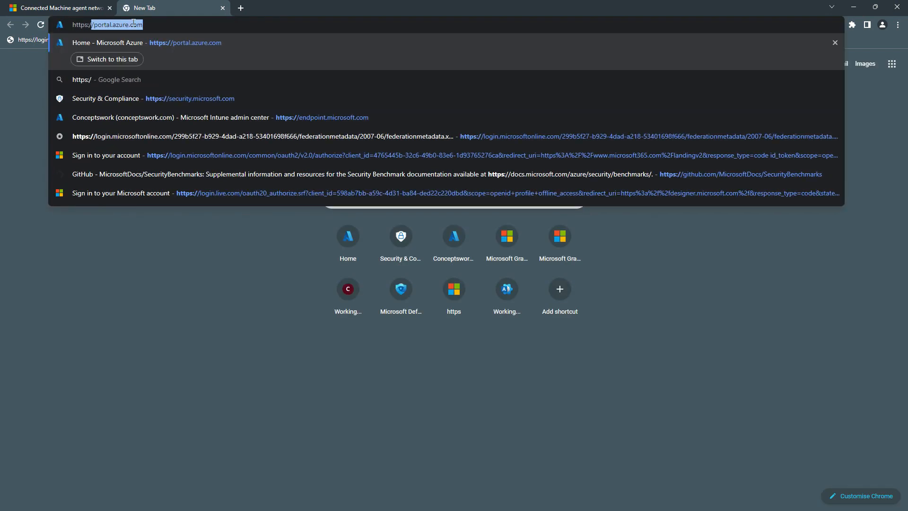
text(https://aka.m)
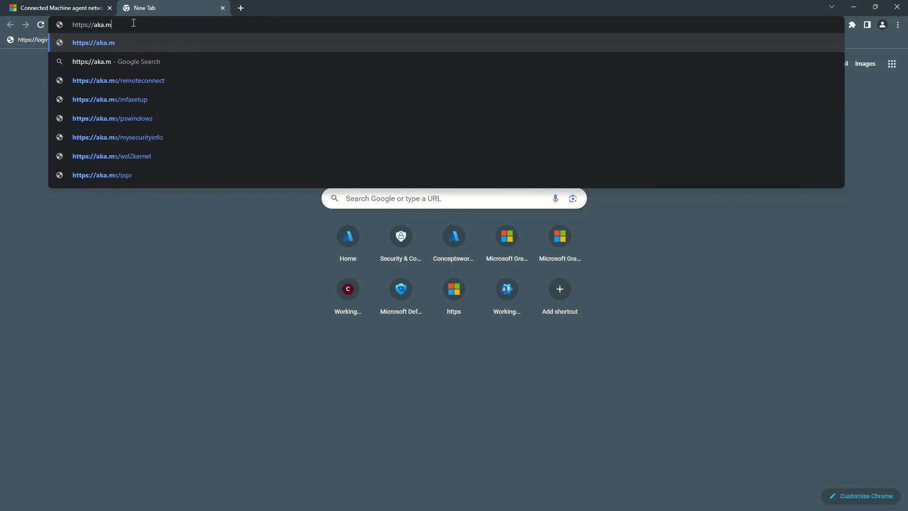
text(s/azcma)
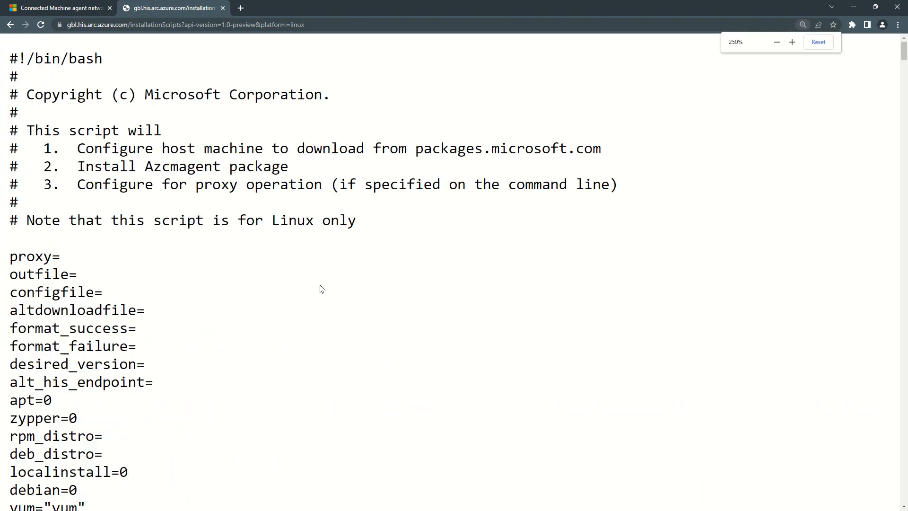
- Read the script down to the memory check section and open Chrome's find bar
scroll(down, 3)
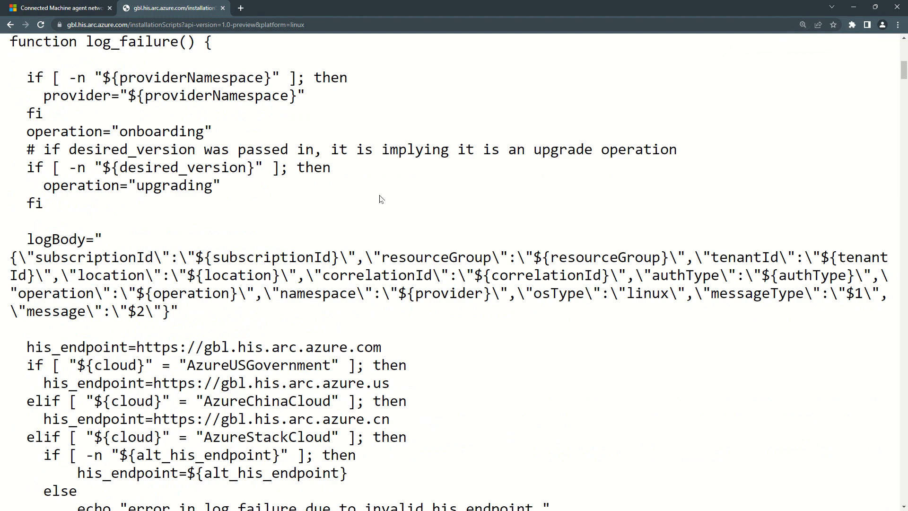
scroll(down, 3)
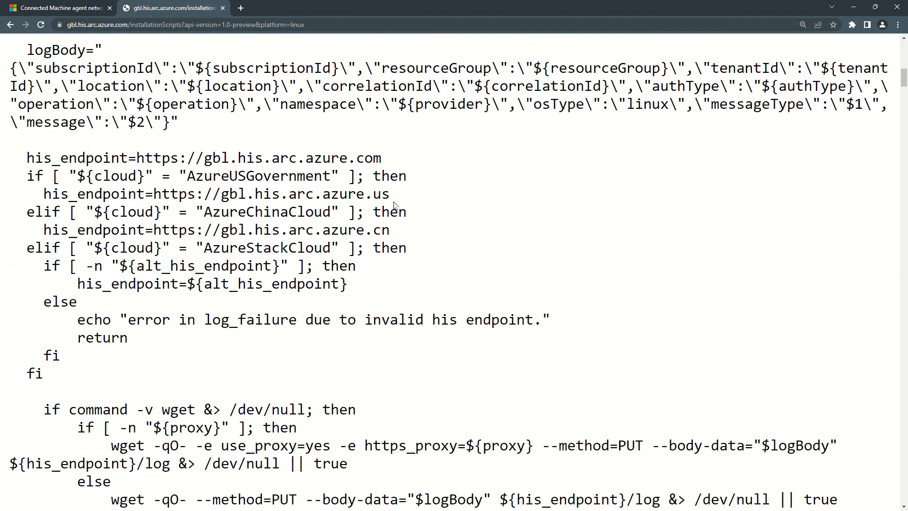
scroll(down, 3)
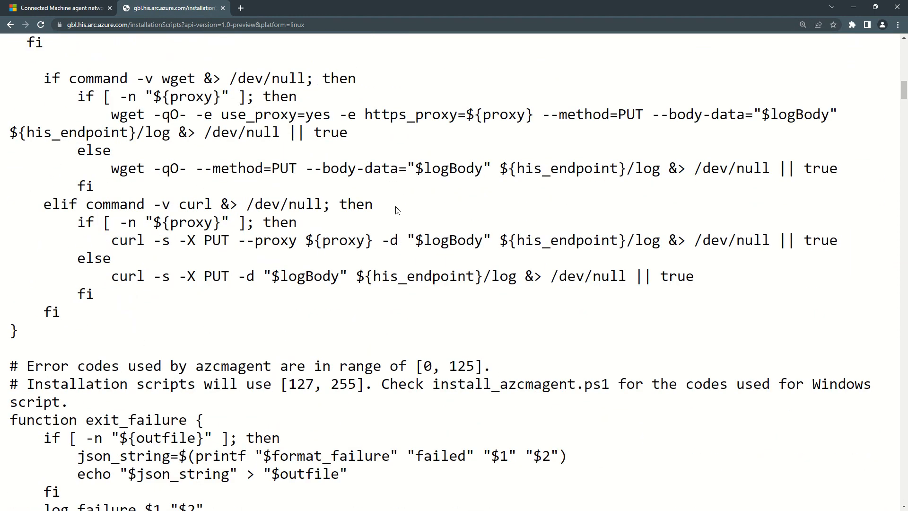
scroll(down, 3)
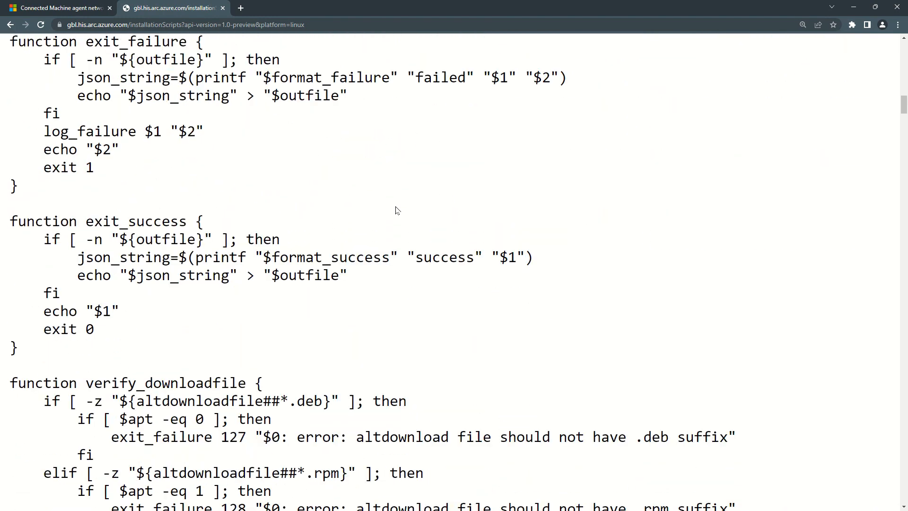
scroll(down, 3)
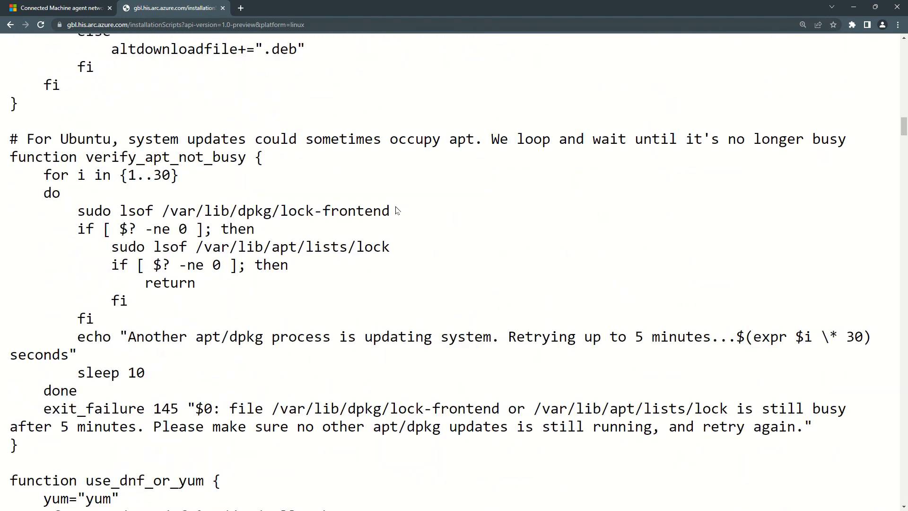
scroll(down, 3)
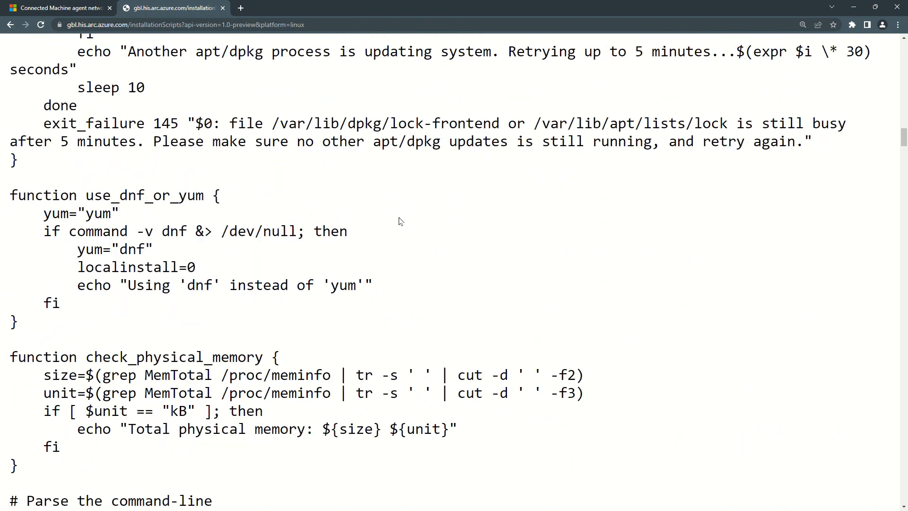
scroll(down, 3)
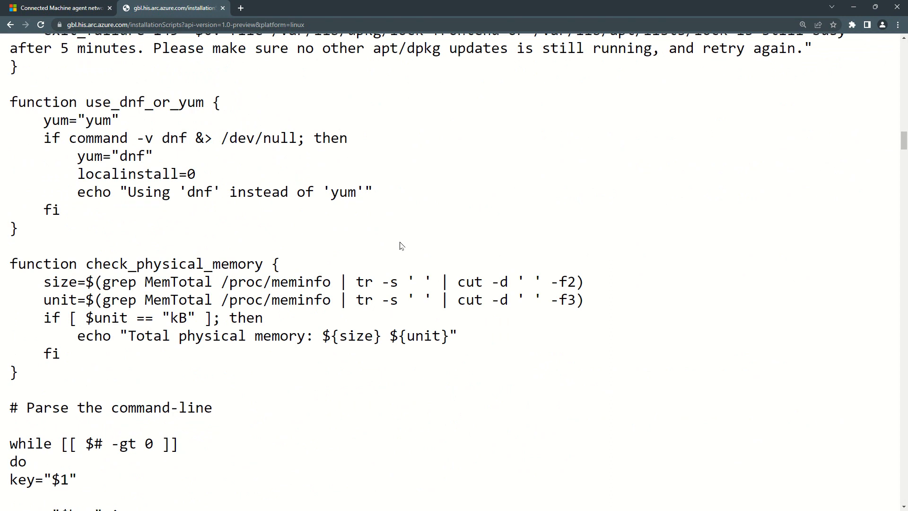
key(ctrl+f)
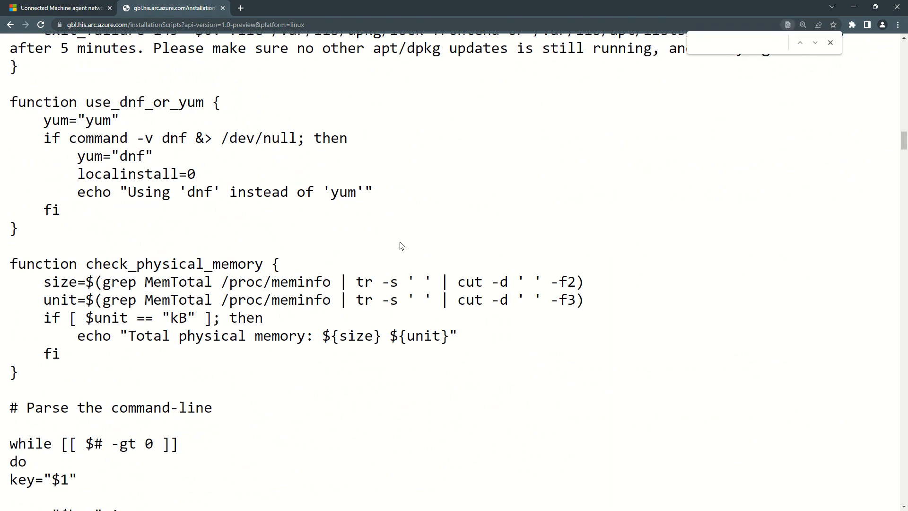
- Search the script for packages.microsoft.com and step through matches to the Ubuntu download
text(packages)
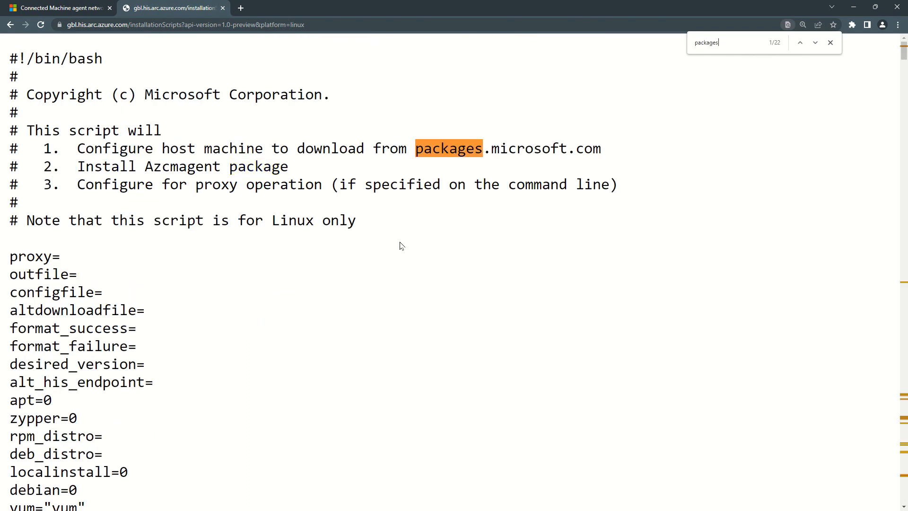
text(.microsoft.com)
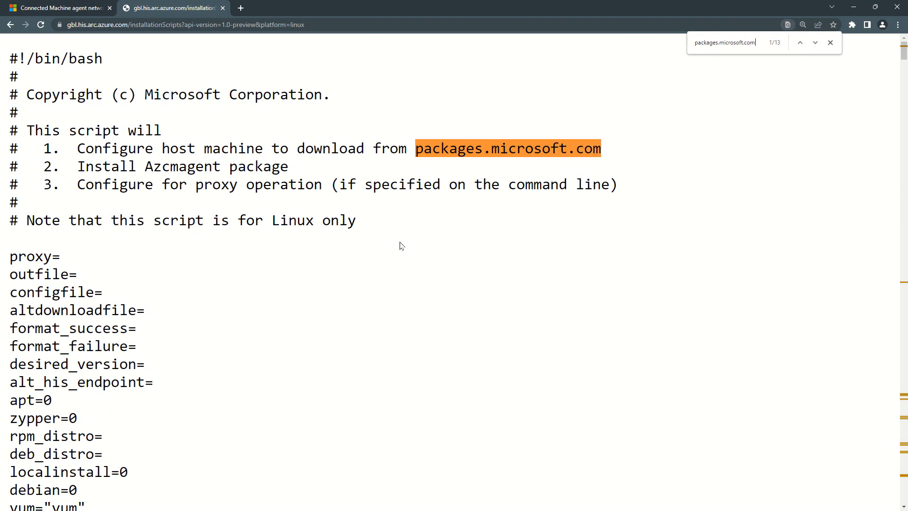
mouse_move(68, 152)
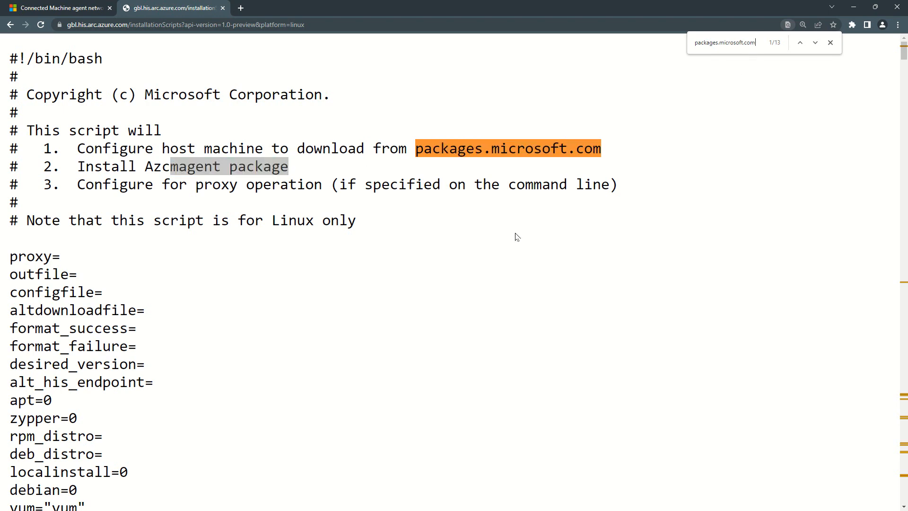
click(815, 42)
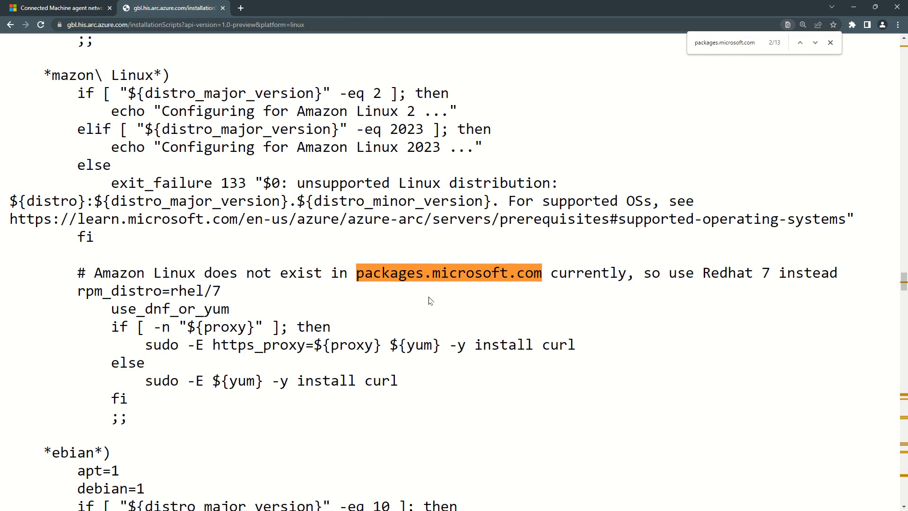
mouse_move(516, 264)
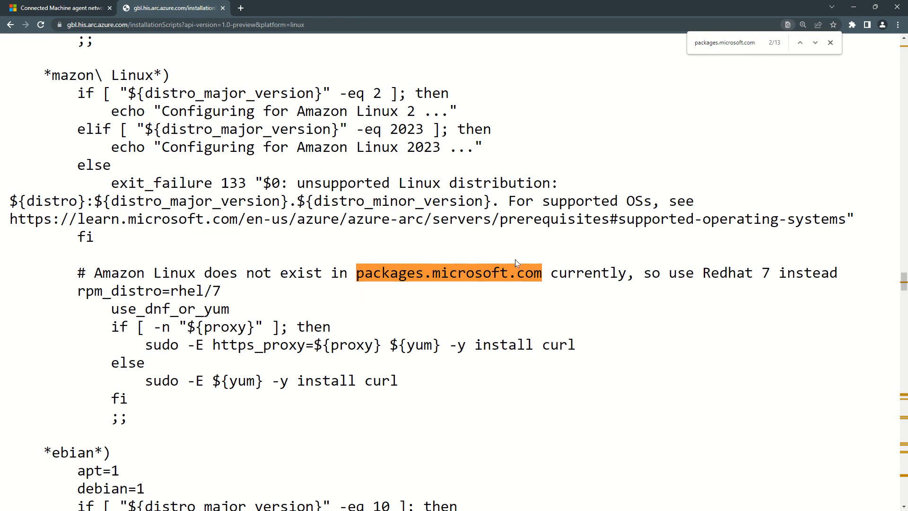
scroll(down, 3)
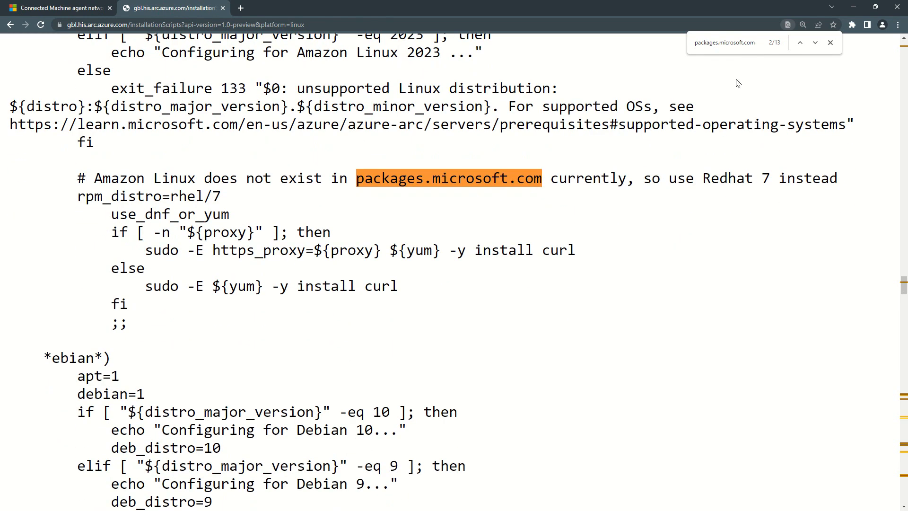
click(815, 42)
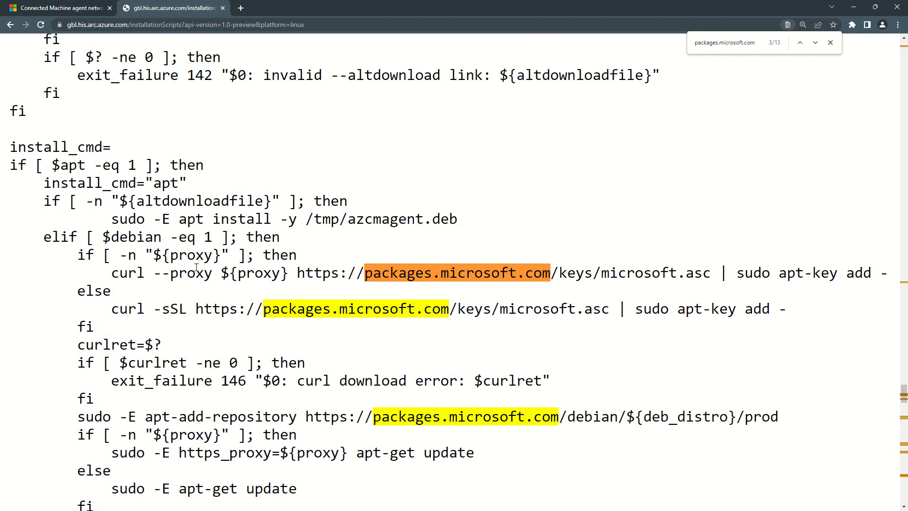
mouse_move(475, 377)
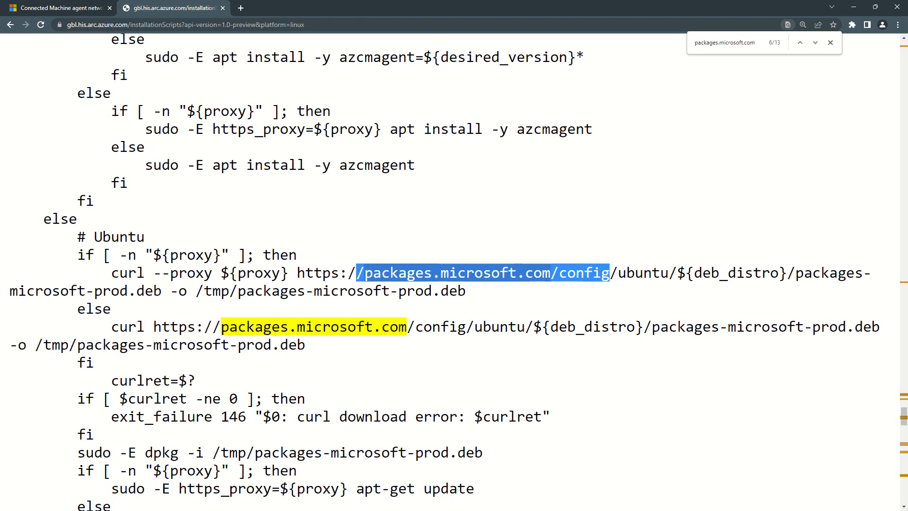
scroll(up, 3)
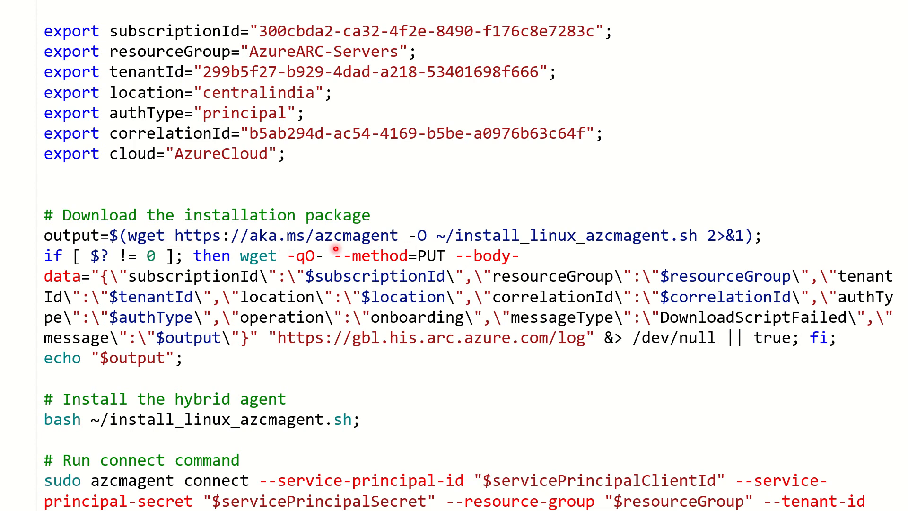
mouse_move(494, 352)
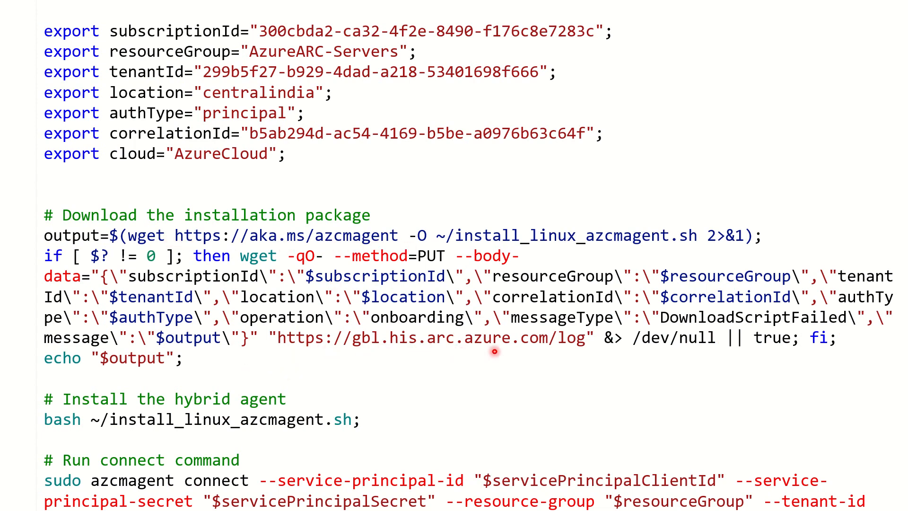
mouse_move(430, 344)
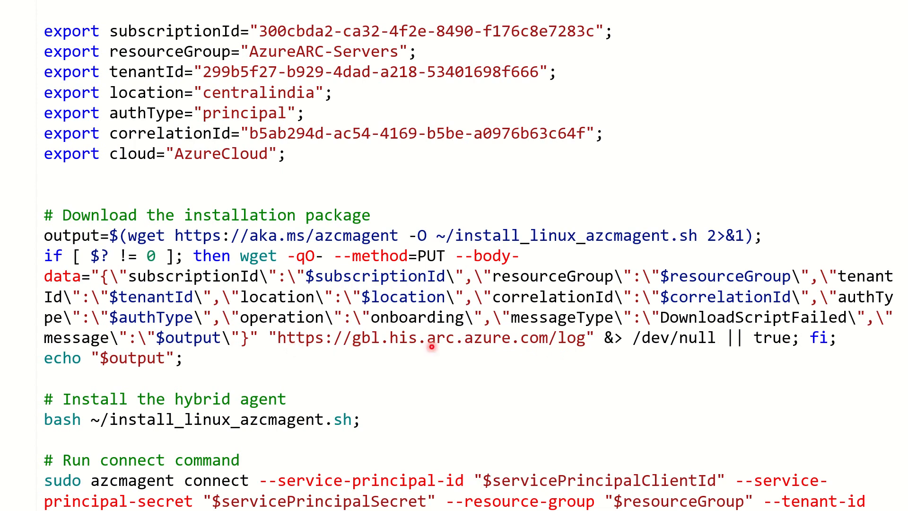
mouse_move(553, 348)
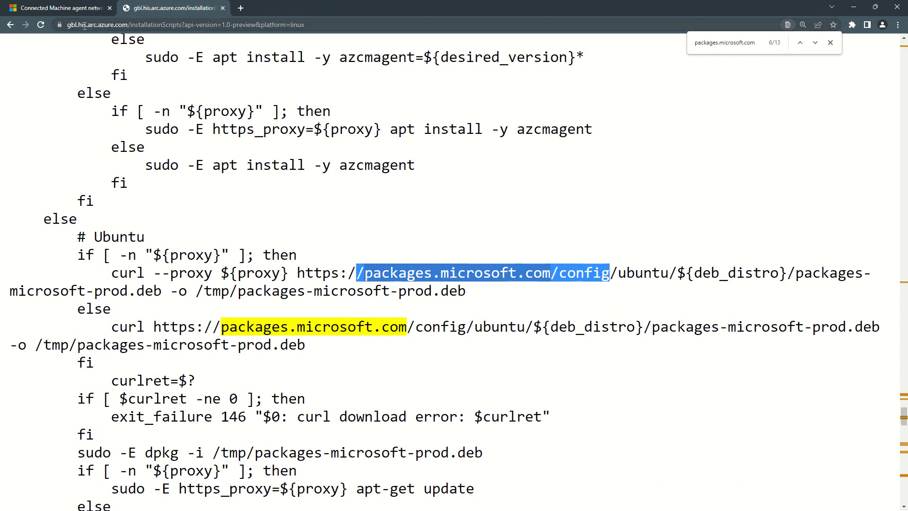
- Highlight the gbl.his.arc.azure.com host, then view the full azcmagent connect command
click(173, 24)
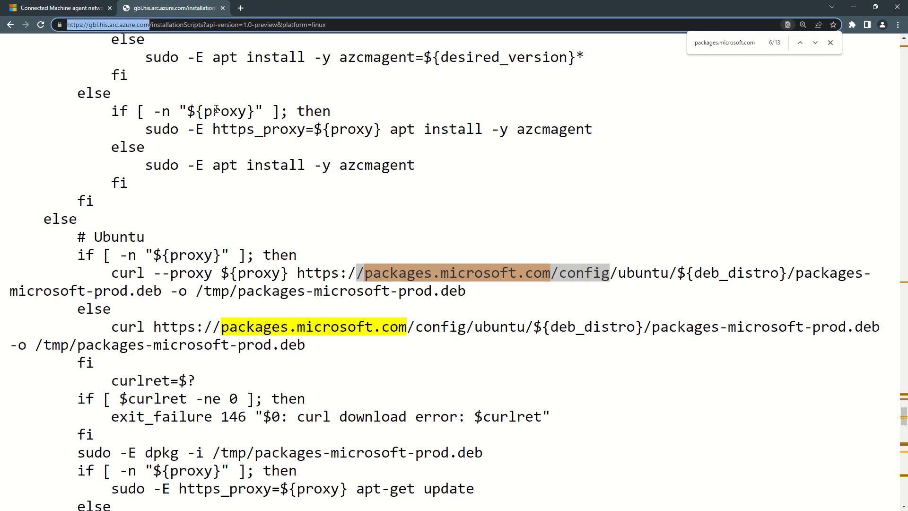
mouse_move(211, 198)
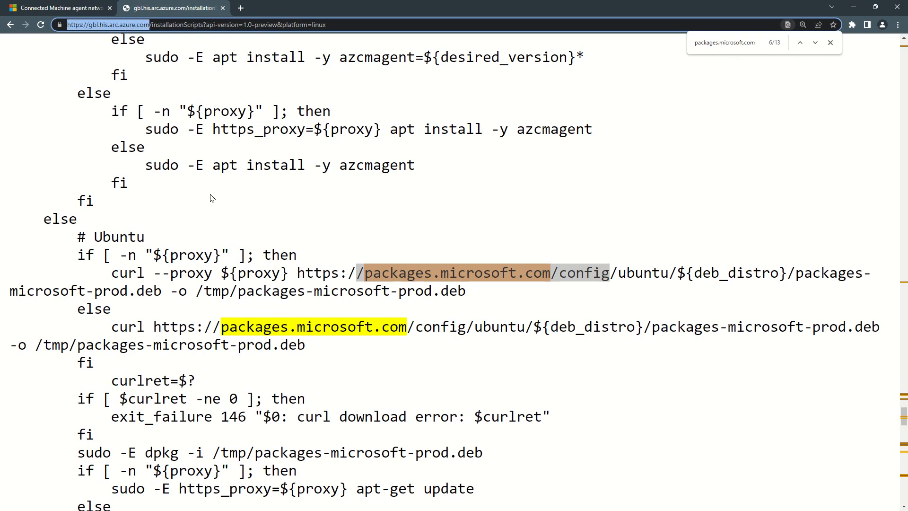
mouse_move(210, 233)
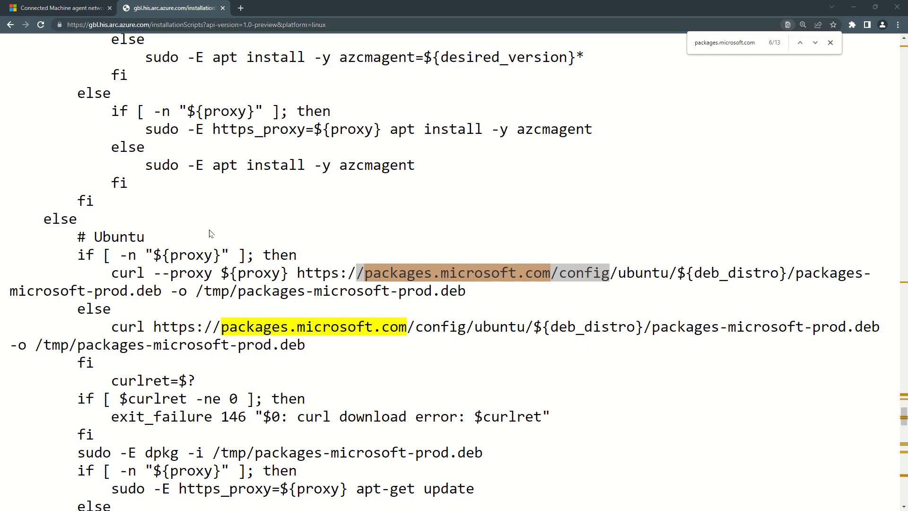
scroll(up, 3)
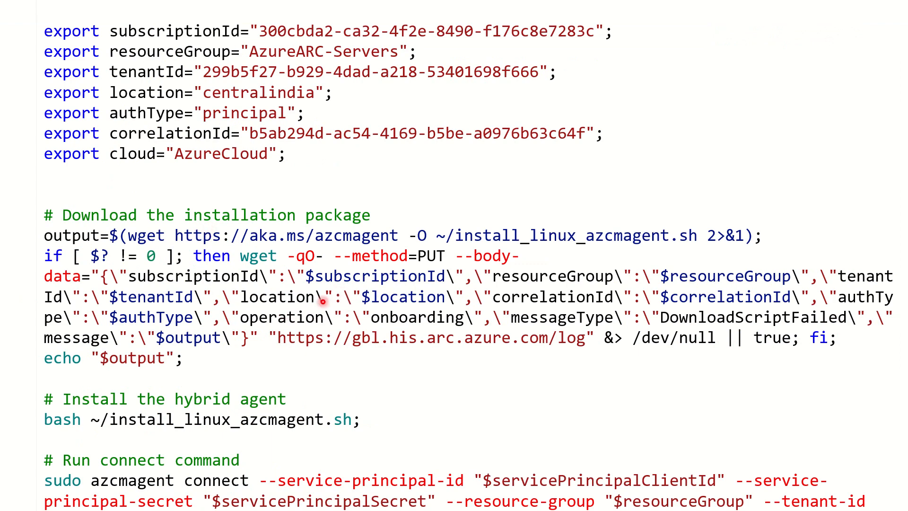
scroll(down, 3)
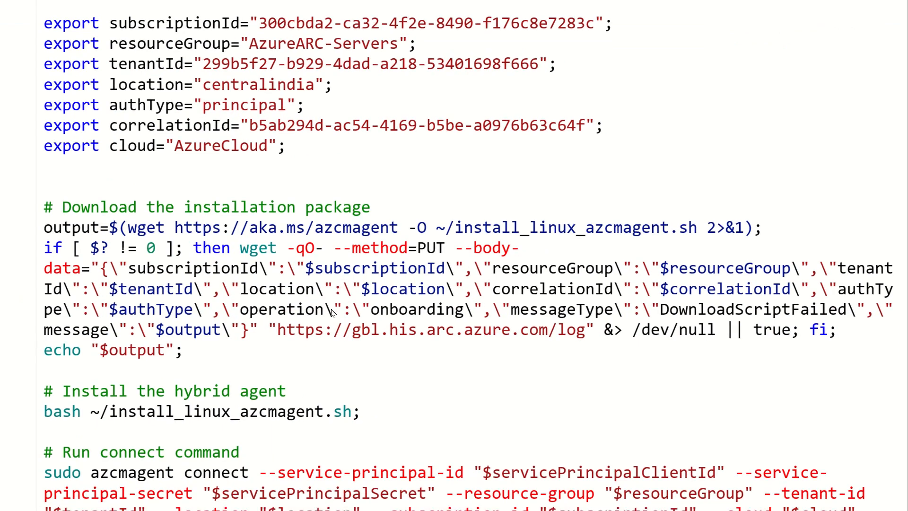
scroll(down, 3)
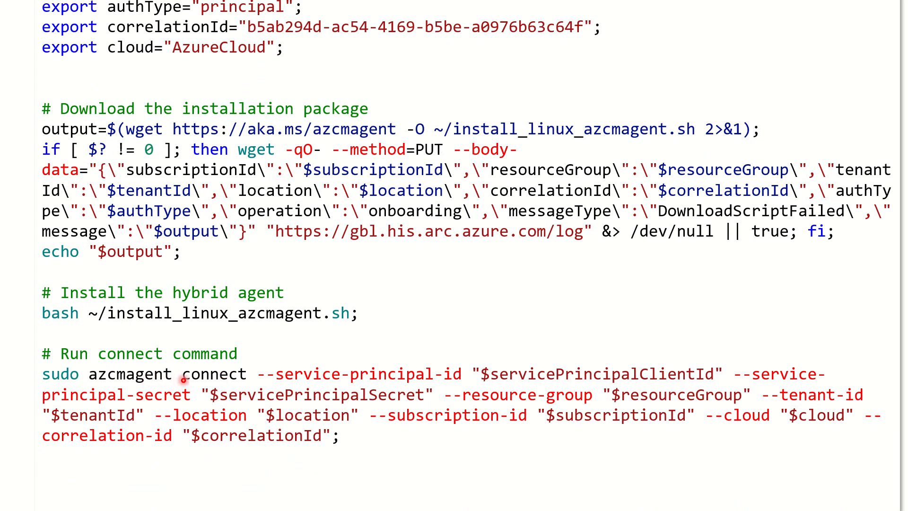
mouse_move(202, 382)
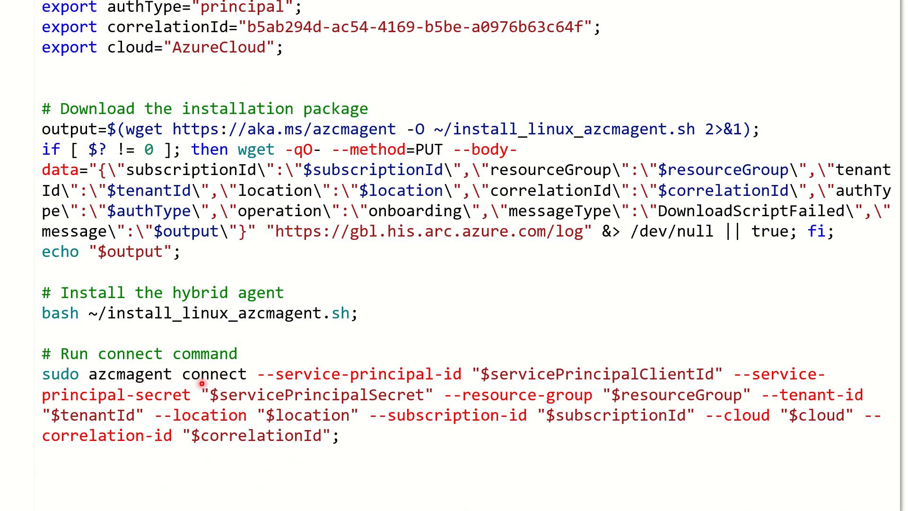
mouse_move(314, 343)
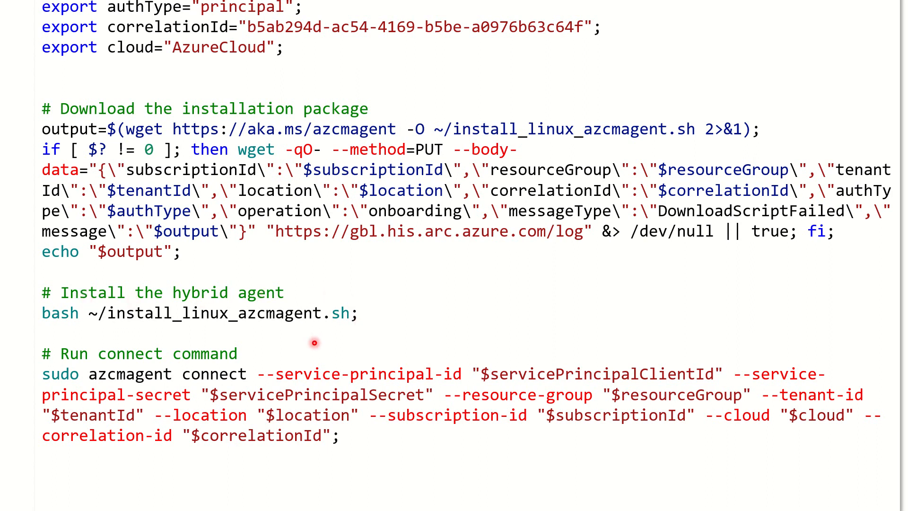
mouse_move(192, 317)
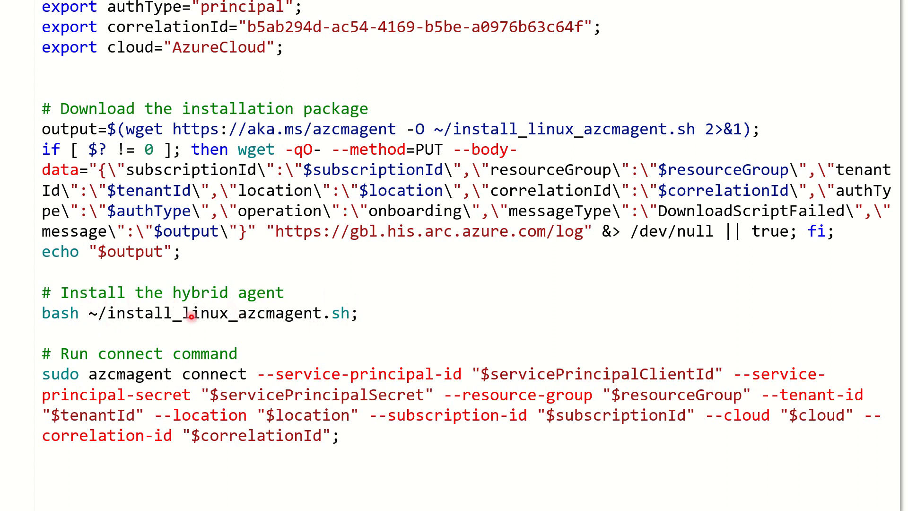
mouse_move(453, 142)
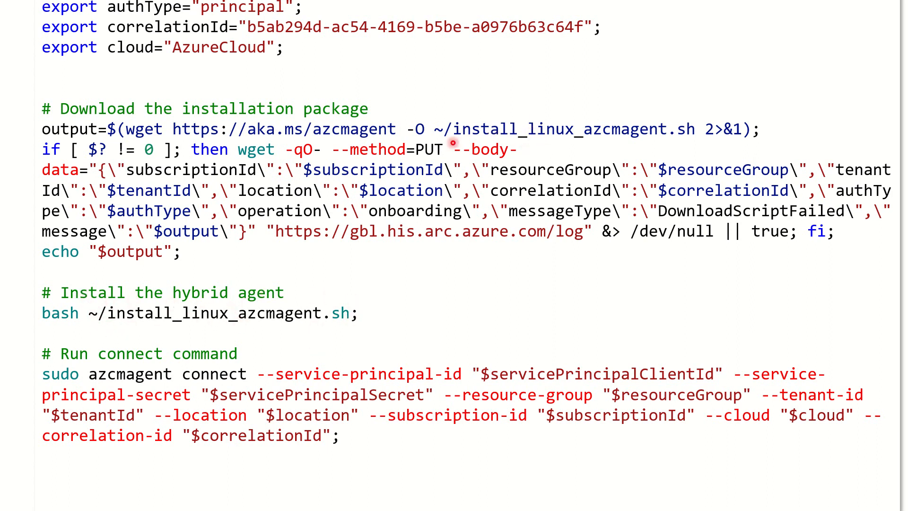
mouse_move(254, 352)
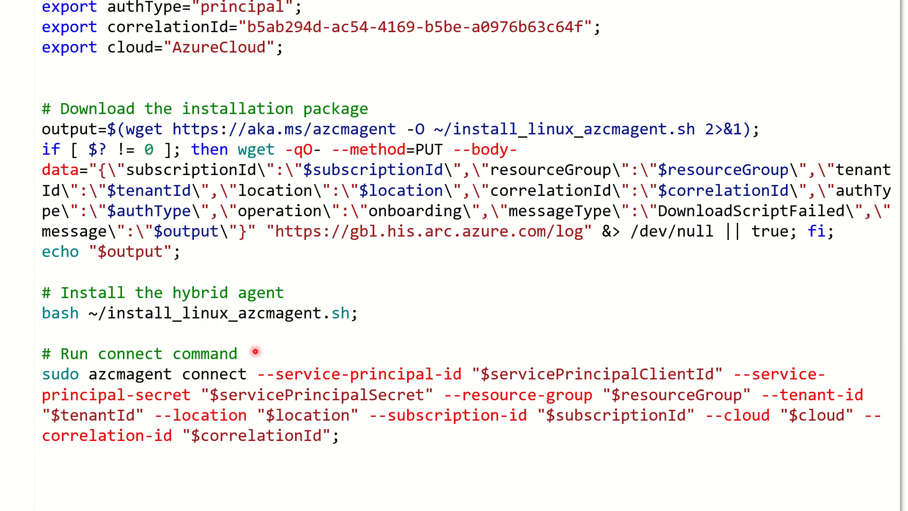
mouse_move(330, 397)
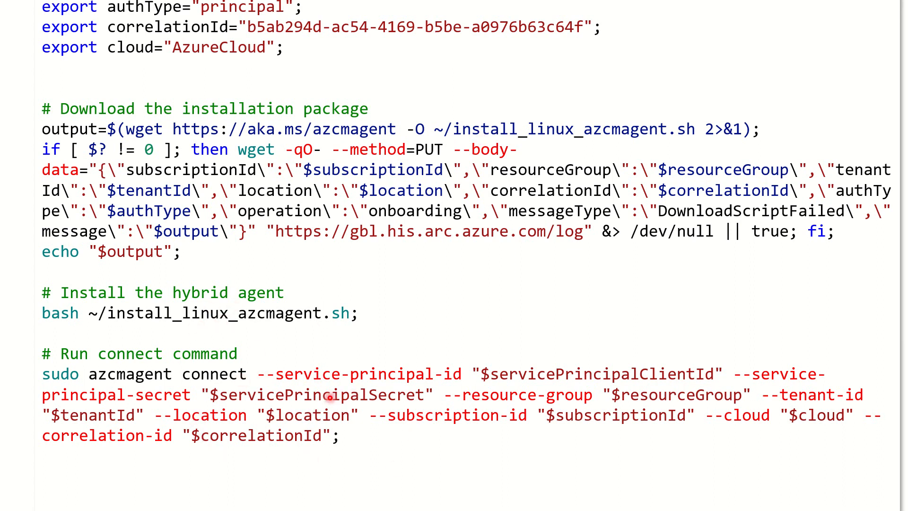
mouse_move(402, 414)
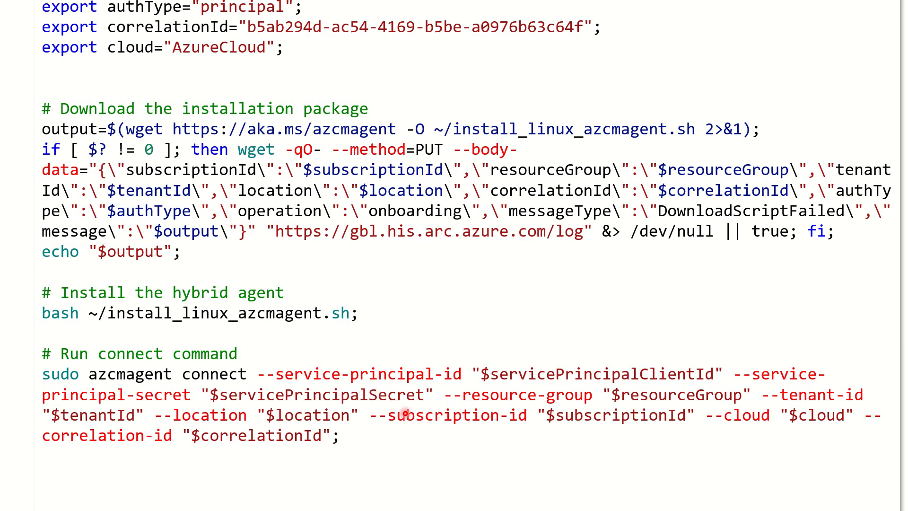
mouse_move(276, 465)
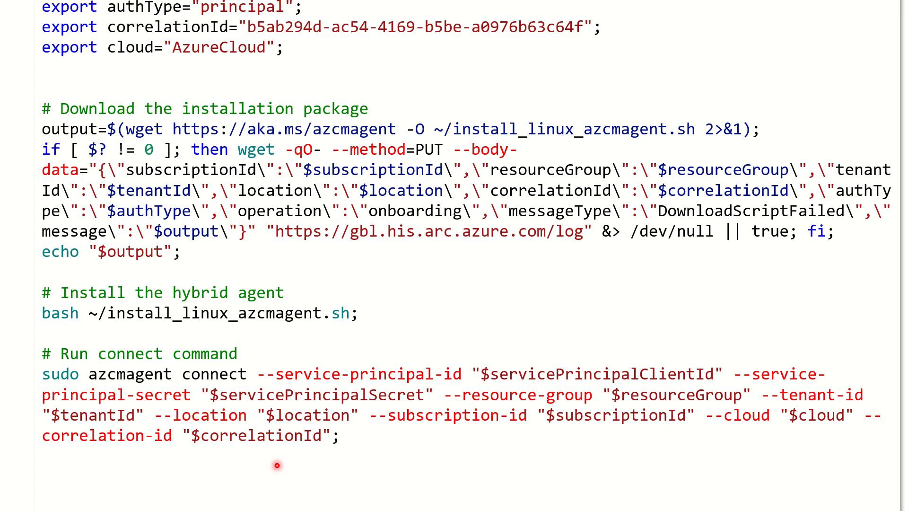
mouse_move(276, 480)
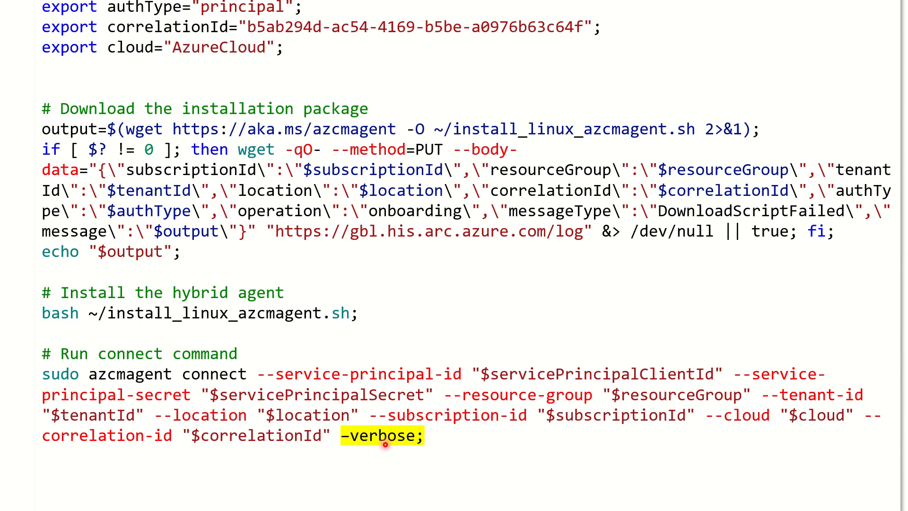
mouse_move(343, 314)
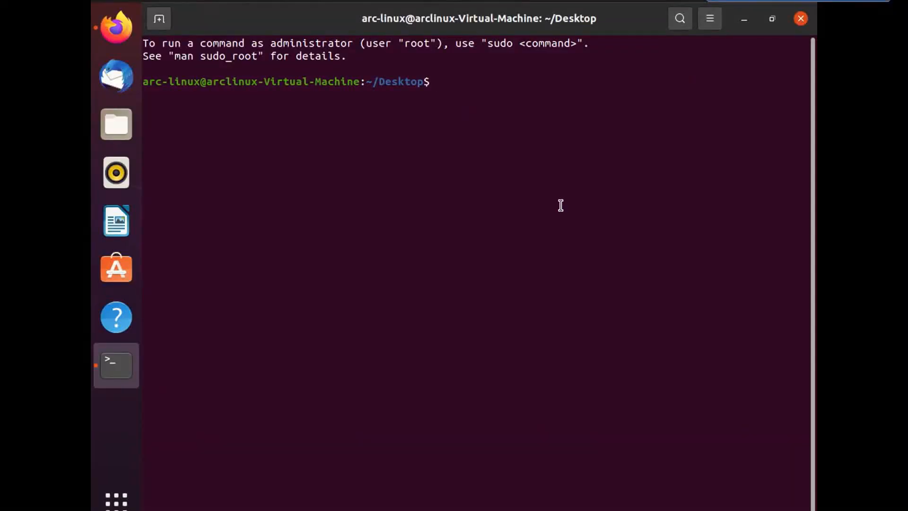
- Run hostname to confirm arclinux-Virtual-Machine, then return to the Azure portal
text(hosta)
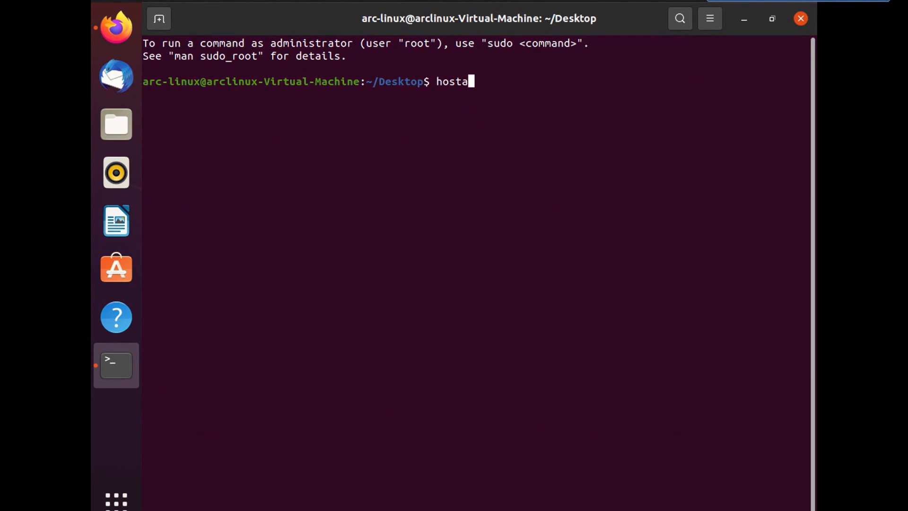
key(Return)
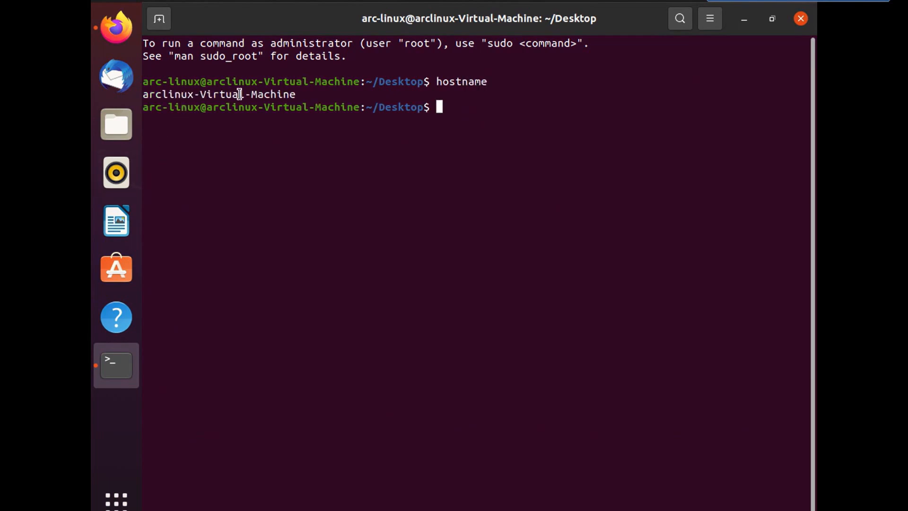
mouse_move(414, 104)
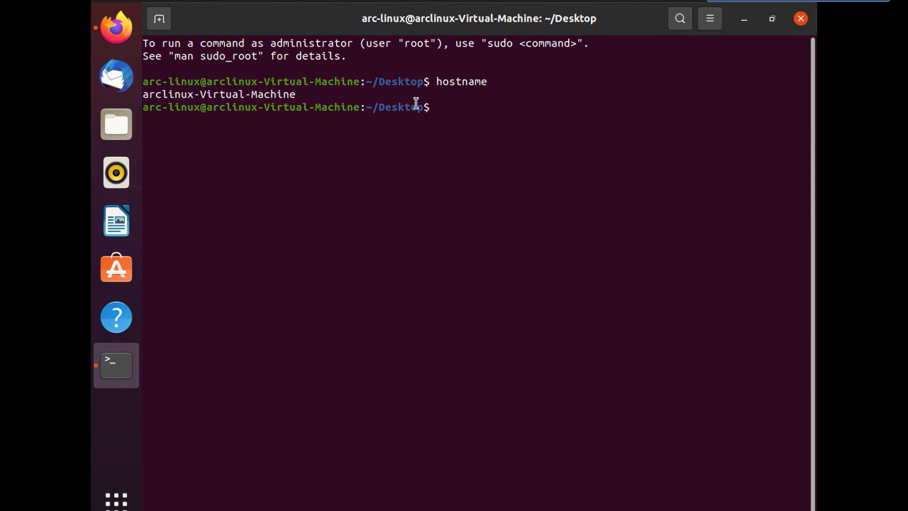
click(115, 26)
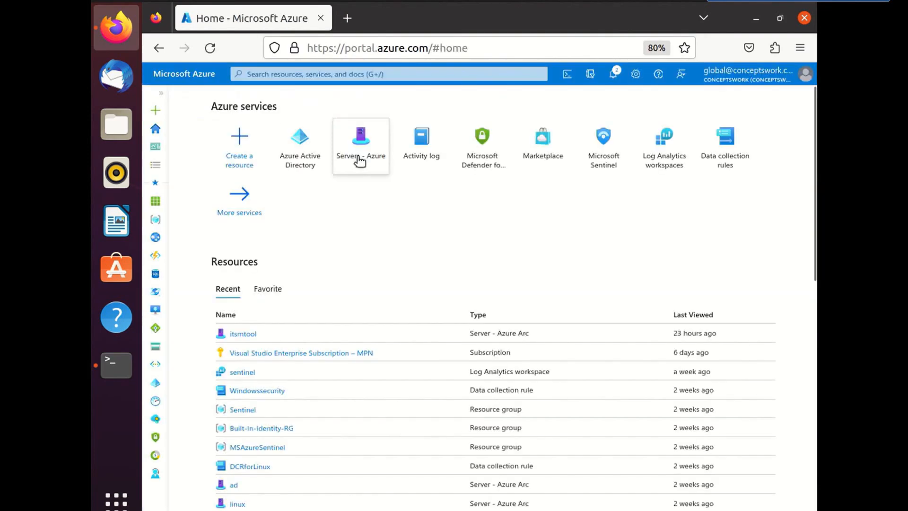
- From Servers - Azure Arc, start script onboarding for multiple servers past prerequisites
click(360, 145)
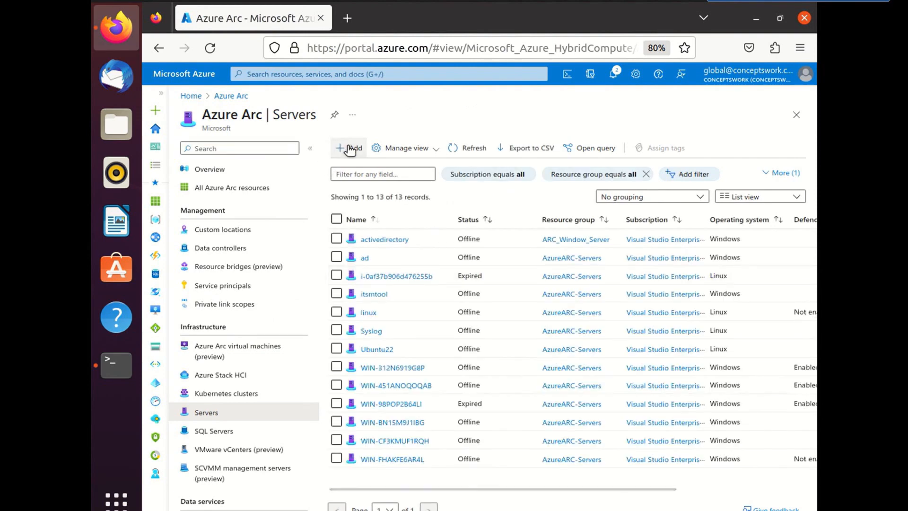
click(349, 148)
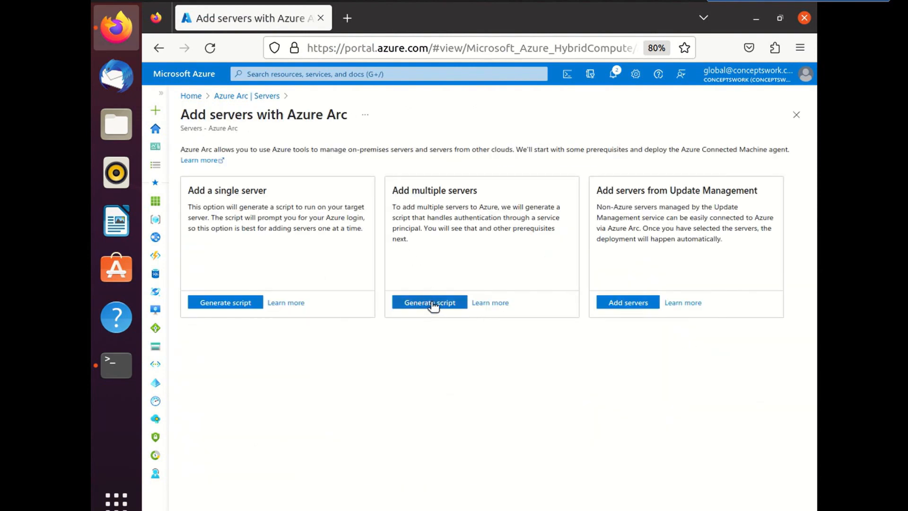
click(429, 302)
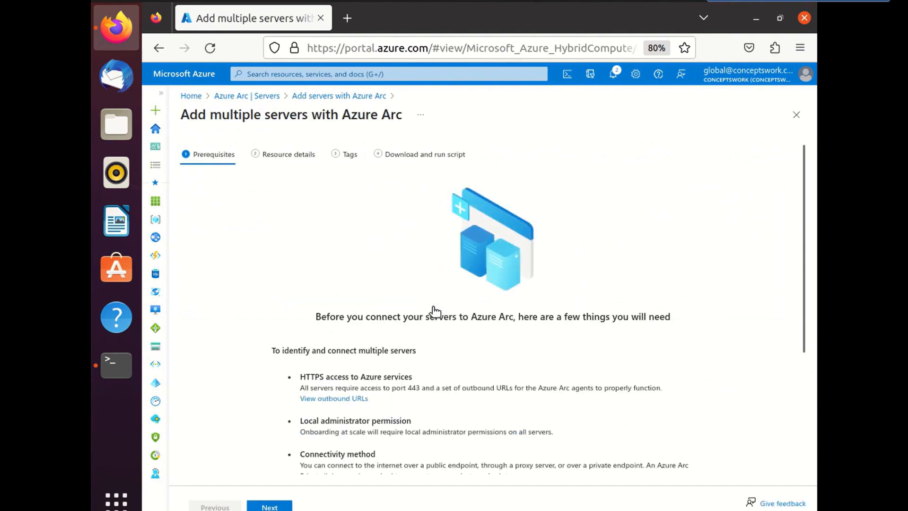
scroll(down, 3)
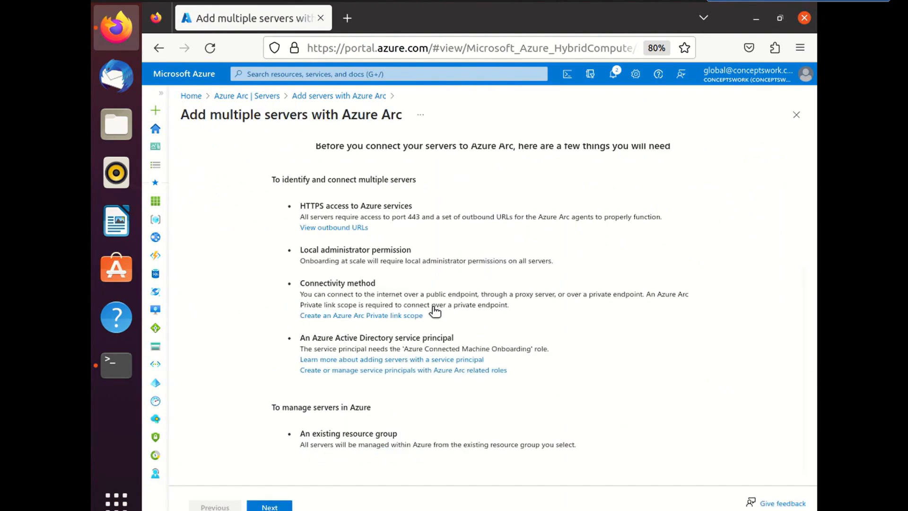
click(268, 507)
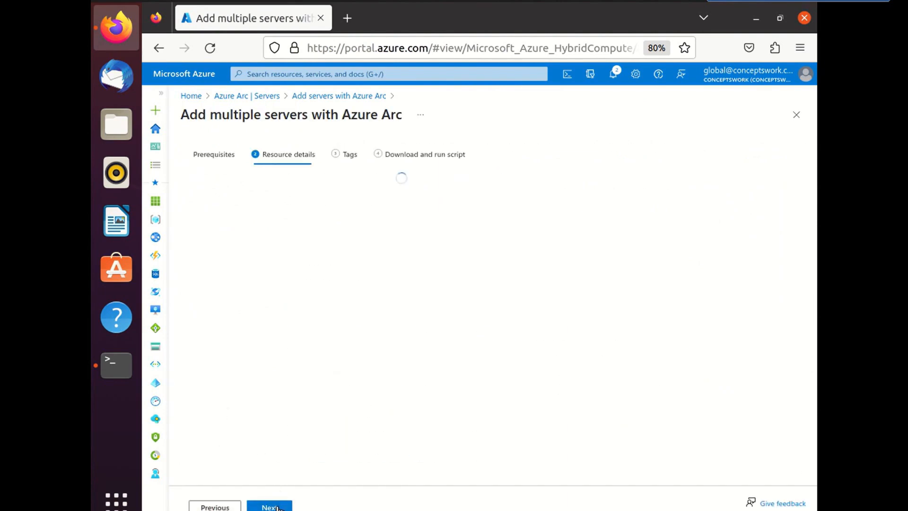
click(268, 507)
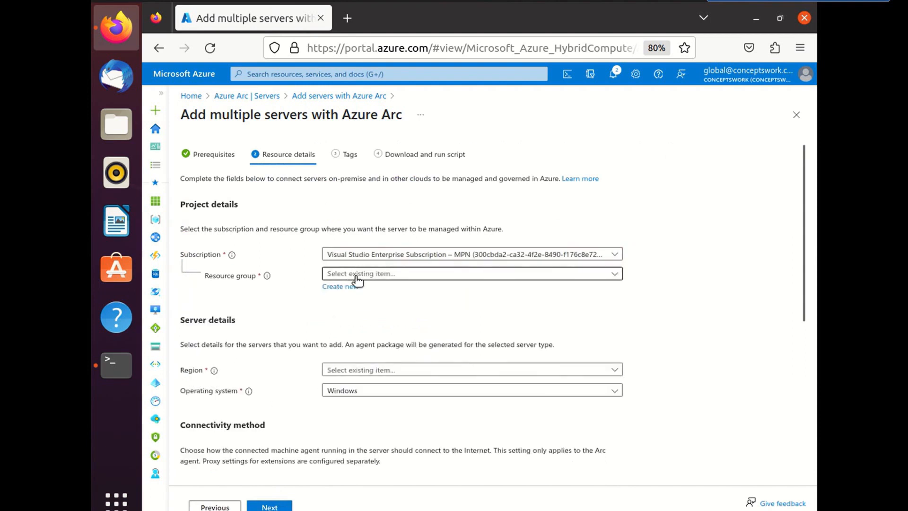
- Set resource group AzureARC-Servers, region Central India and Linux, then reach the script step
click(471, 273)
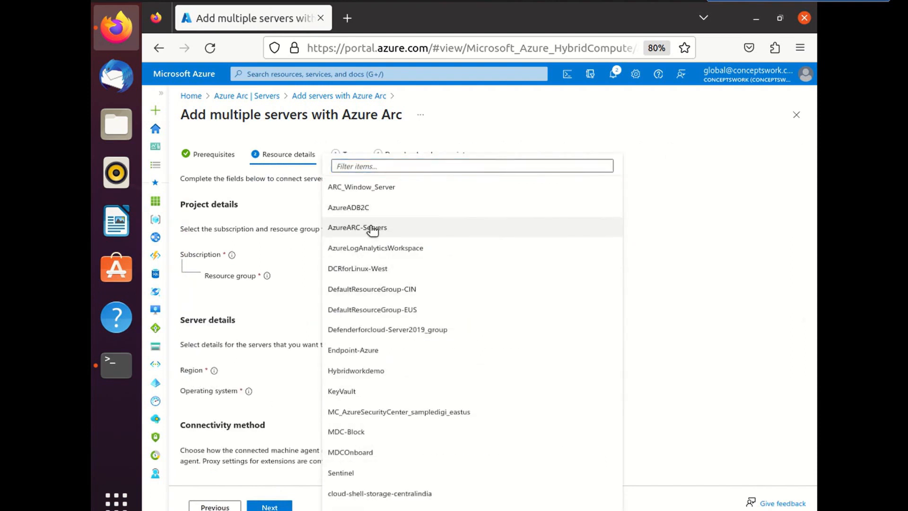
click(357, 227)
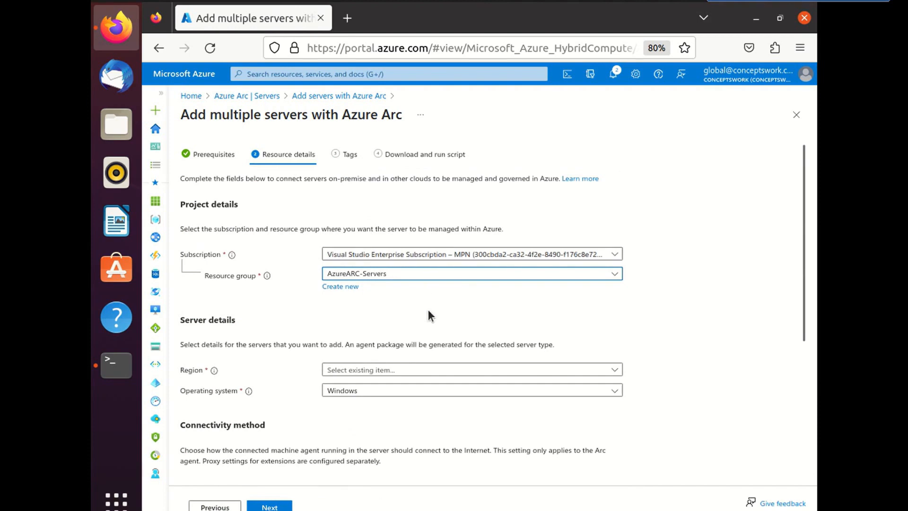
scroll(down, 3)
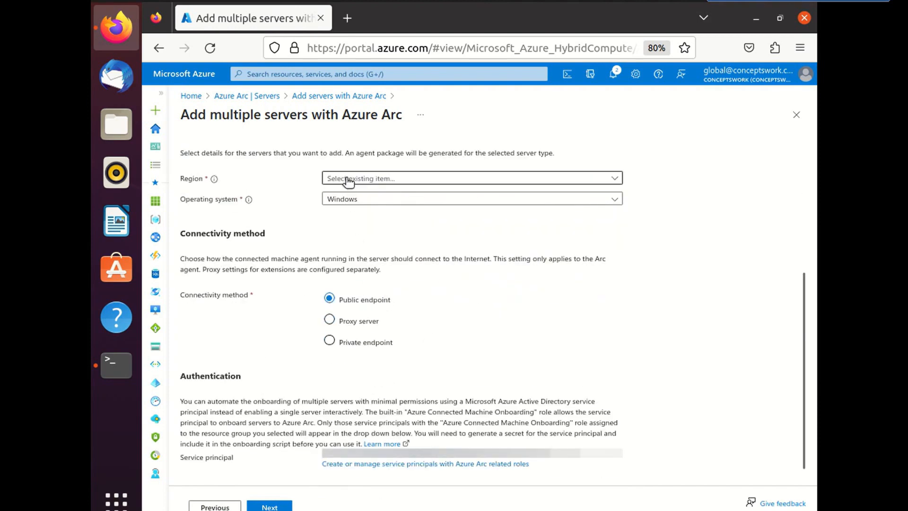
click(472, 178)
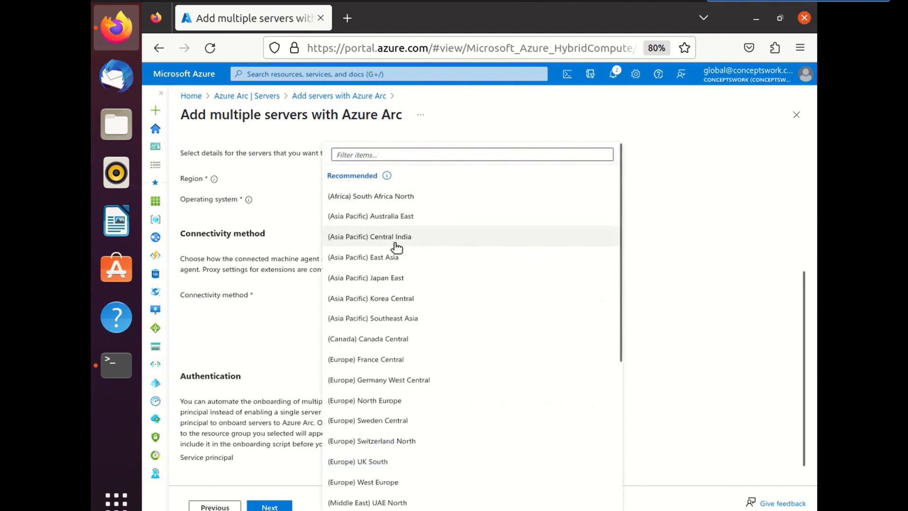
click(369, 236)
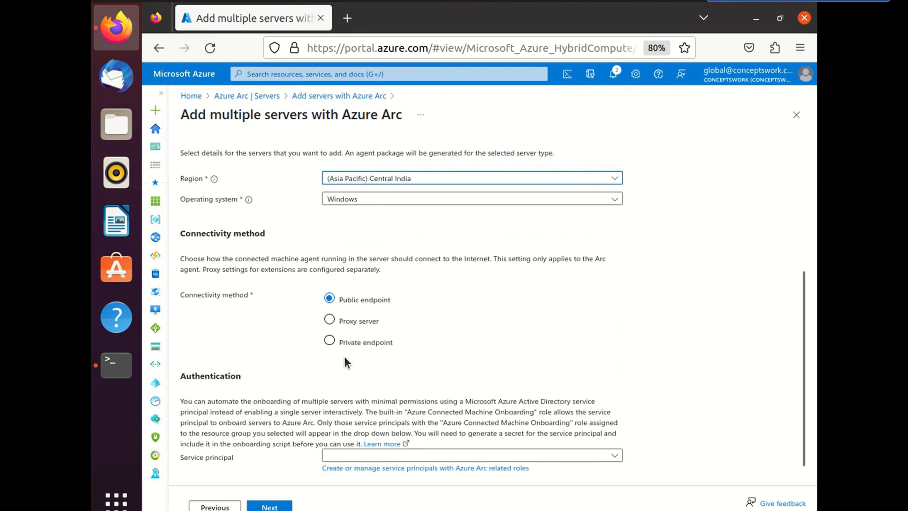
mouse_move(408, 199)
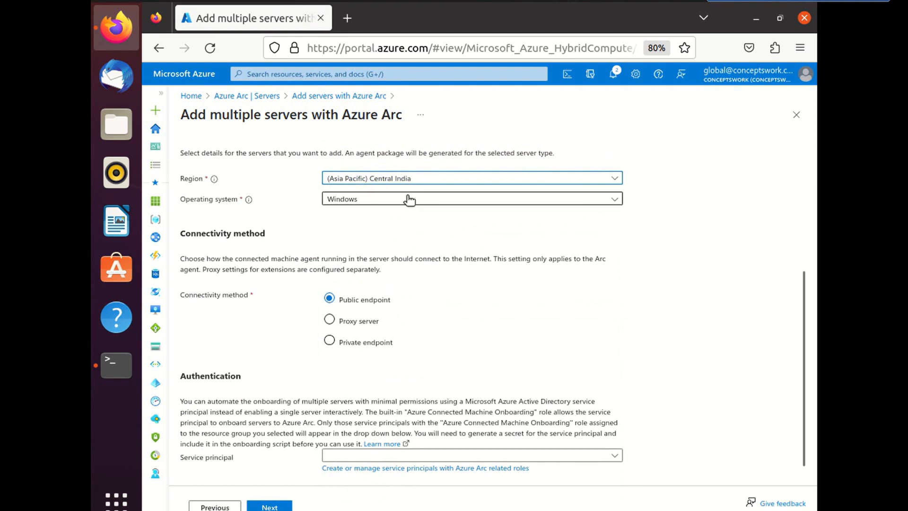
click(471, 199)
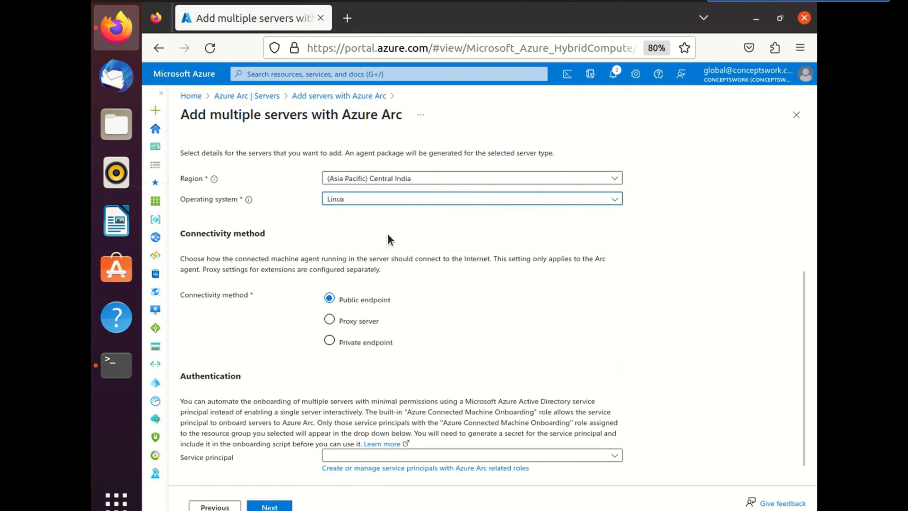
scroll(down, 3)
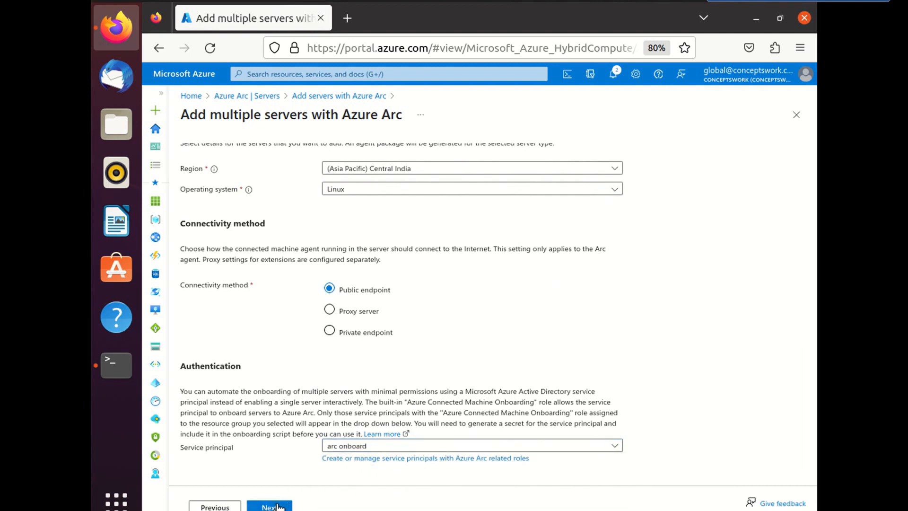
click(269, 505)
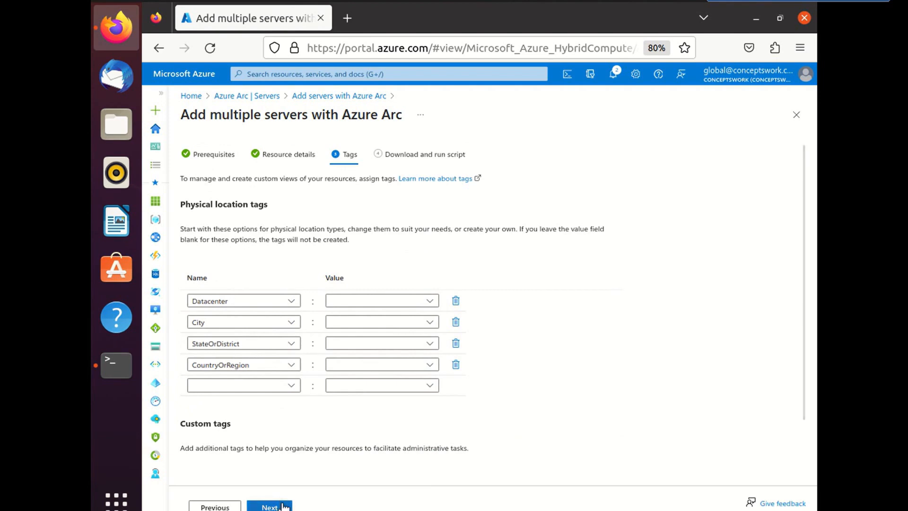
click(269, 507)
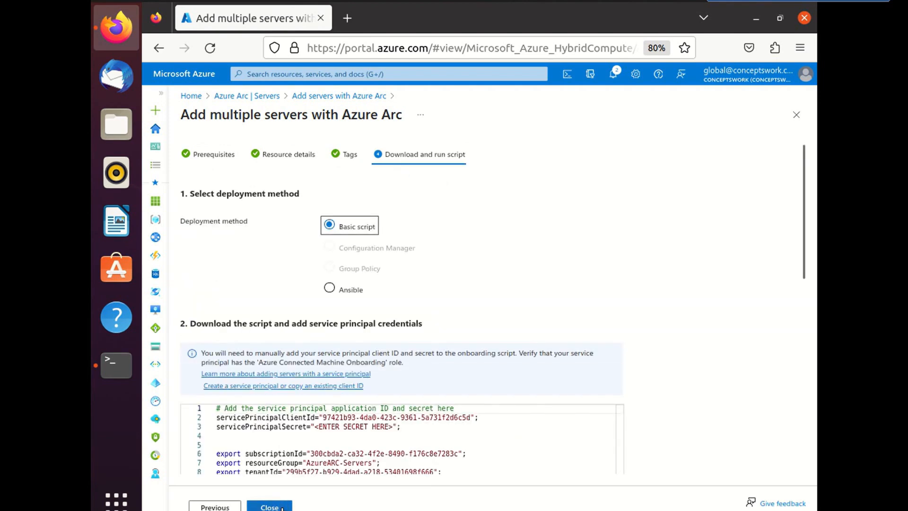
mouse_move(327, 289)
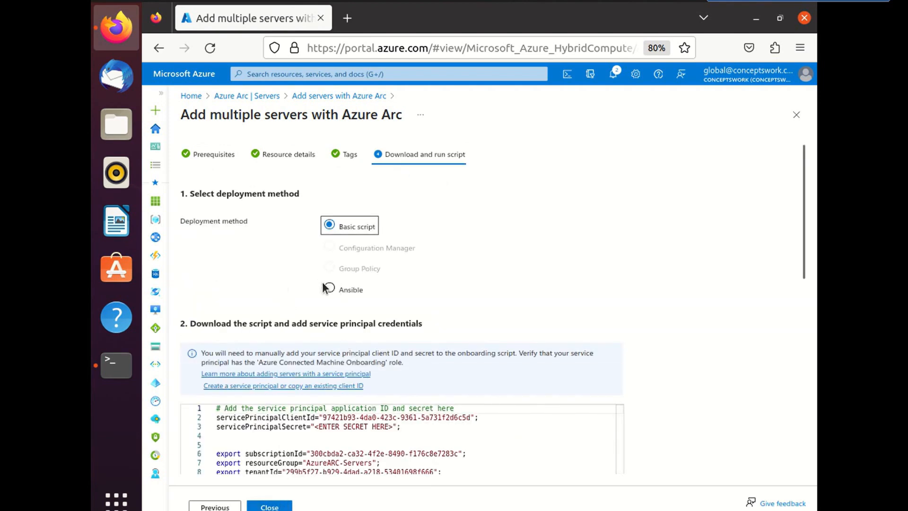
- Download OnboardingScript.sh and open it in the editor from its Downloads folder
scroll(down, 3)
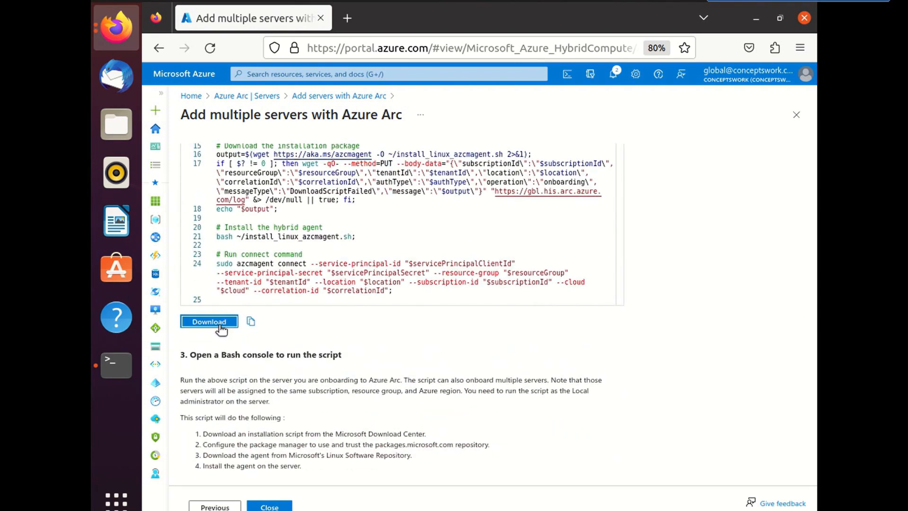
click(209, 322)
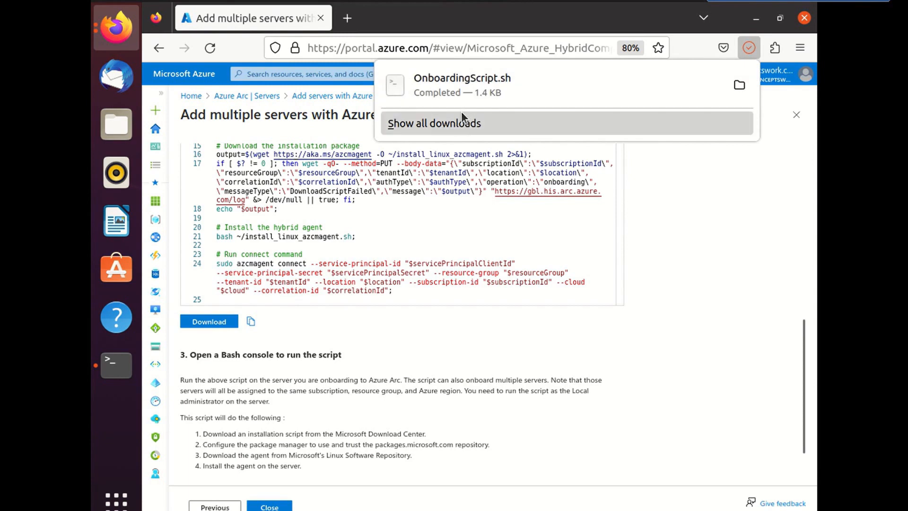
click(434, 123)
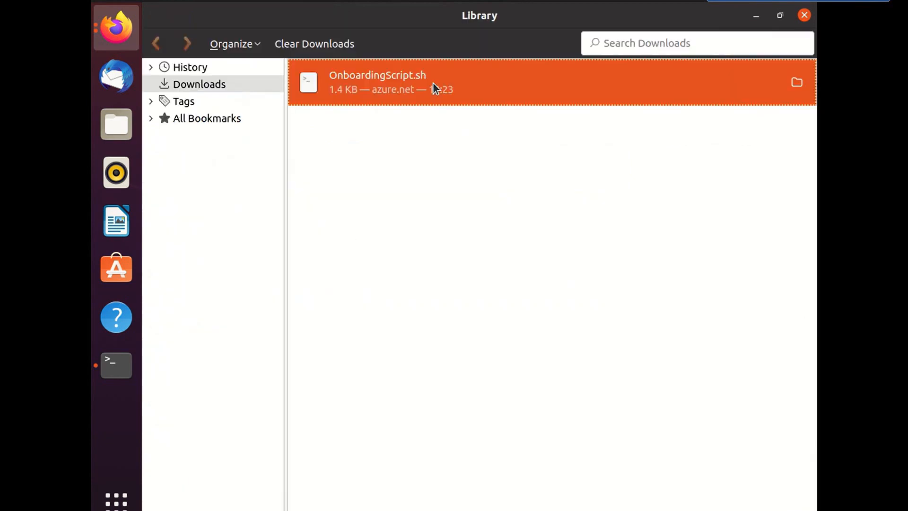
right_click(435, 82)
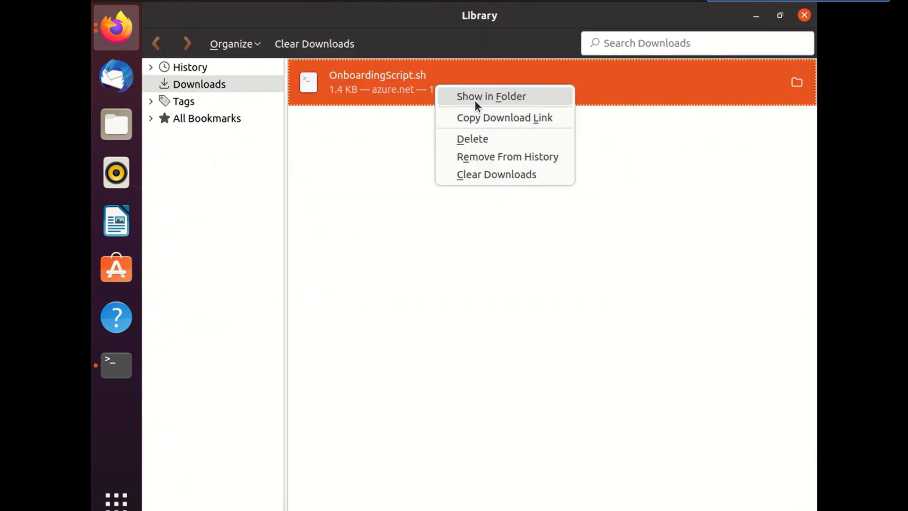
click(491, 96)
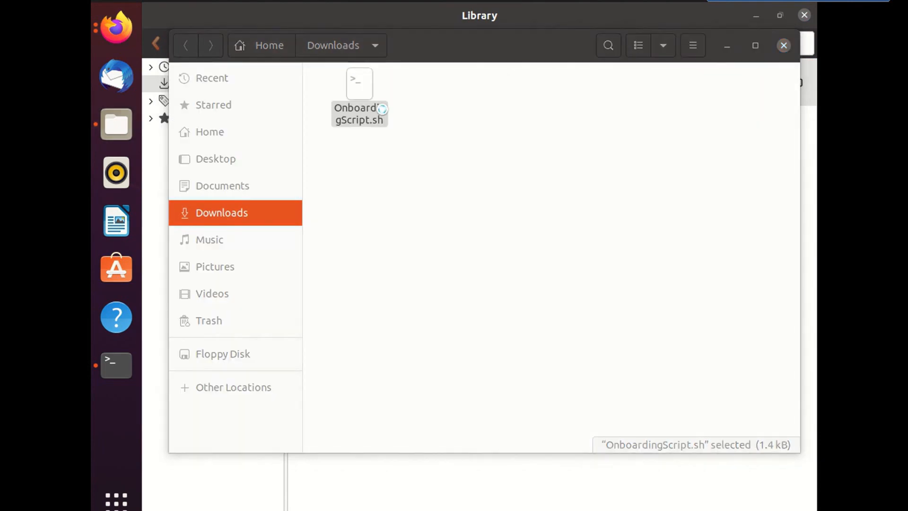
double_click(359, 95)
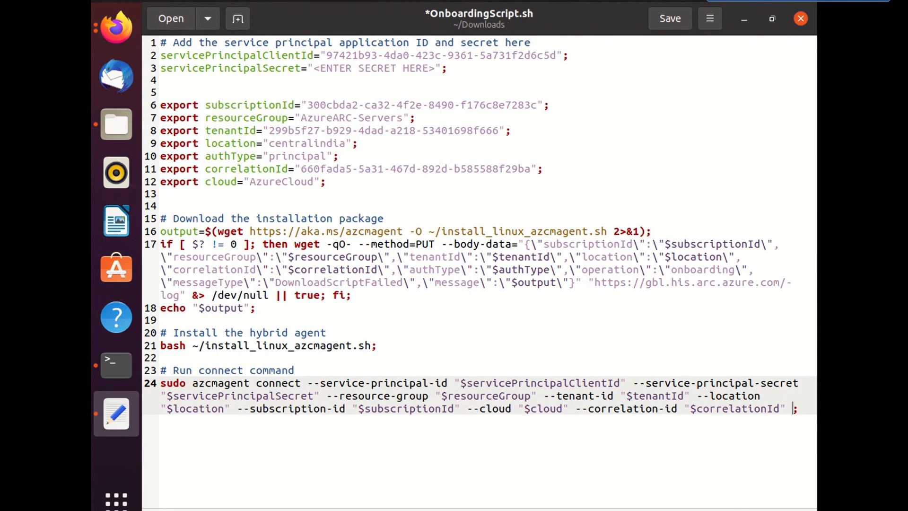
- Add --verbose to OnboardingScript.sh, clear the secret placeholder, and open a new browser tab
text(--verb)
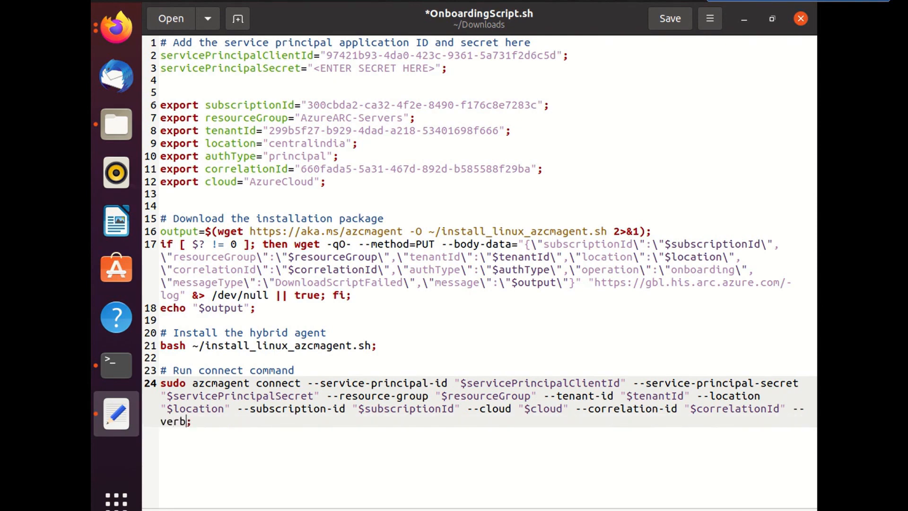
text(ose)
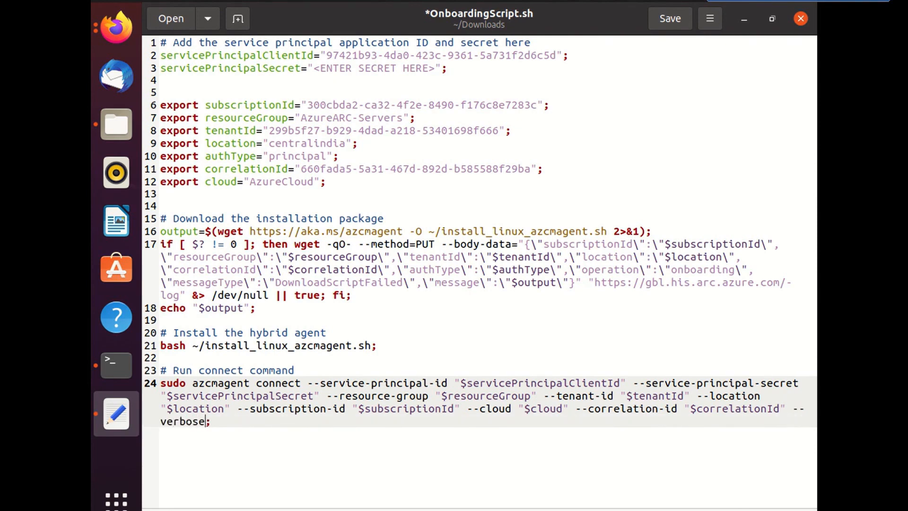
mouse_move(202, 437)
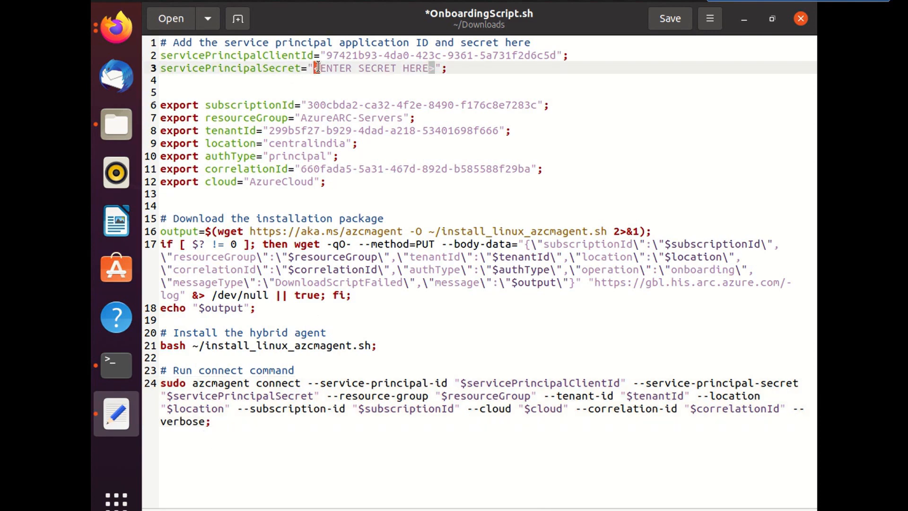
double_click(374, 68)
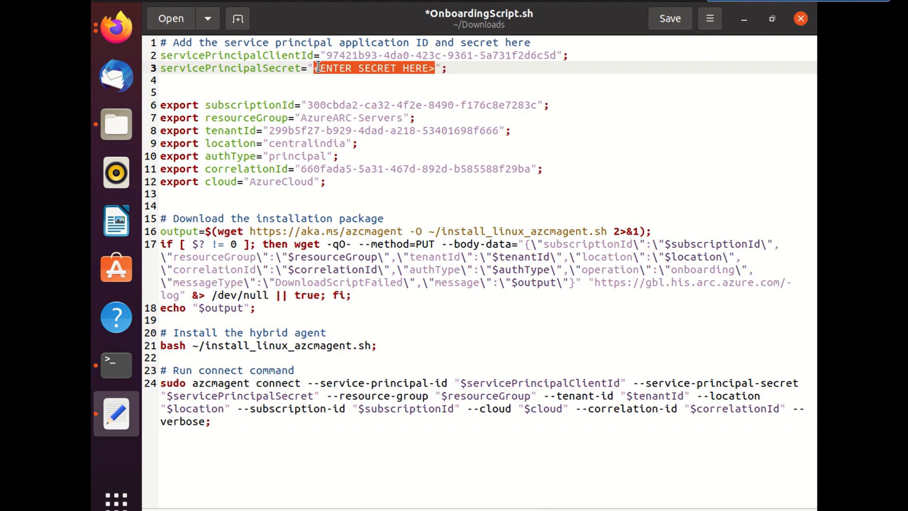
key(Delete)
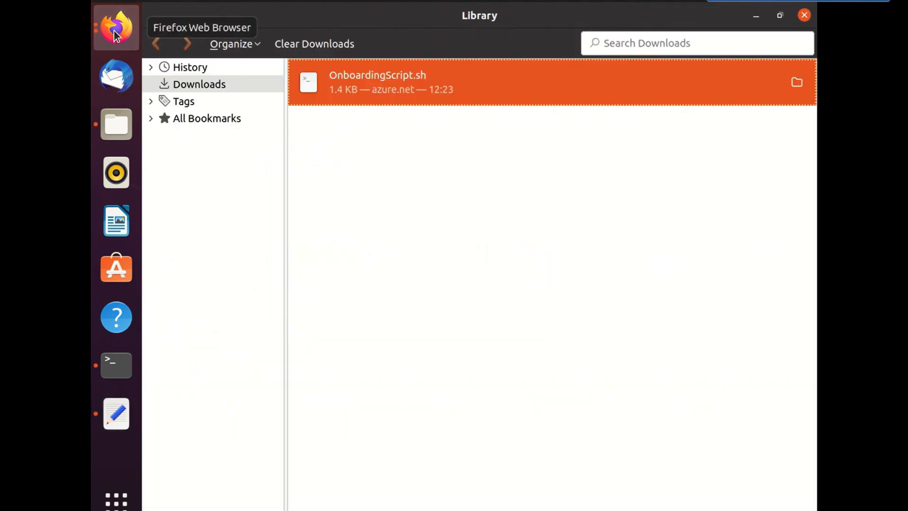
mouse_move(804, 15)
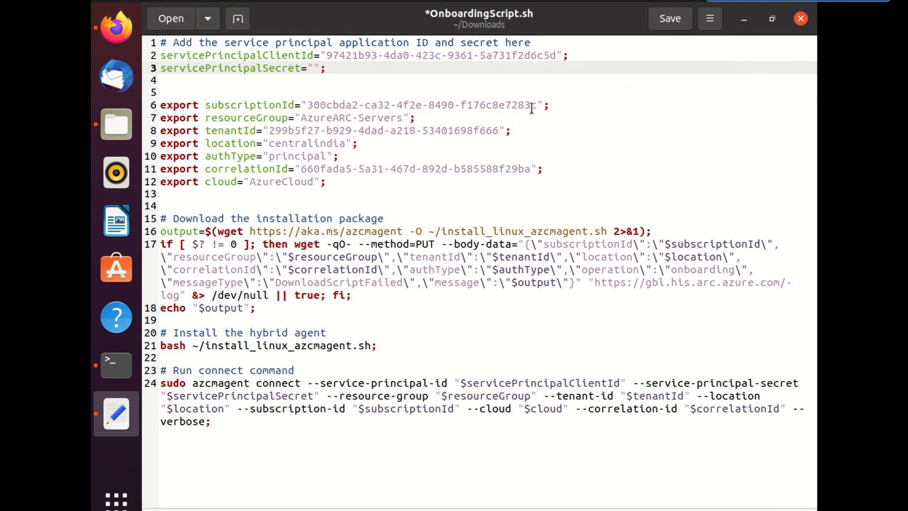
click(116, 26)
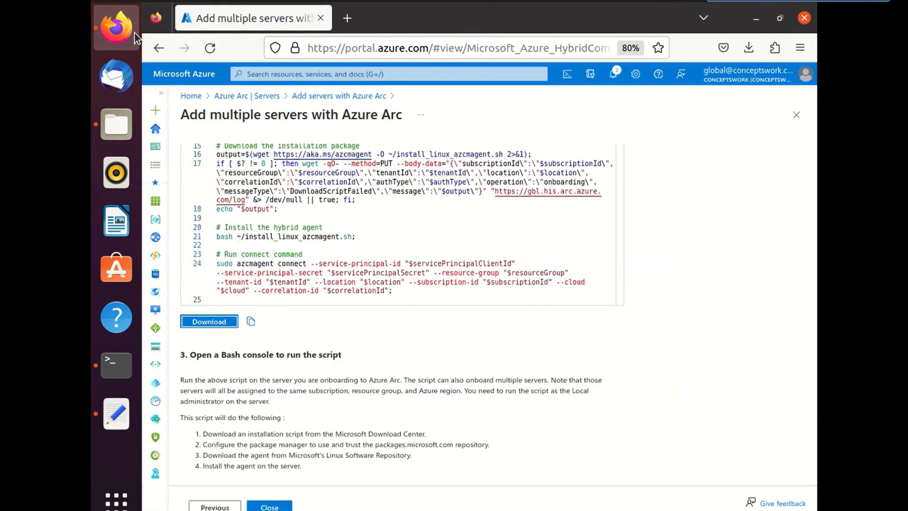
click(346, 18)
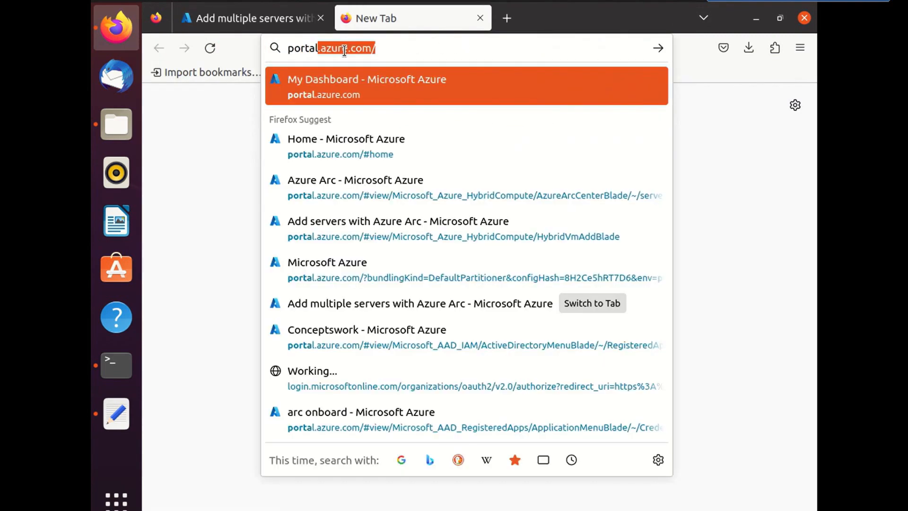
- Open Certificates & secrets of the owned 'arc onboard' app registration in Conceptswork
click(366, 329)
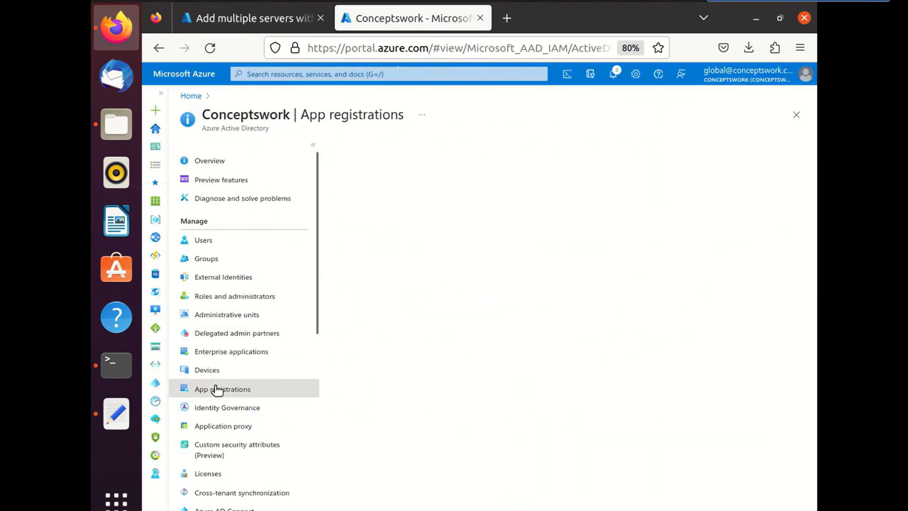
click(222, 389)
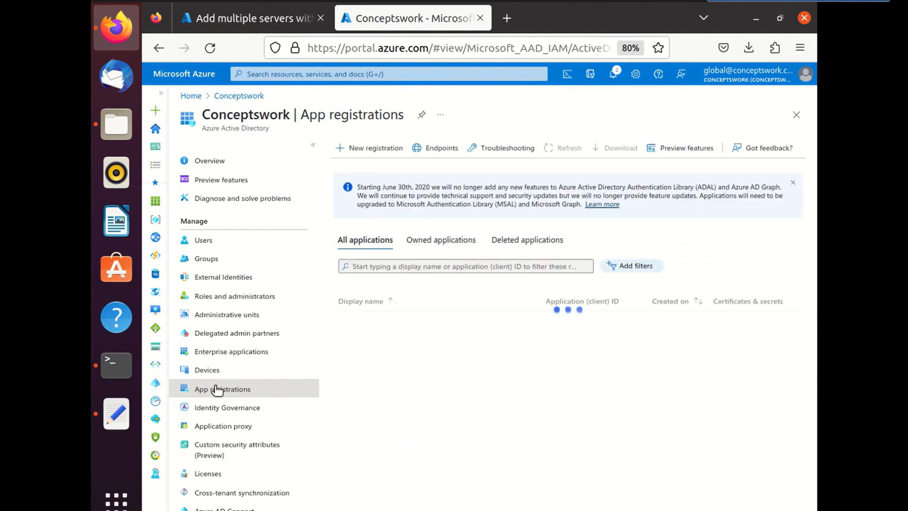
click(441, 240)
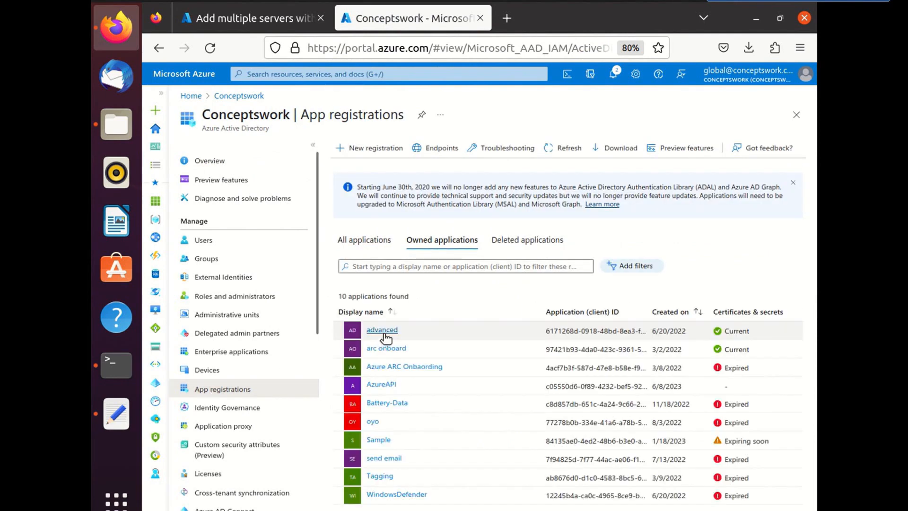
click(382, 329)
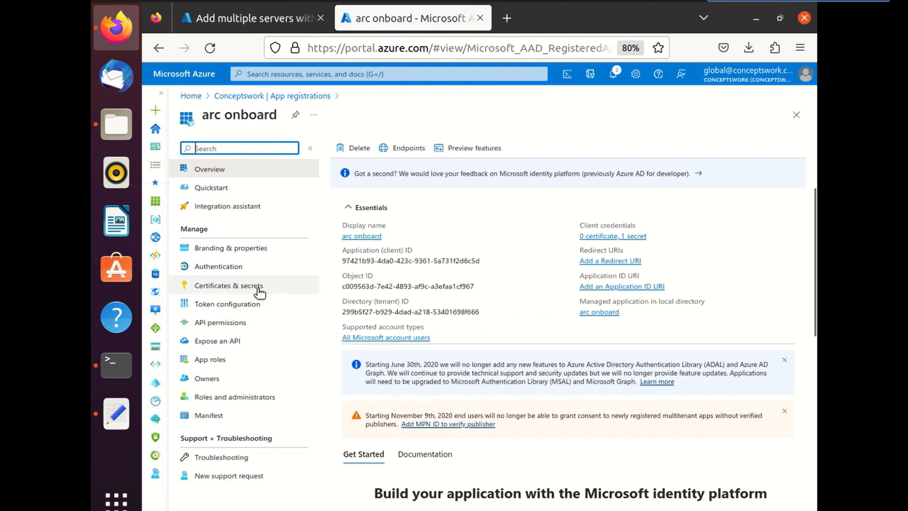
click(228, 284)
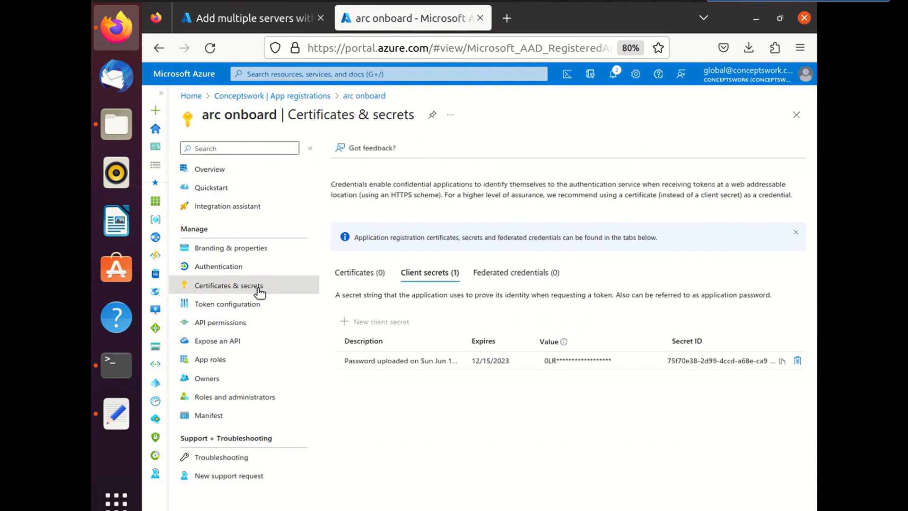
- Create a new client secret expiring in 90 days and copy its value
click(375, 321)
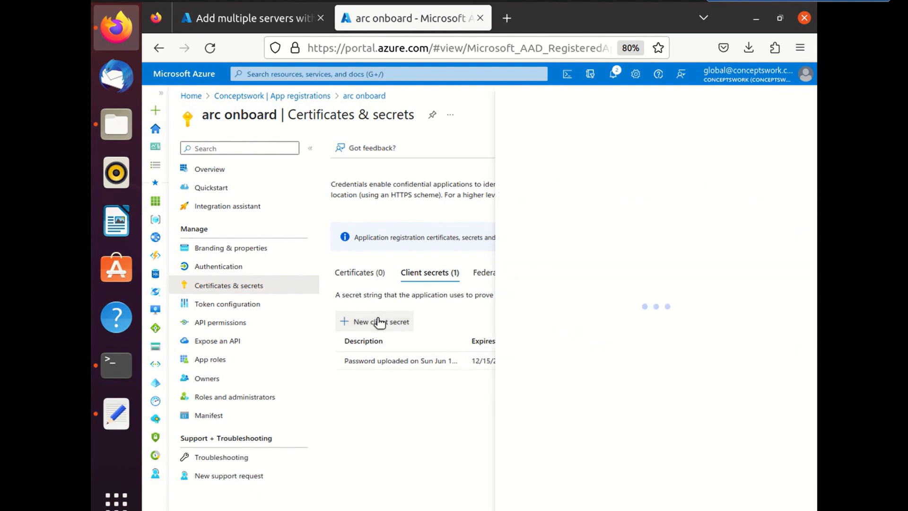
click(374, 322)
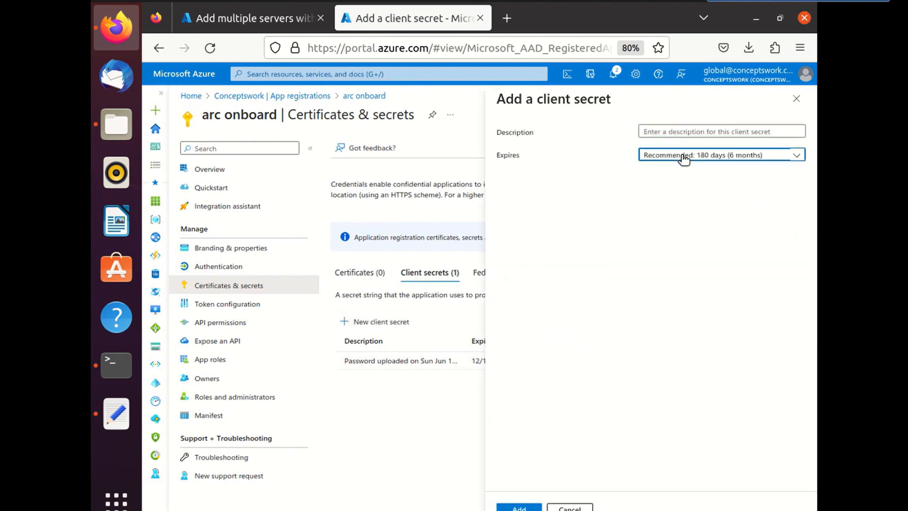
click(721, 155)
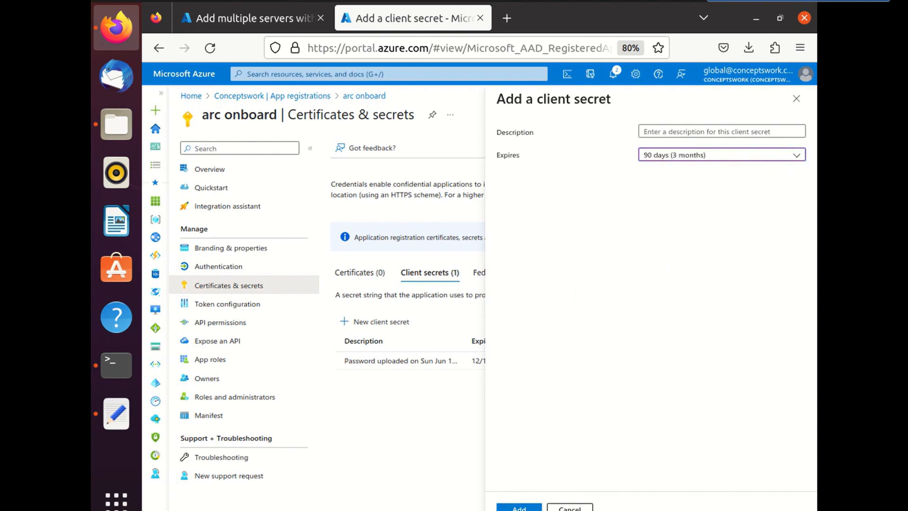
click(518, 509)
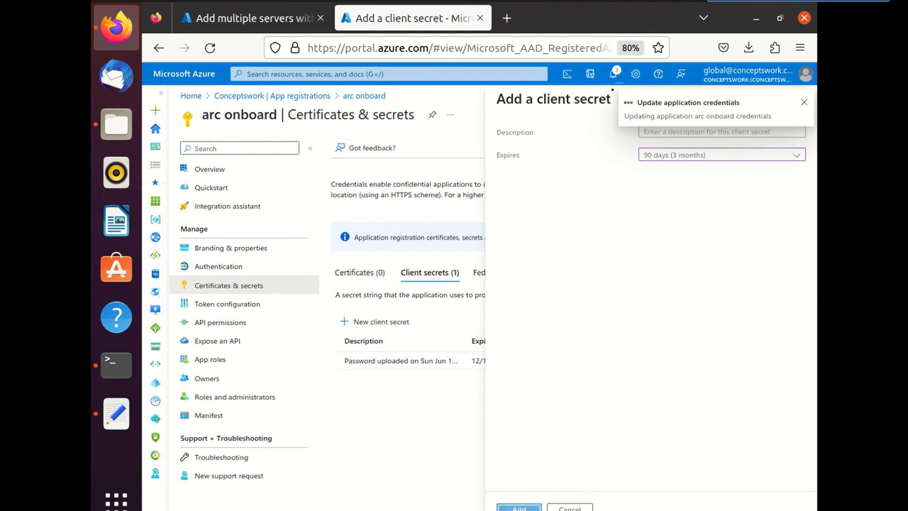
click(518, 508)
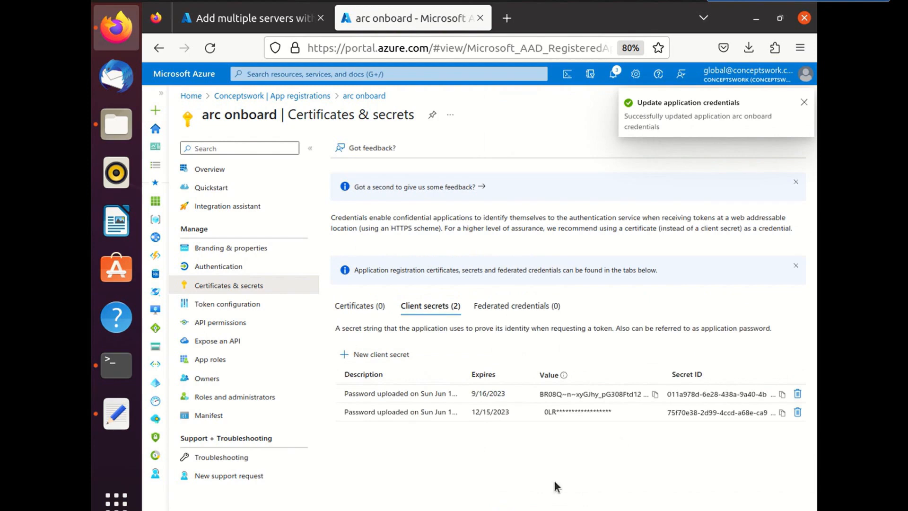
click(656, 394)
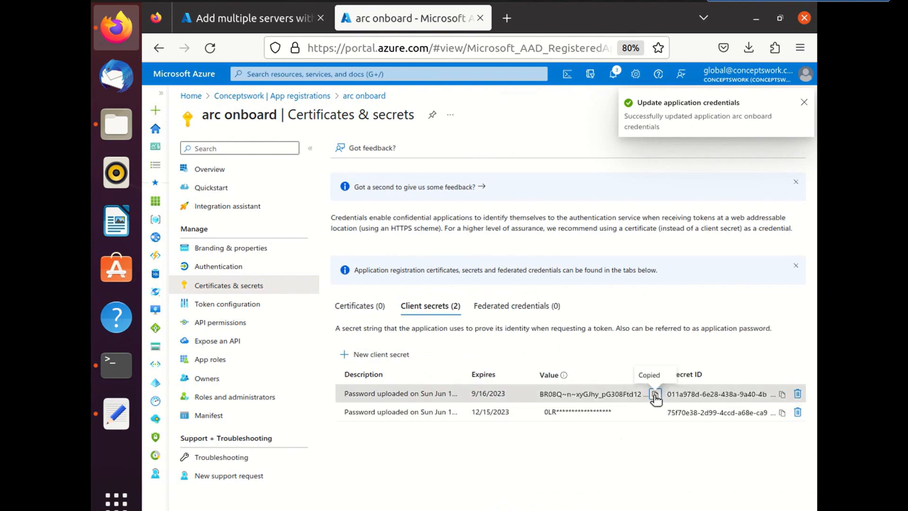
- Paste the new client secret into OnboardingScript.sh, save it, and move it to the Desktop
click(116, 414)
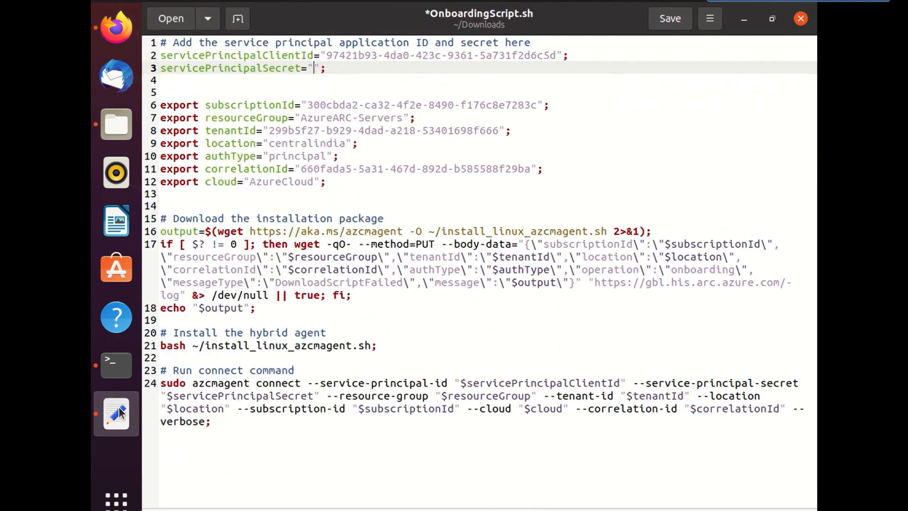
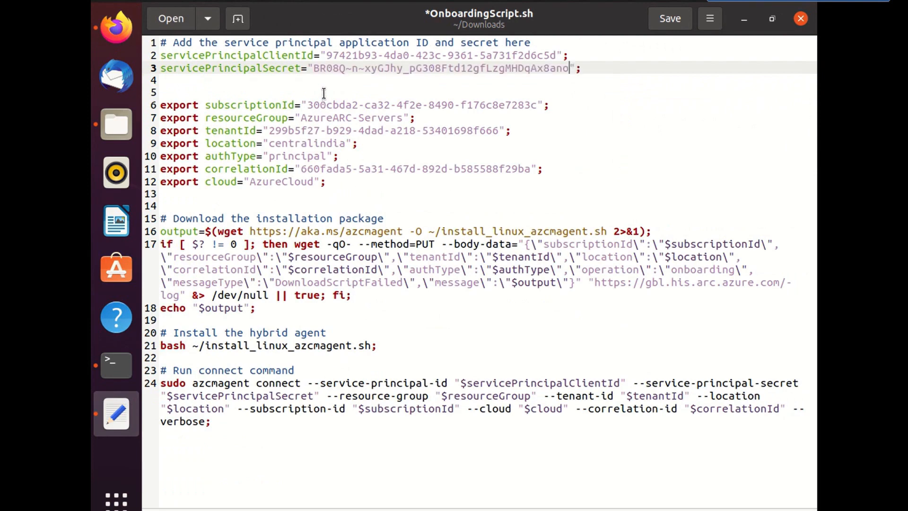
mouse_move(661, 29)
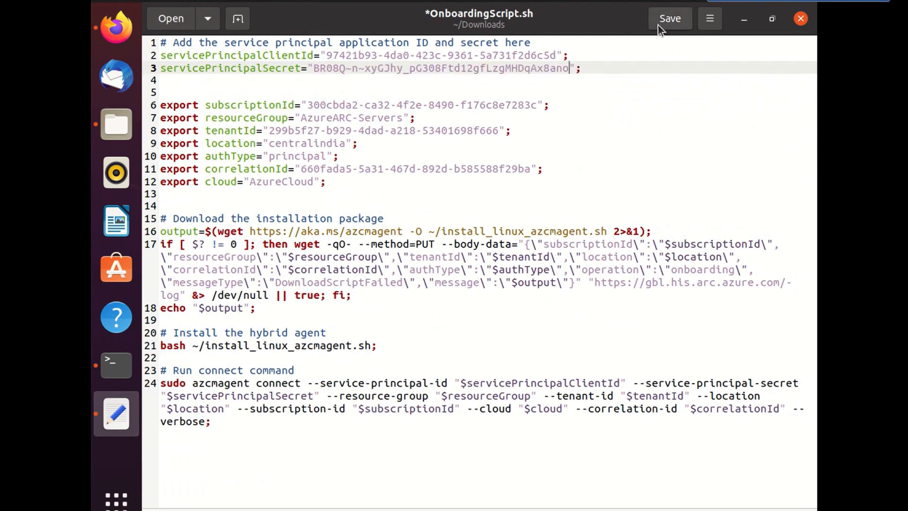
click(669, 18)
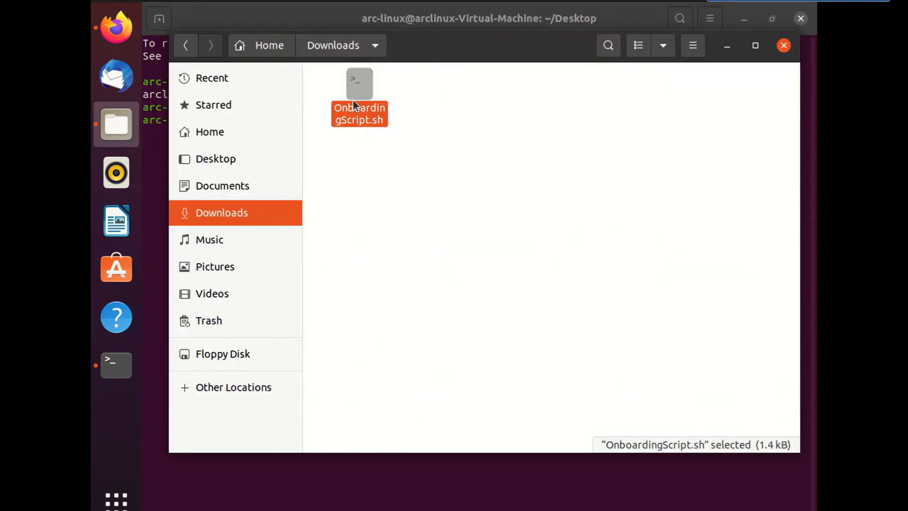
drag(359, 95, 228, 174)
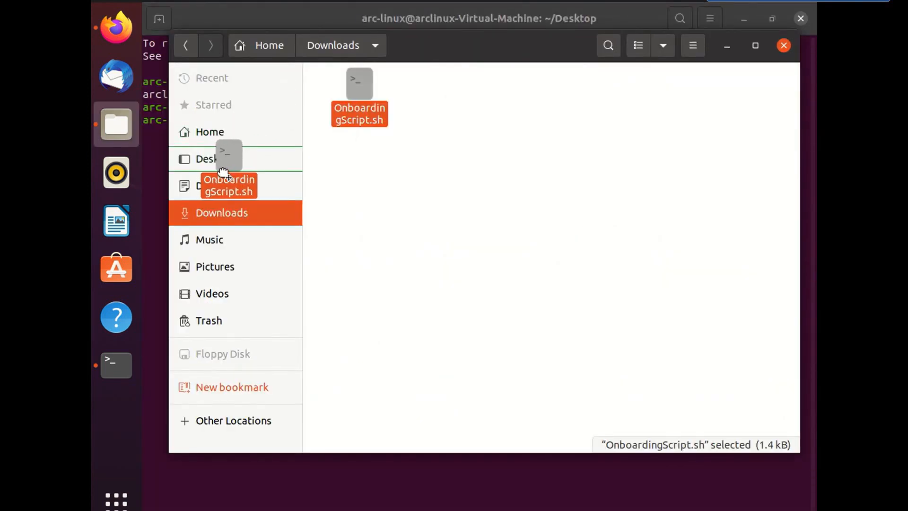
click(215, 159)
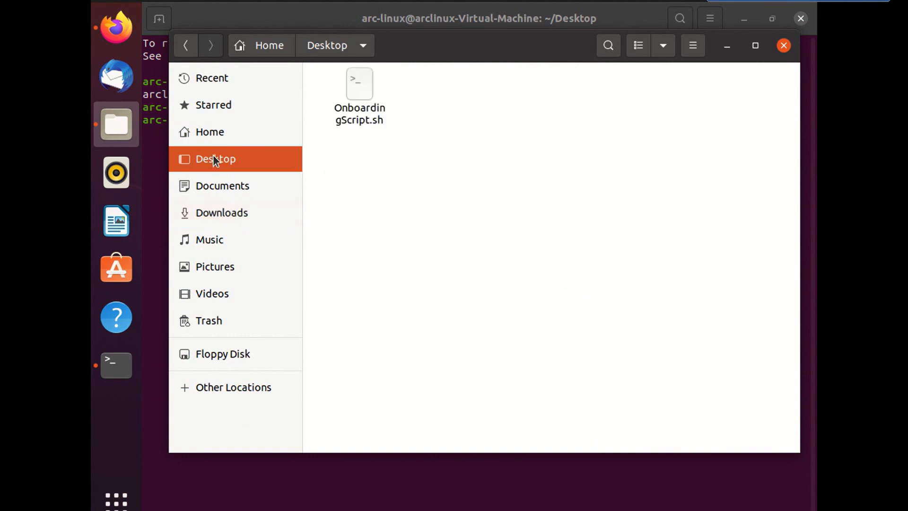
- Run 'sh OnboardingScript.sh' from the Desktop and watch it download install_linux_azcmagent.sh
click(115, 364)
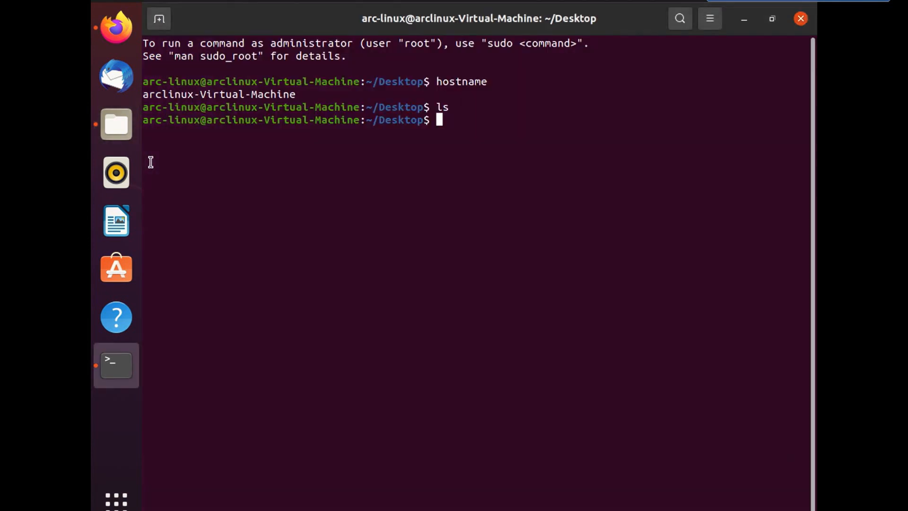
key(Return)
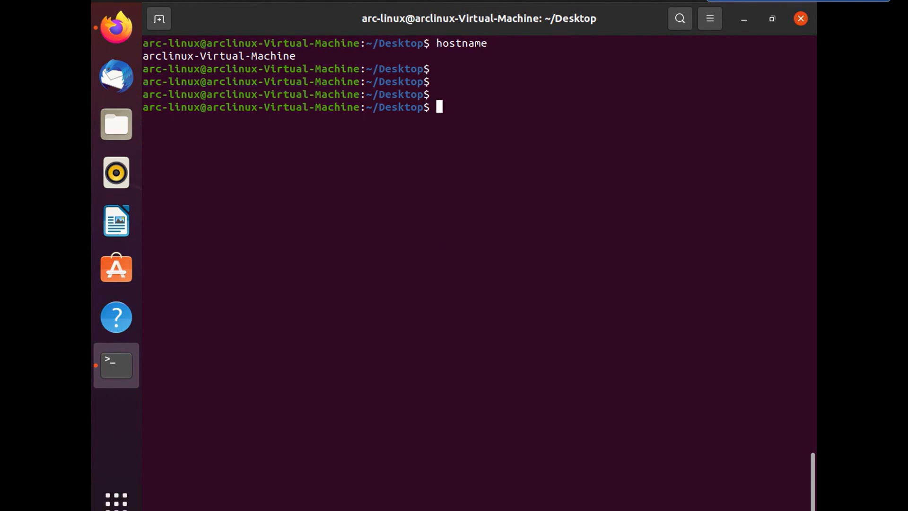
text(sh)
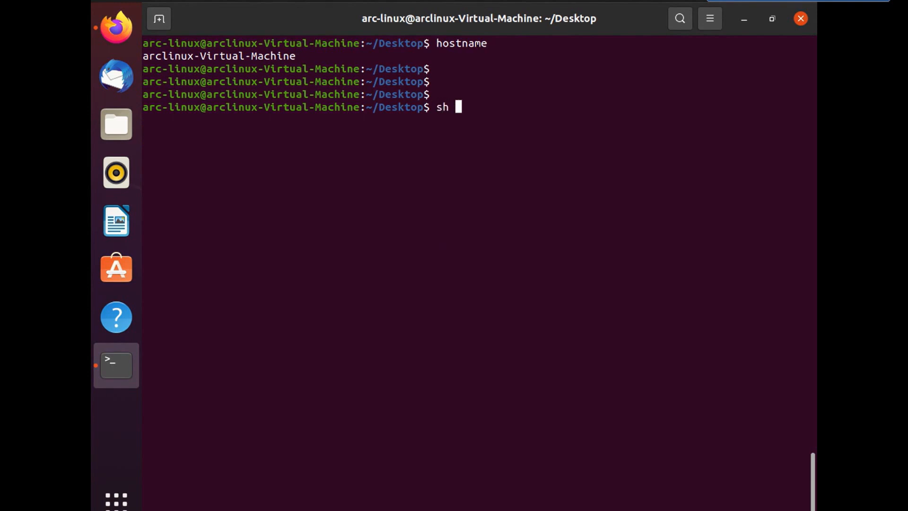
text(OnboardingScript.sh)
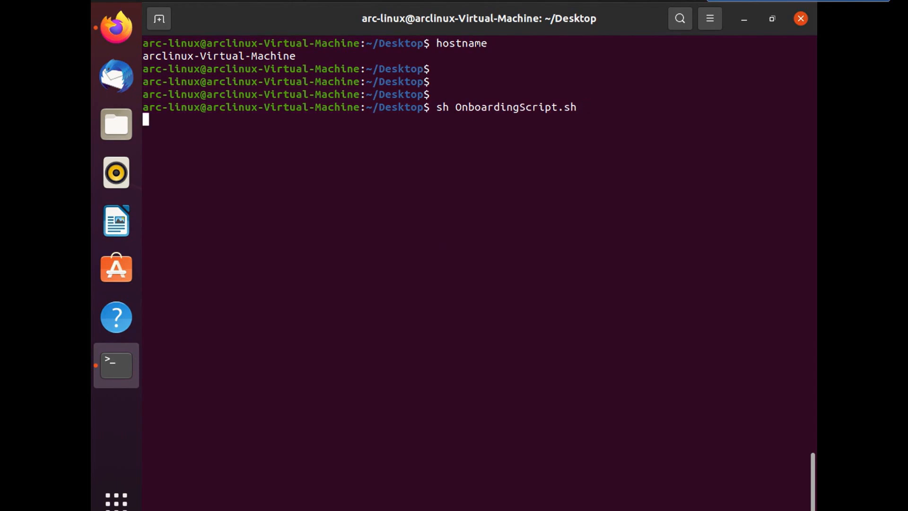
key(Return)
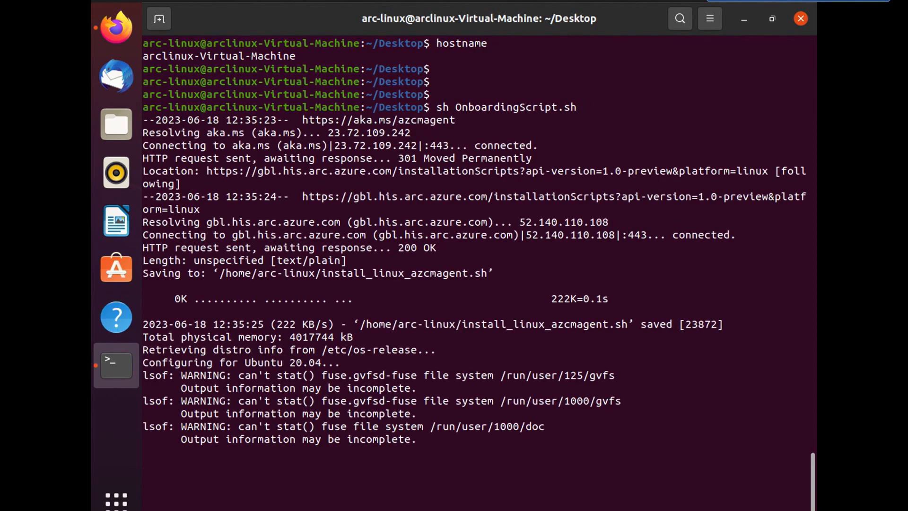
scroll(down, 3)
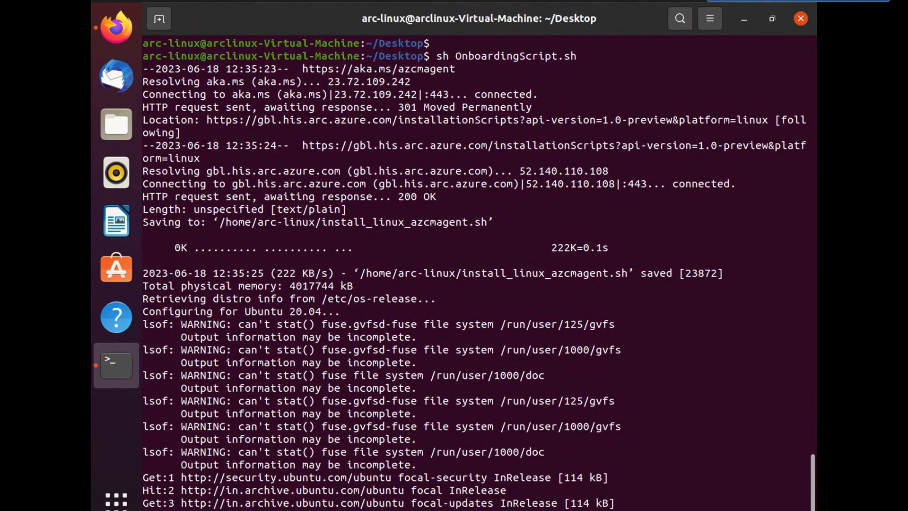
scroll(down, 3)
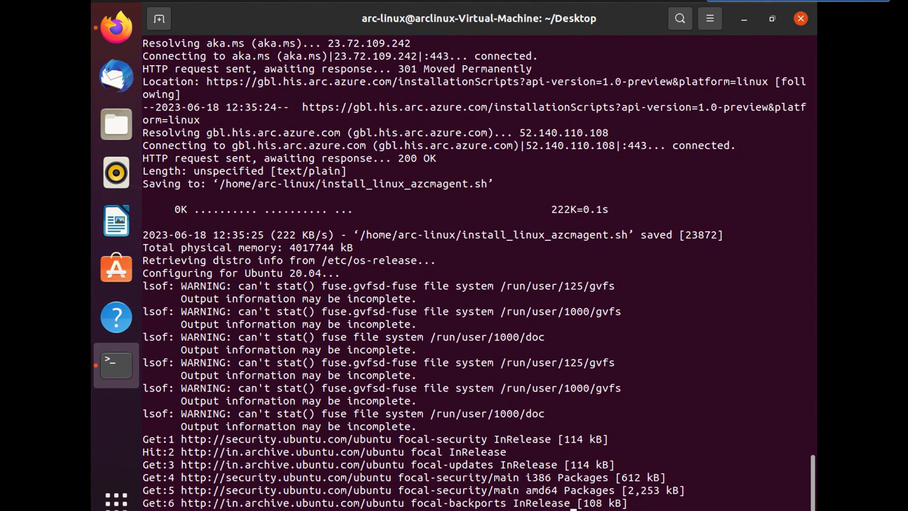
scroll(down, 3)
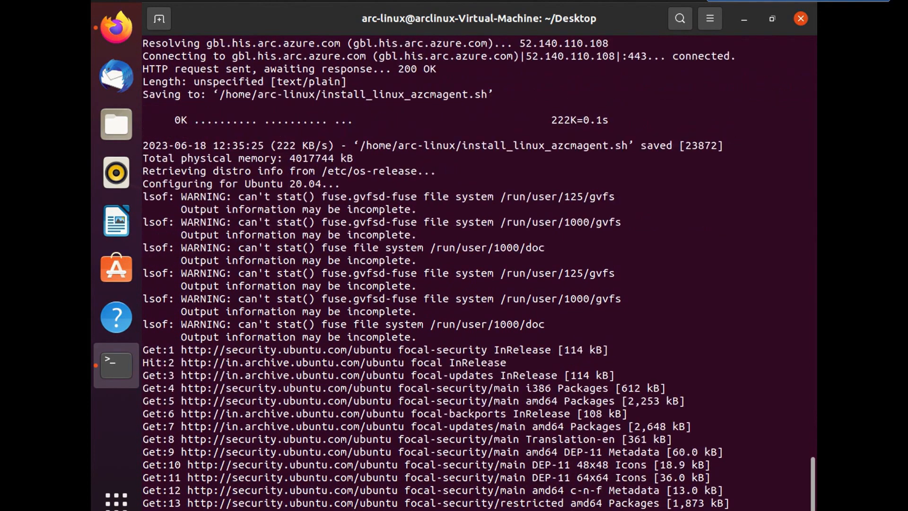
scroll(up, 3)
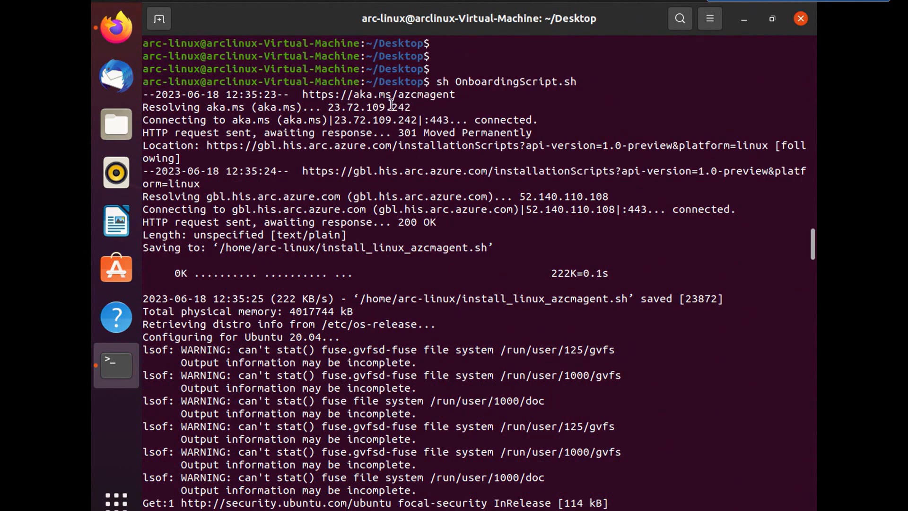
mouse_move(345, 146)
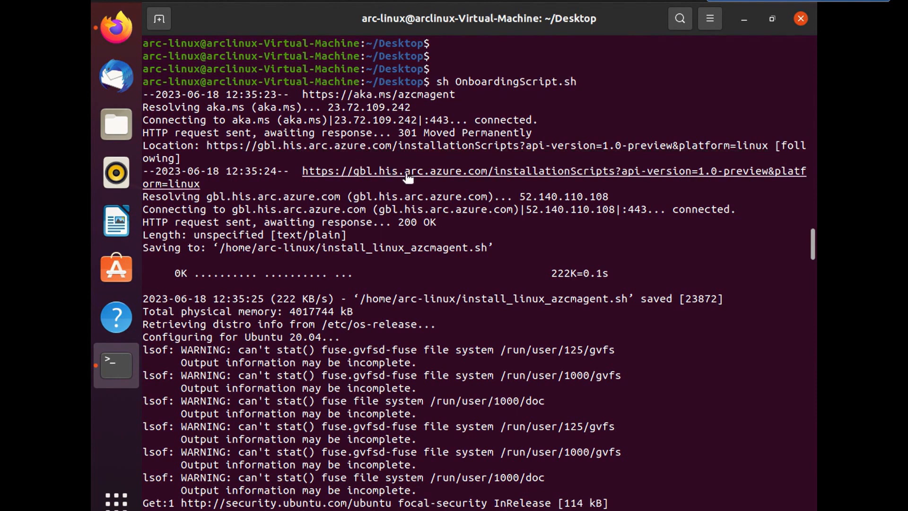
mouse_move(469, 190)
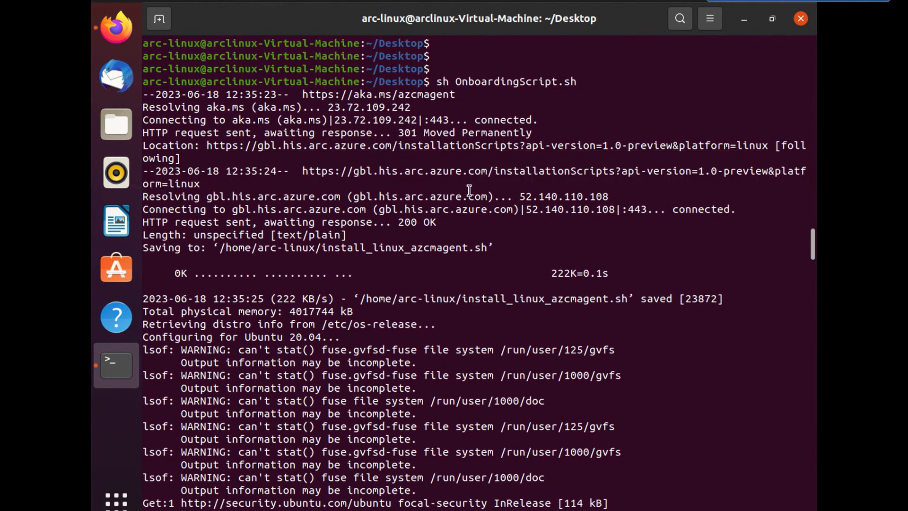
mouse_move(432, 177)
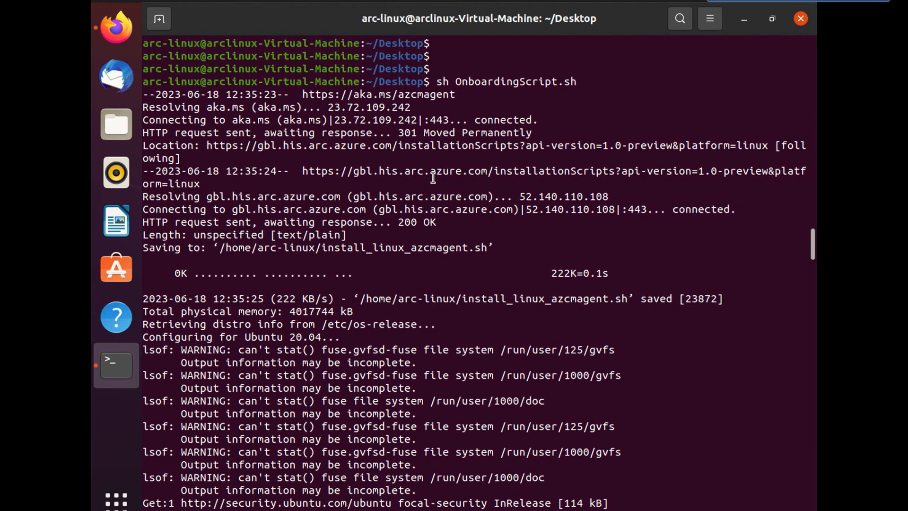
mouse_move(348, 160)
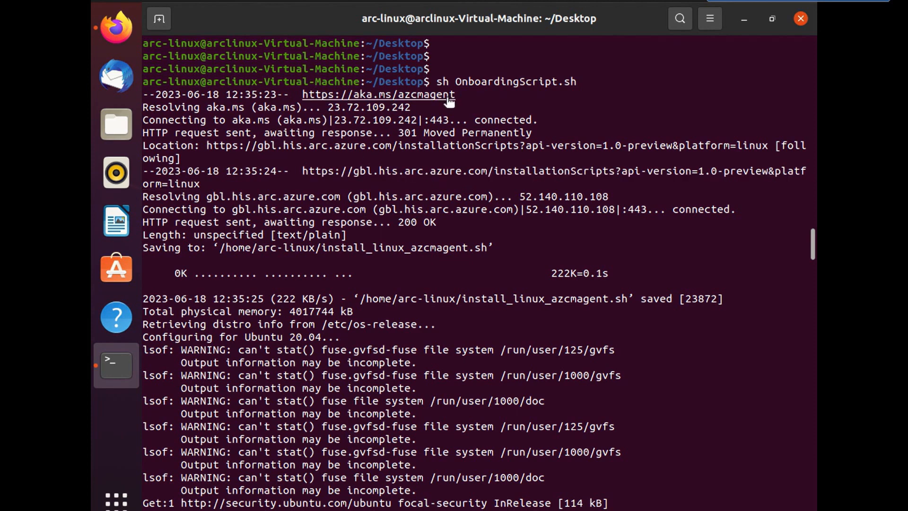
mouse_move(340, 120)
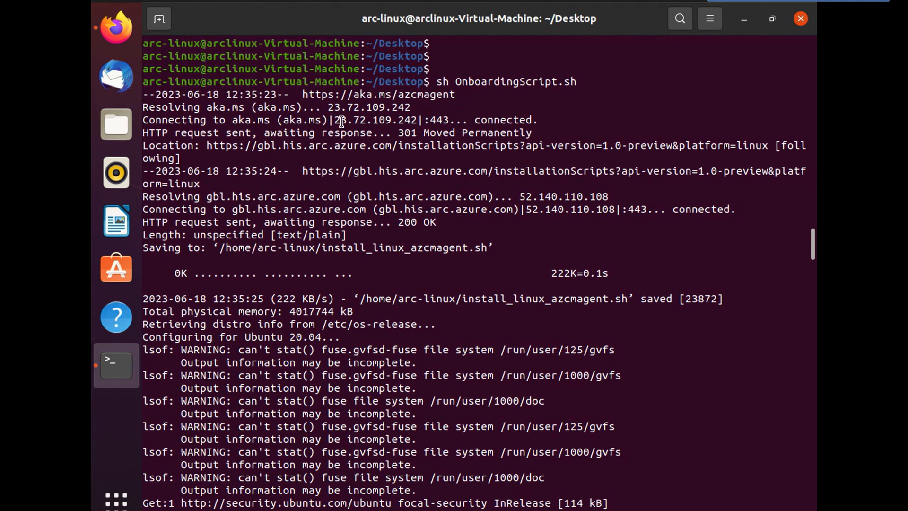
mouse_move(245, 150)
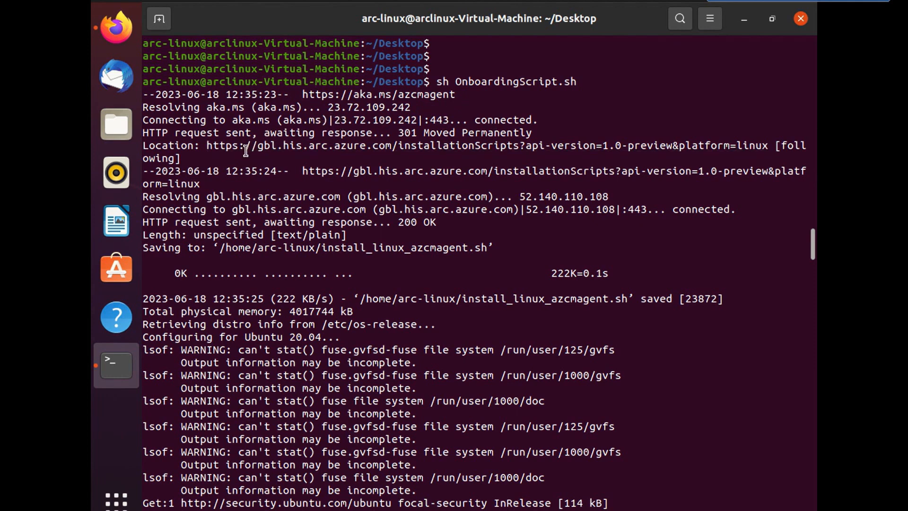
mouse_move(250, 145)
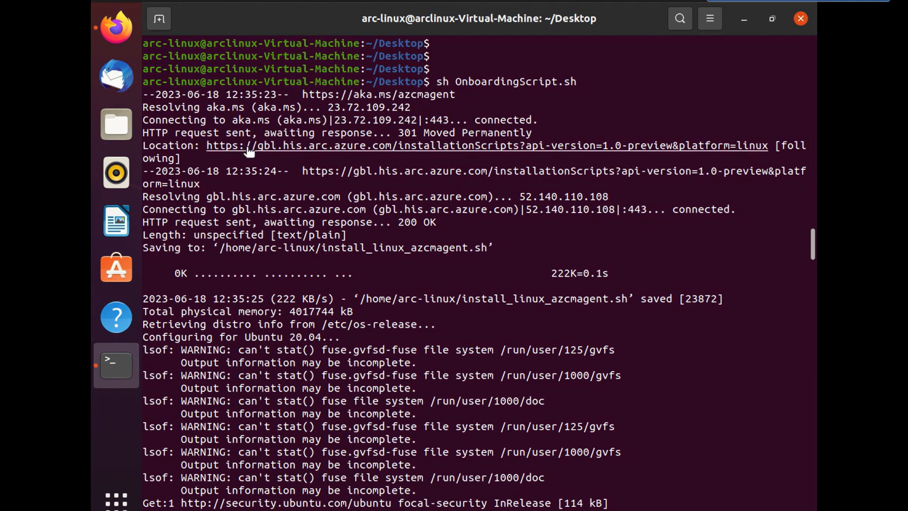
mouse_move(119, 54)
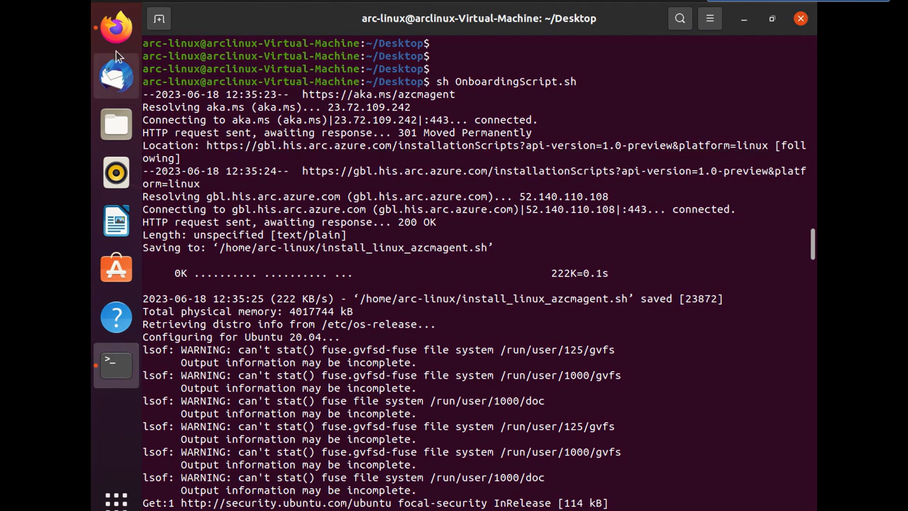
click(116, 27)
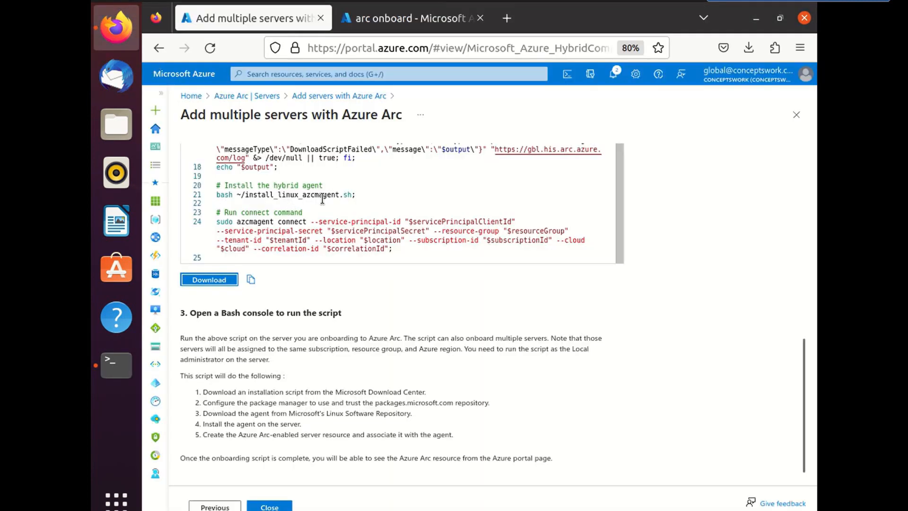
scroll(up, 3)
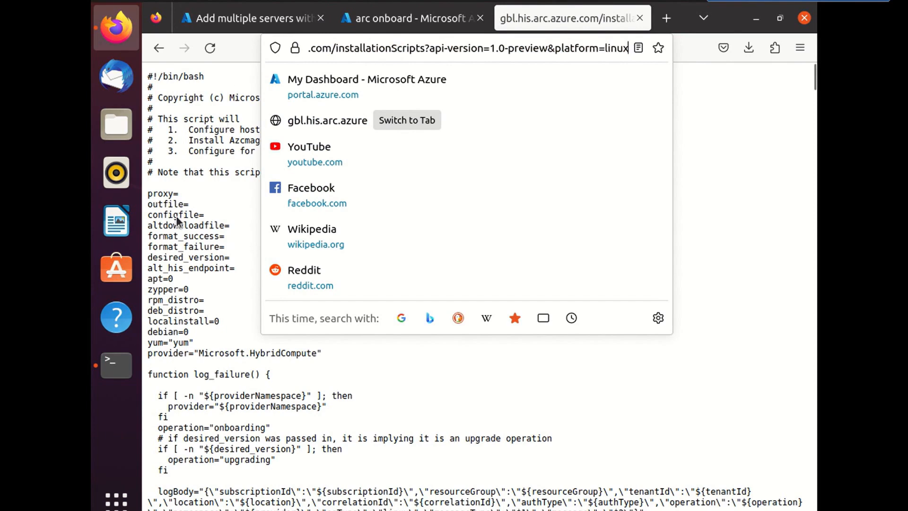
click(115, 365)
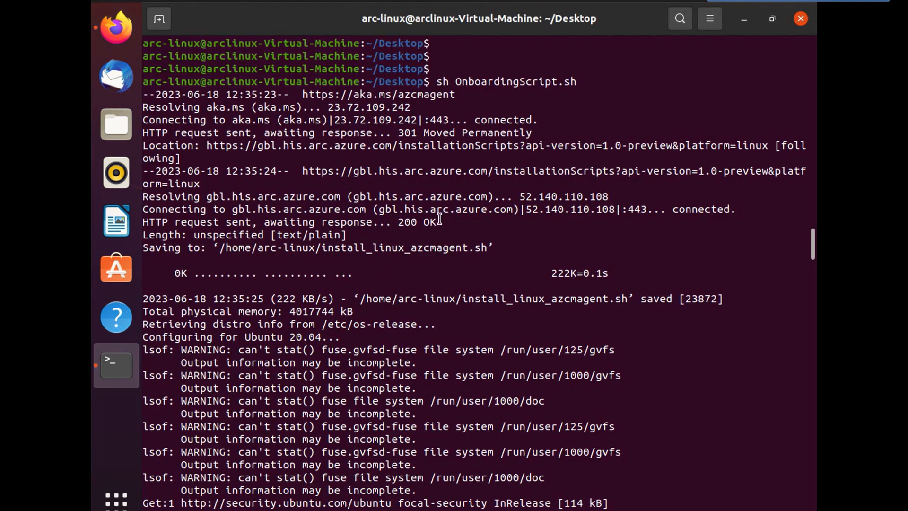
- Follow the curl and azcmagent 1.31 installation output, highlighting the himdsd.service name
scroll(down, 3)
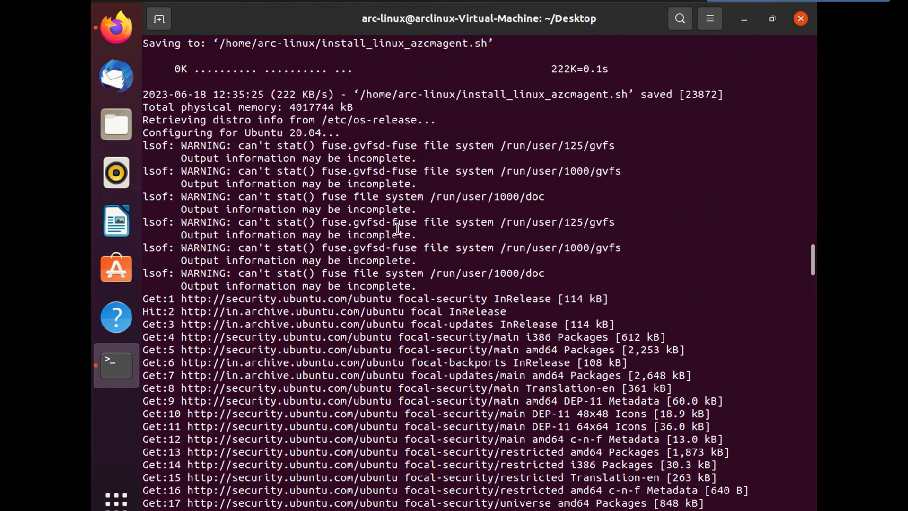
scroll(down, 3)
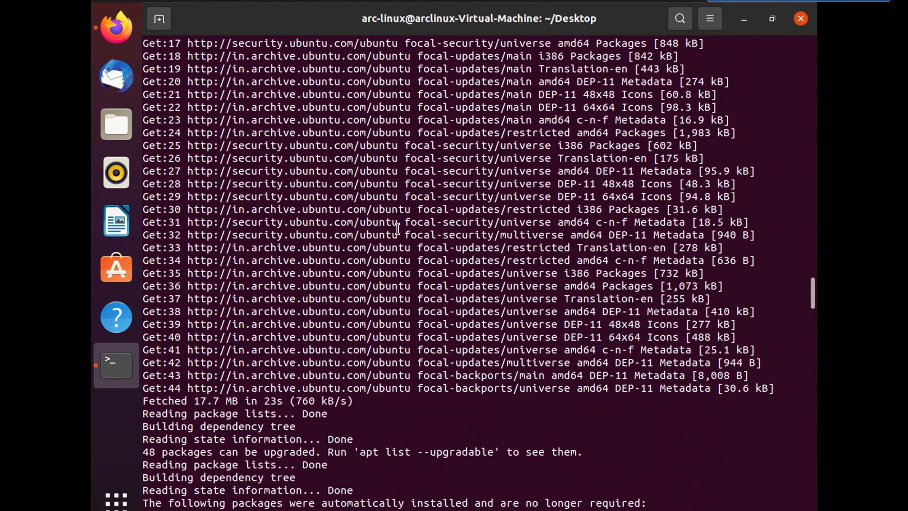
scroll(down, 3)
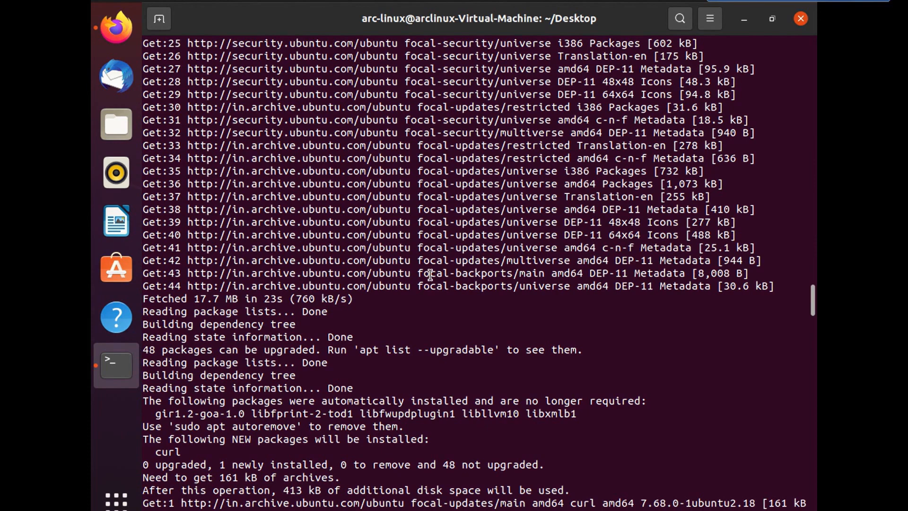
scroll(down, 3)
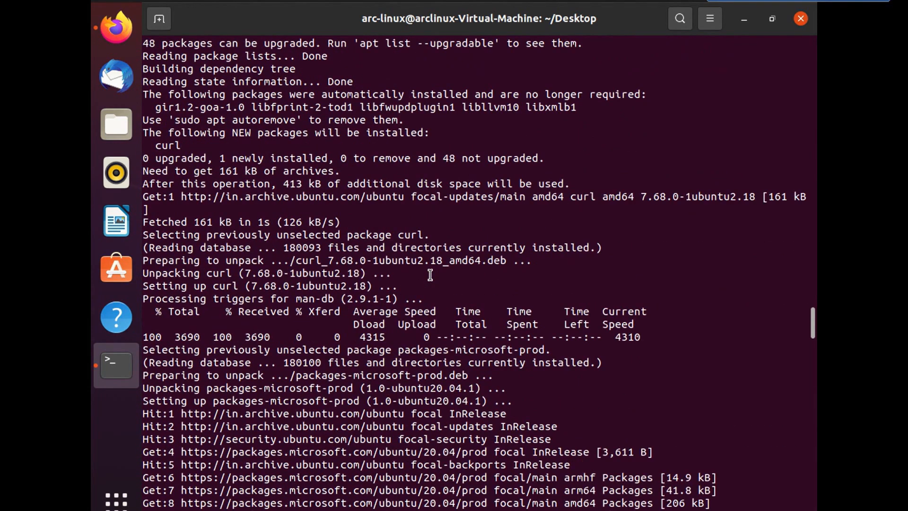
scroll(down, 3)
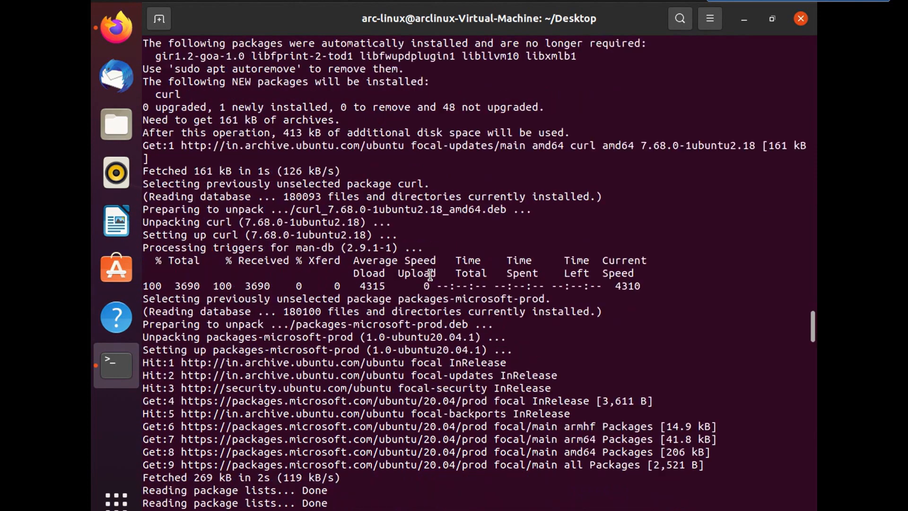
scroll(down, 3)
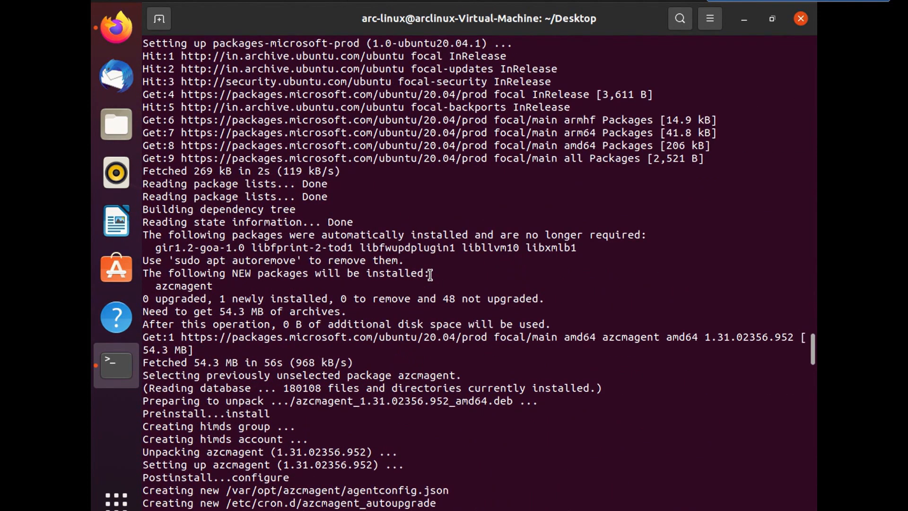
scroll(down, 3)
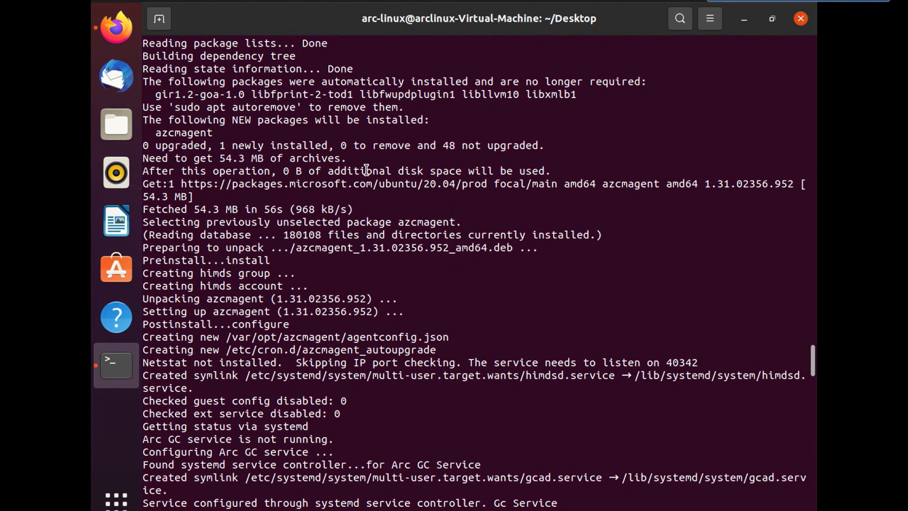
mouse_move(328, 191)
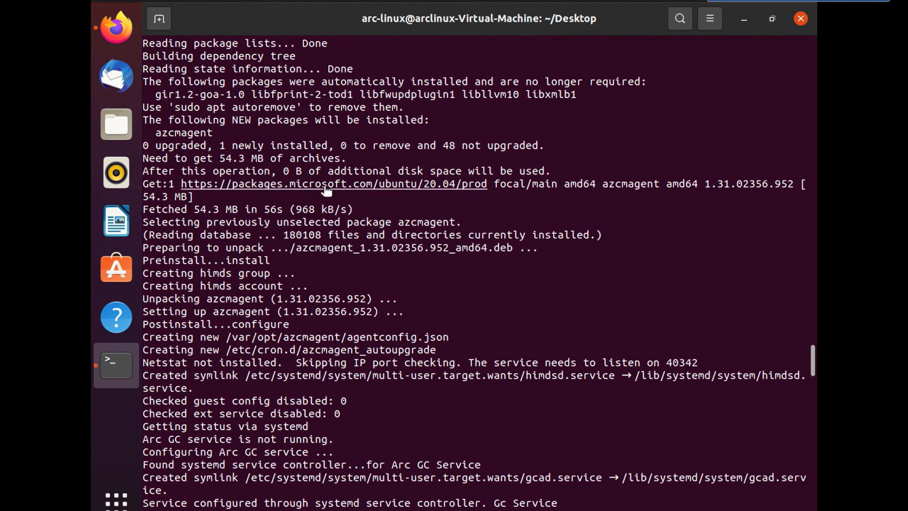
mouse_move(504, 186)
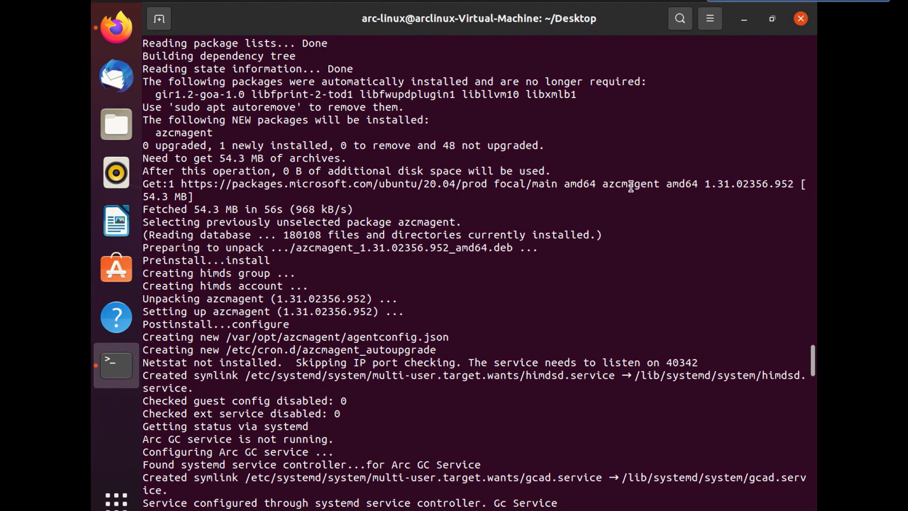
mouse_move(629, 183)
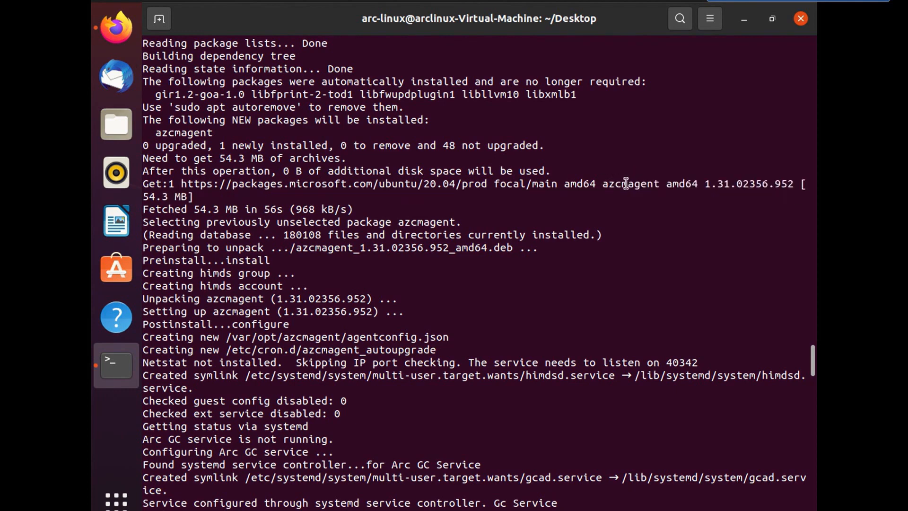
mouse_move(626, 177)
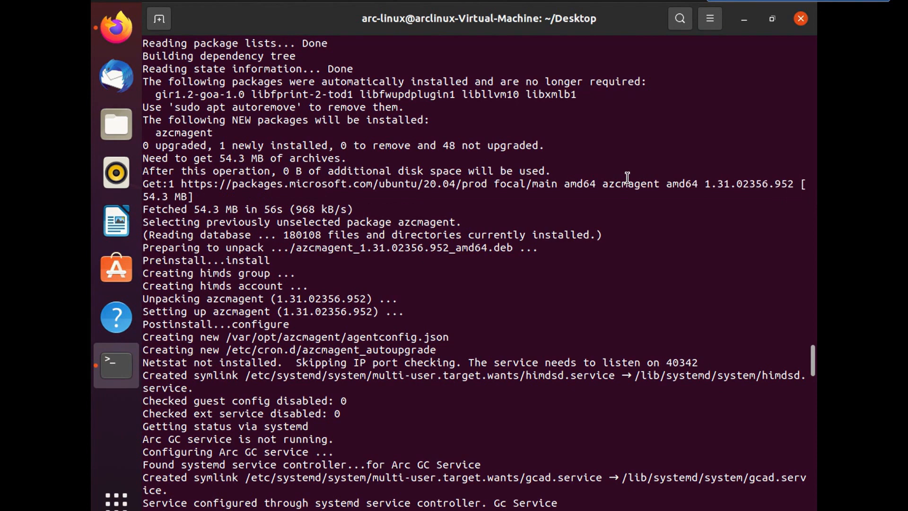
mouse_move(388, 222)
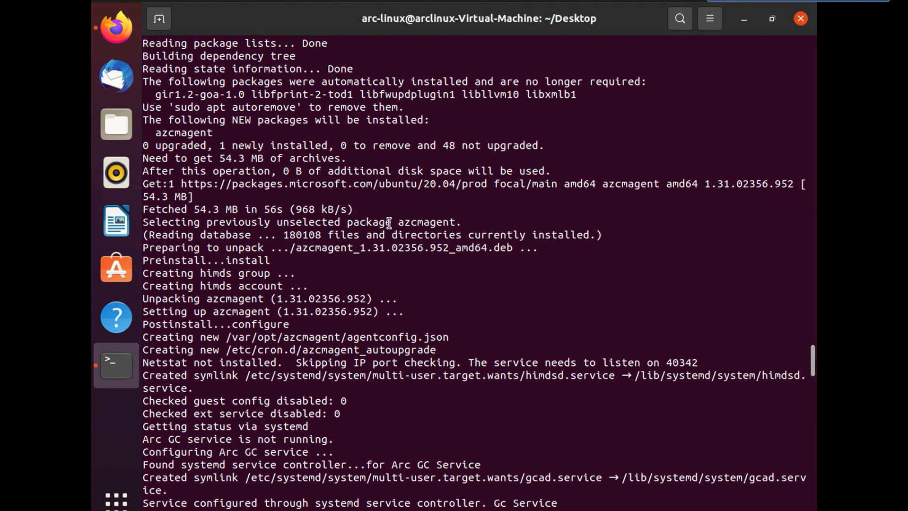
scroll(down, 3)
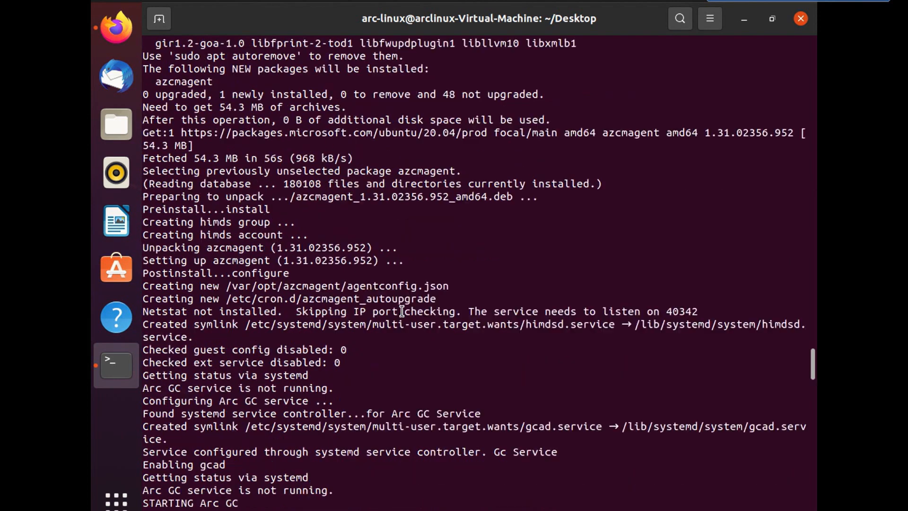
scroll(down, 3)
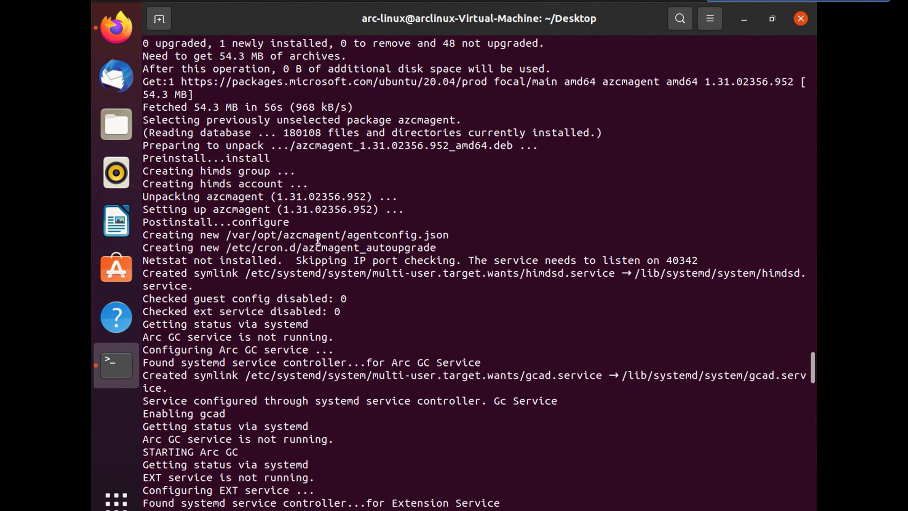
mouse_move(391, 254)
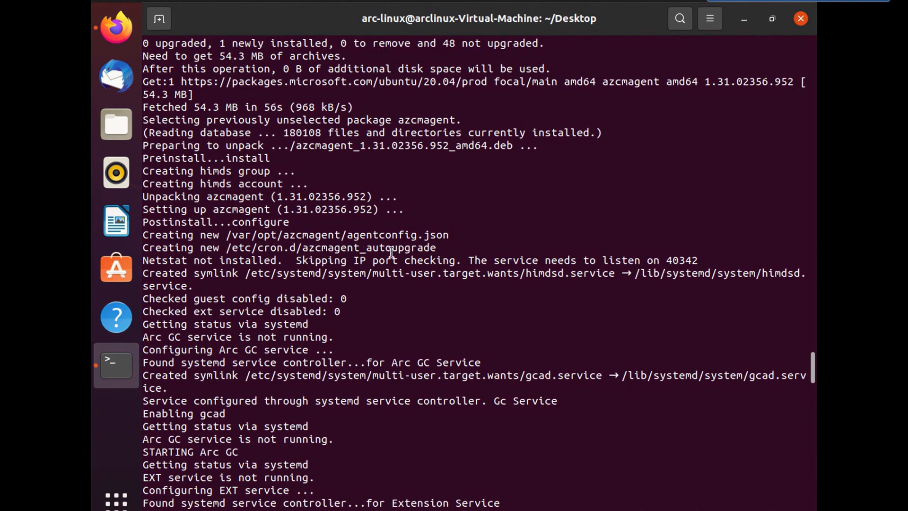
mouse_move(180, 253)
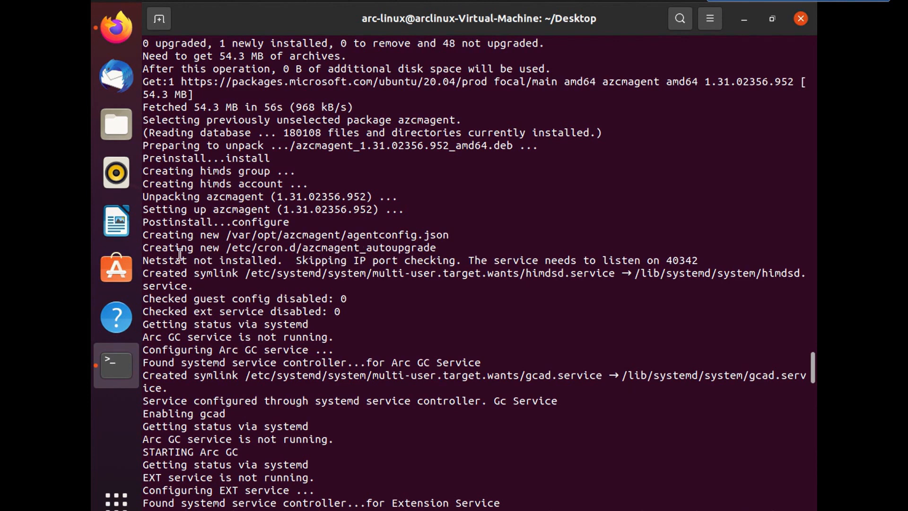
mouse_move(218, 278)
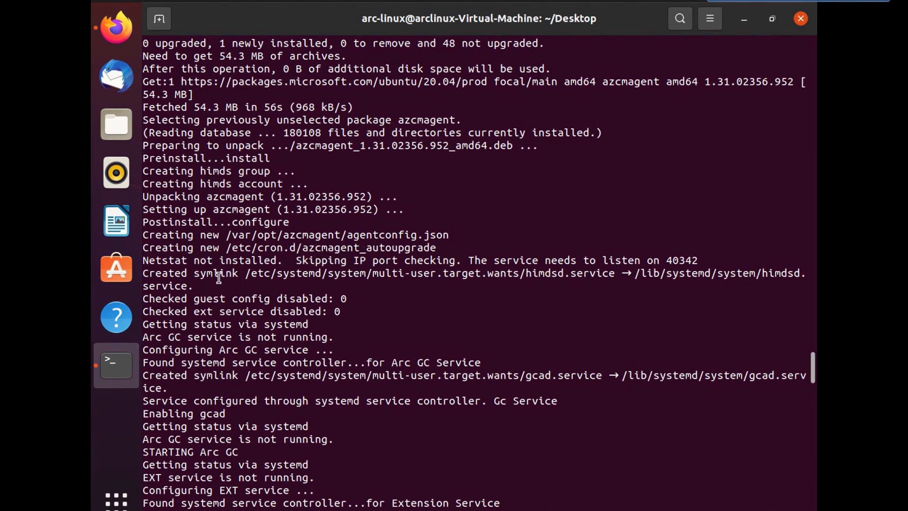
mouse_move(267, 293)
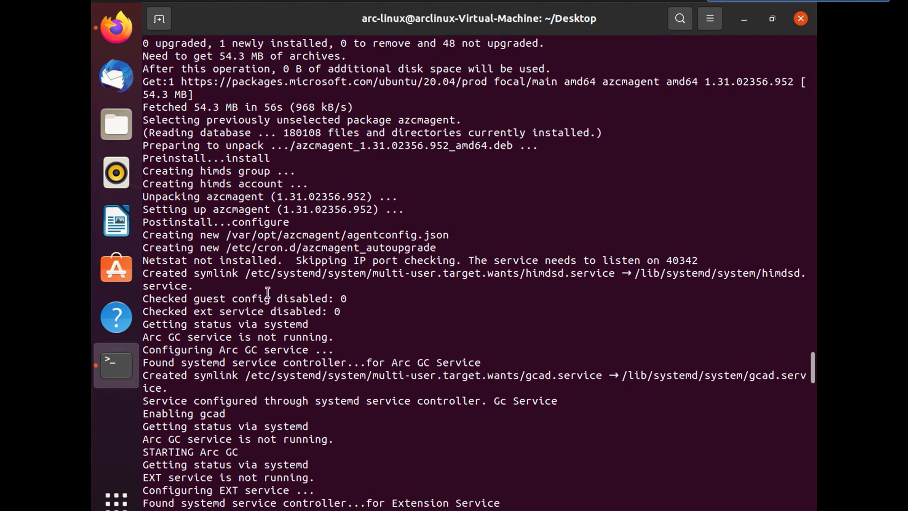
mouse_move(527, 273)
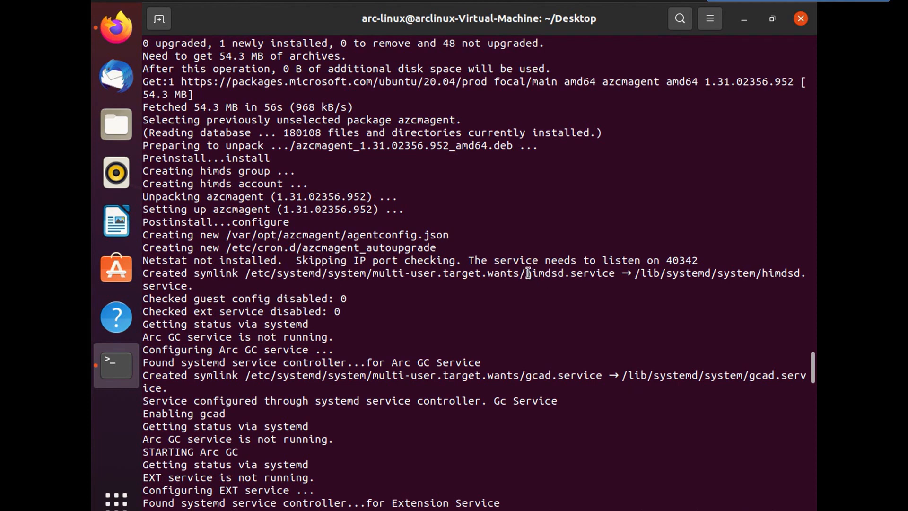
double_click(571, 273)
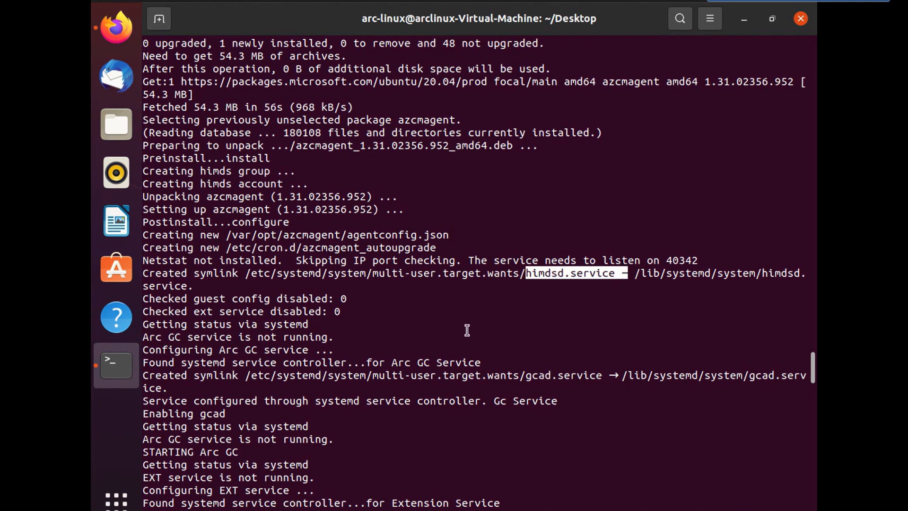
scroll(down, 3)
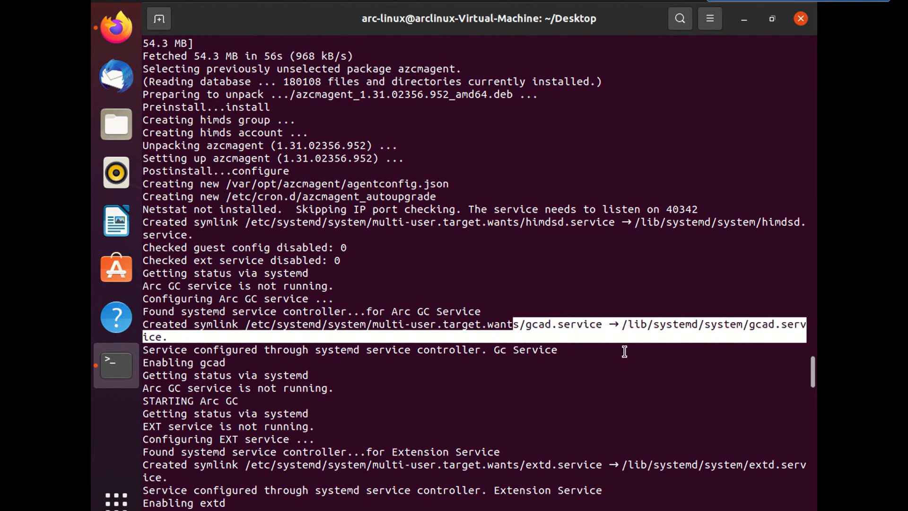
scroll(down, 3)
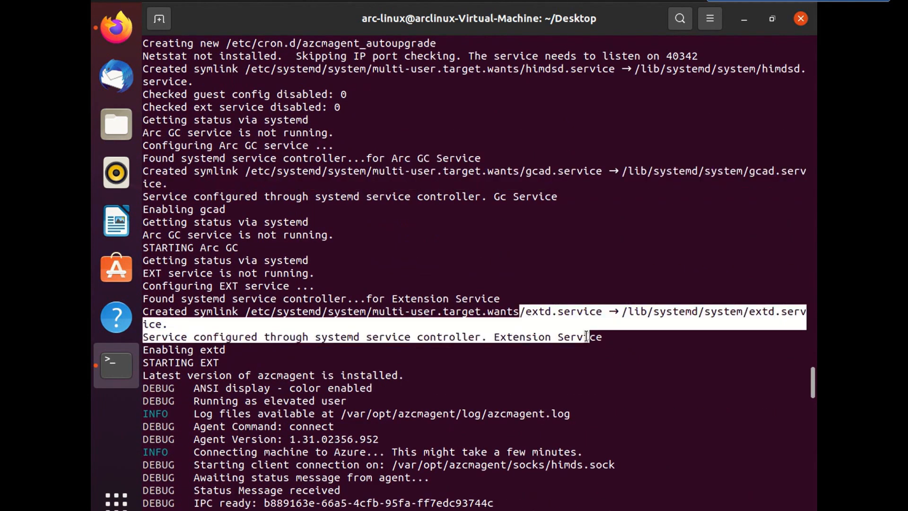
- Scroll the azcmagent connect log, highlighting the hostname and all-endpoints-available confirmation
scroll(down, 3)
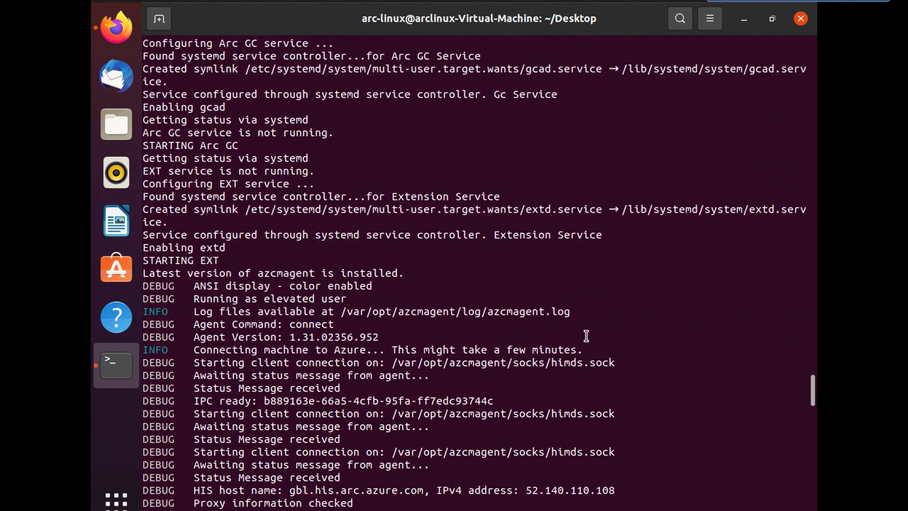
mouse_move(326, 267)
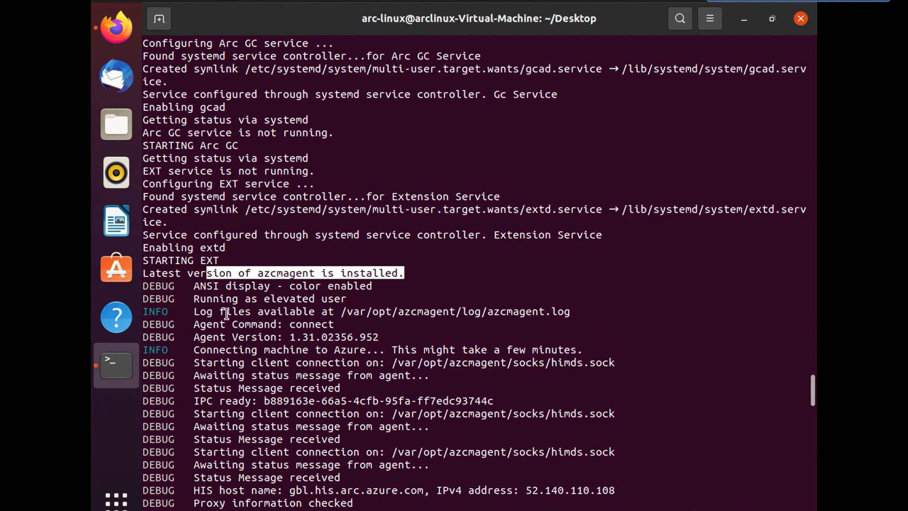
mouse_move(348, 312)
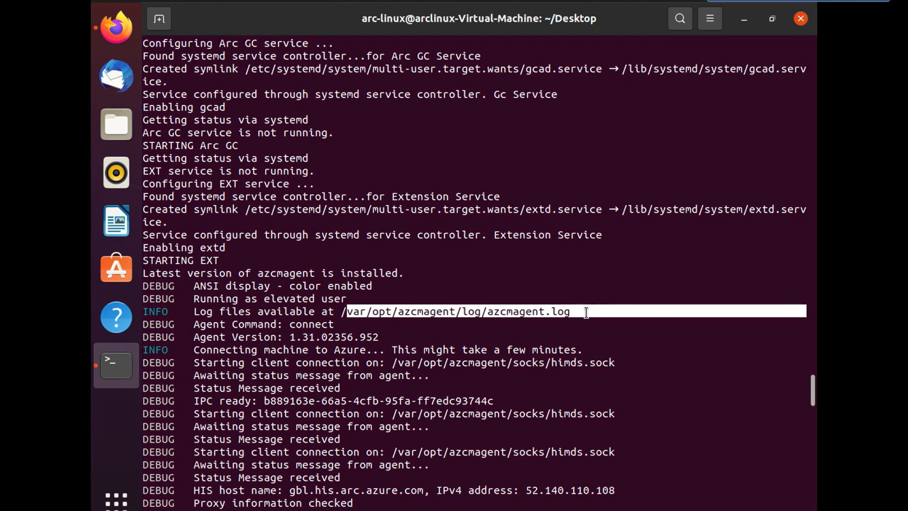
scroll(down, 3)
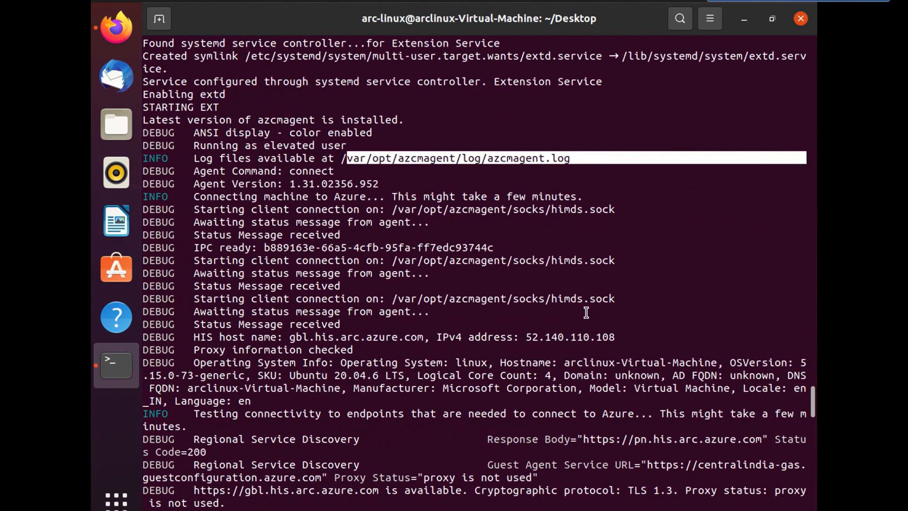
scroll(down, 3)
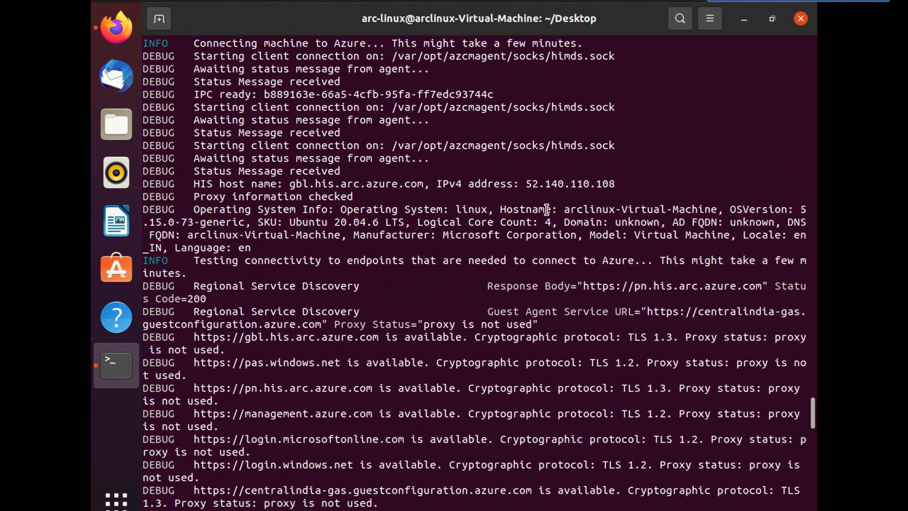
double_click(637, 209)
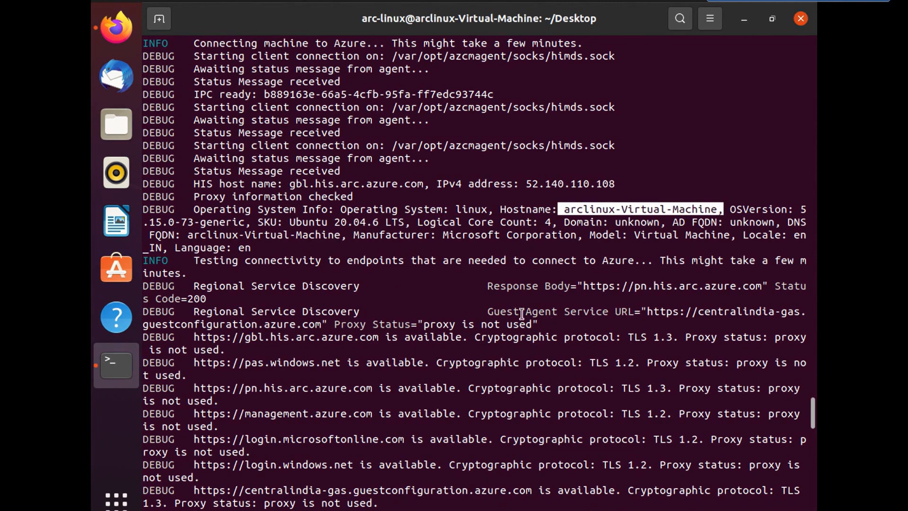
scroll(down, 3)
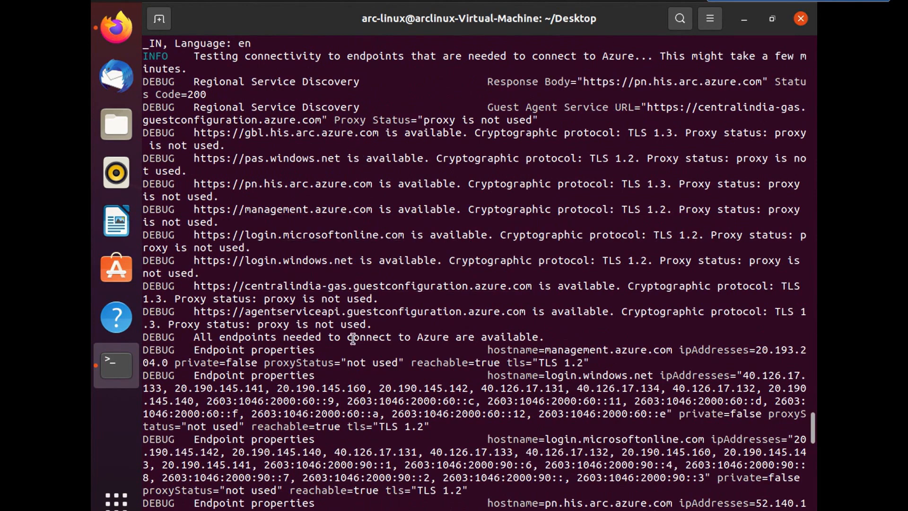
mouse_move(506, 379)
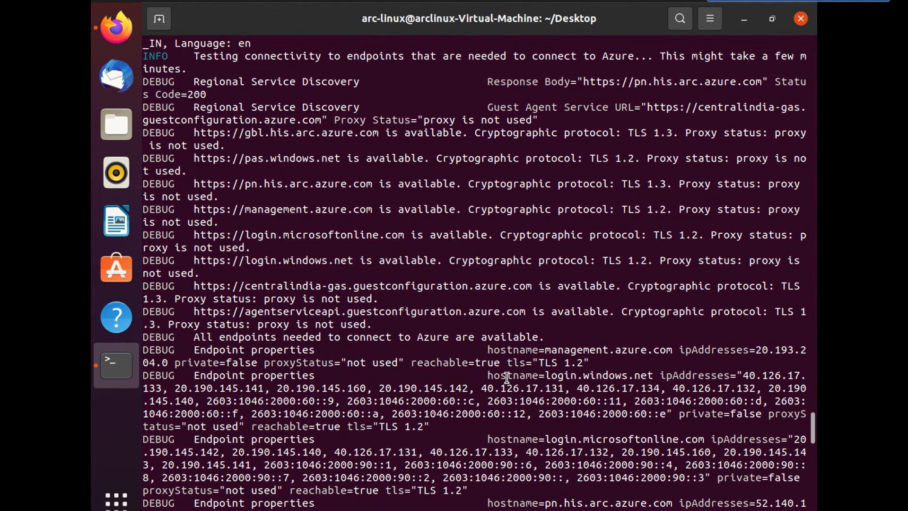
scroll(down, 3)
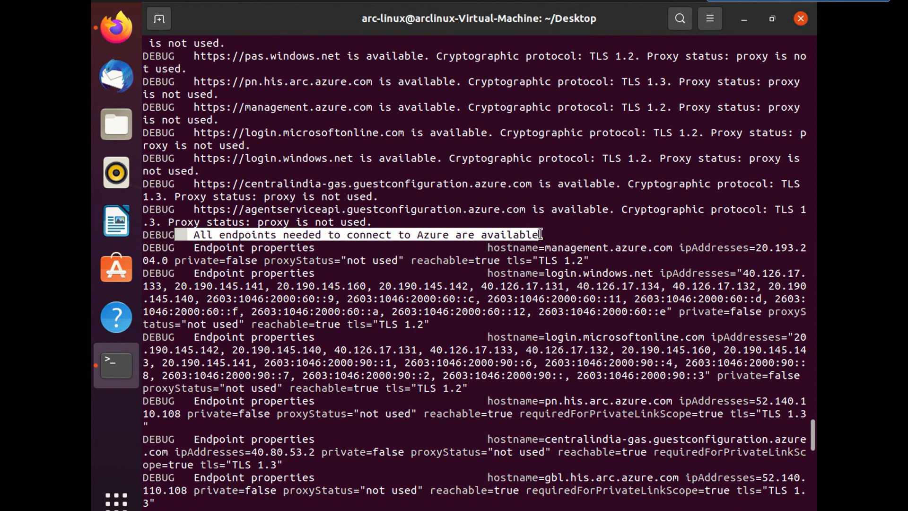
scroll(down, 3)
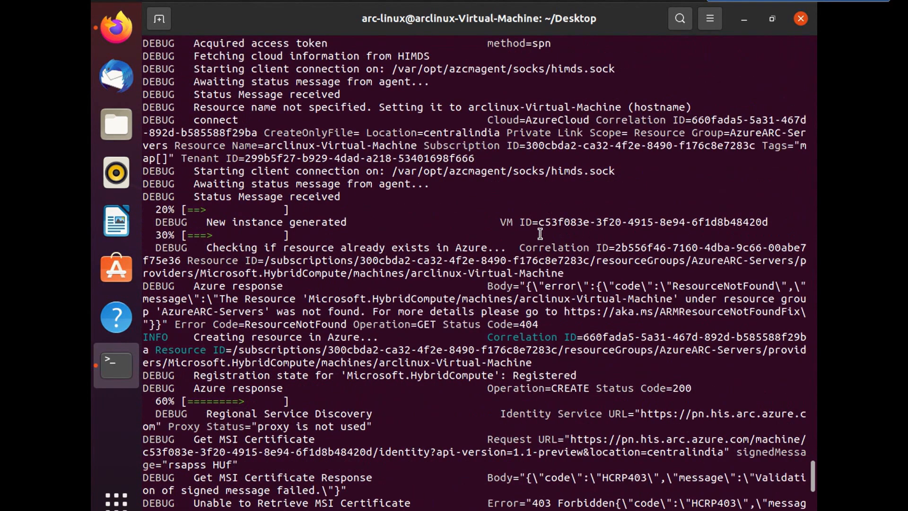
- Wait for 'Connected machine to Azure' at 100%, then switch to the portal overview
scroll(down, 3)
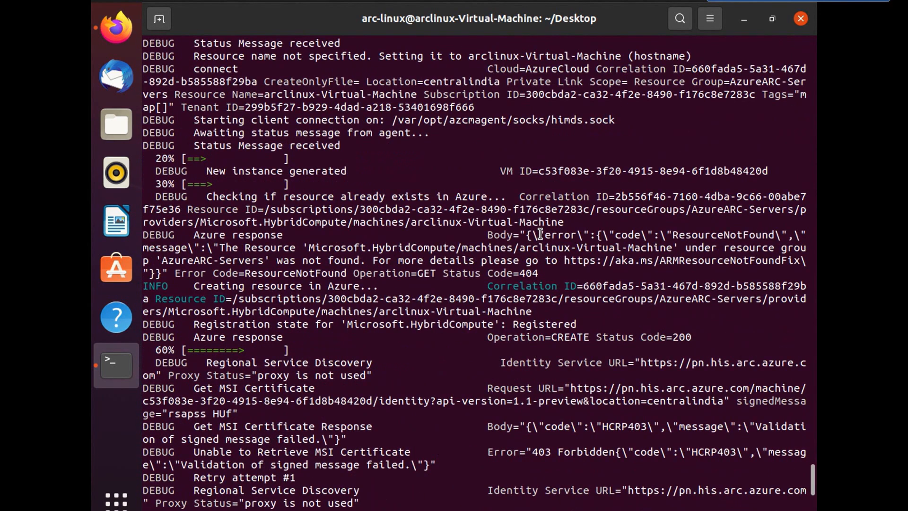
mouse_move(246, 200)
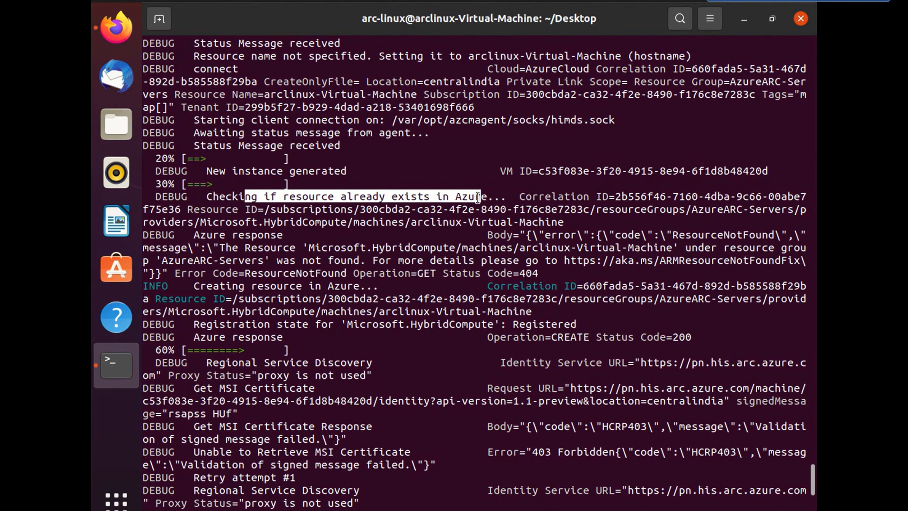
mouse_move(255, 260)
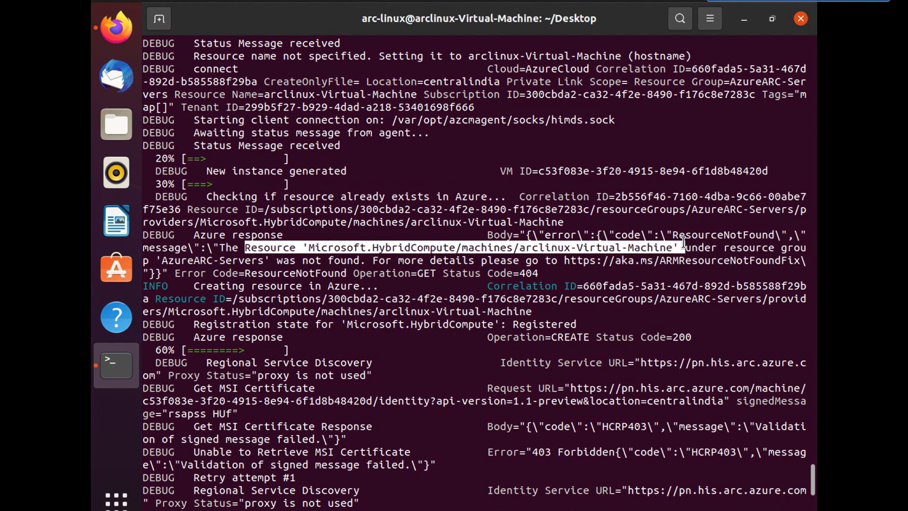
mouse_move(448, 306)
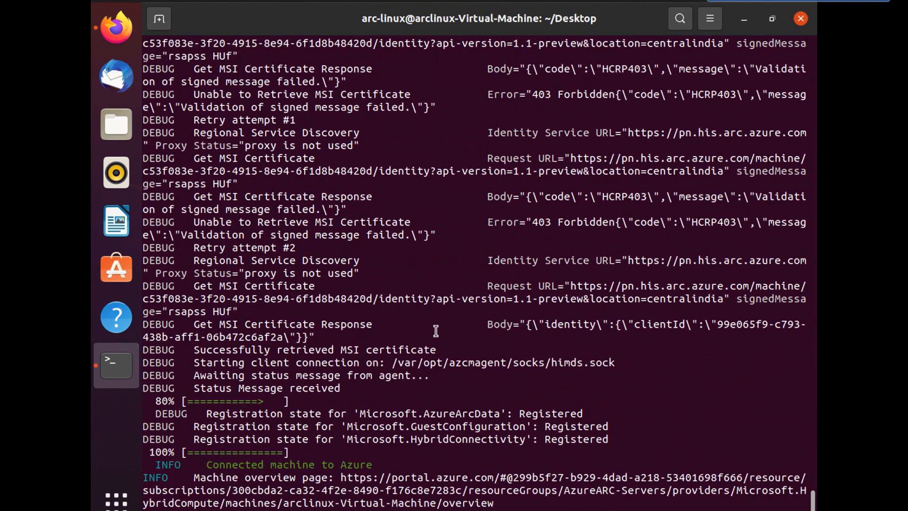
scroll(down, 3)
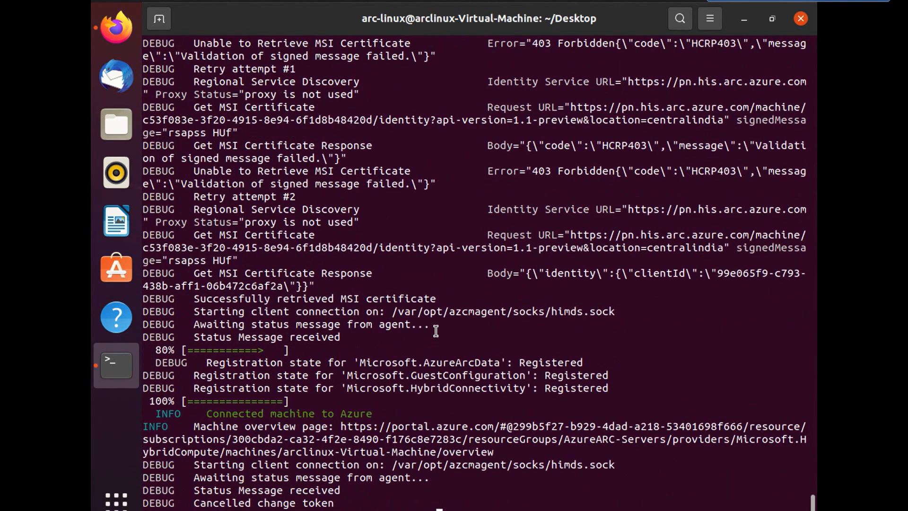
mouse_move(325, 398)
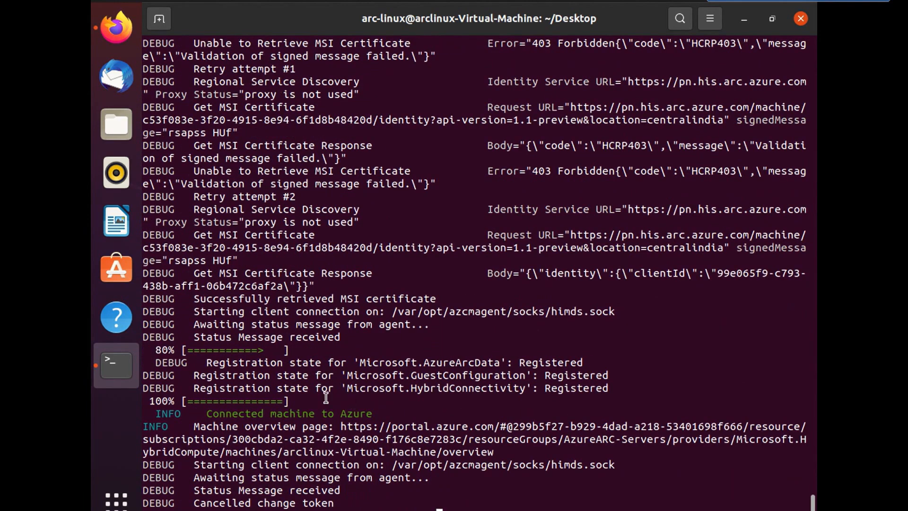
click(600, 18)
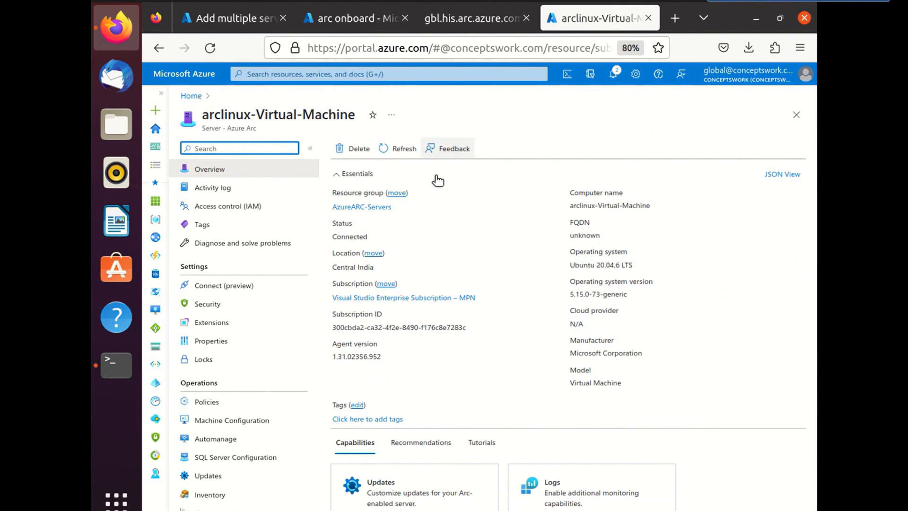
mouse_move(653, 234)
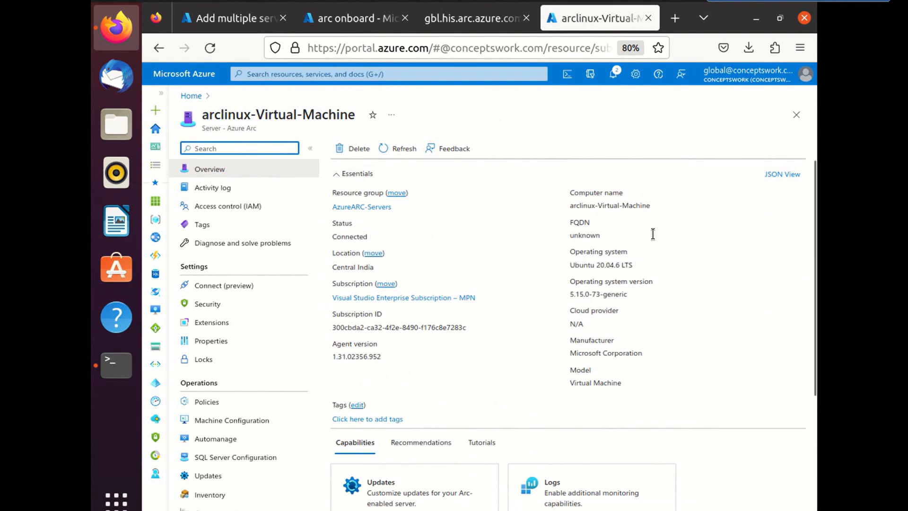
- Scroll the arclinux-Virtual-Machine overview to its capabilities, then return to the terminal
scroll(down, 3)
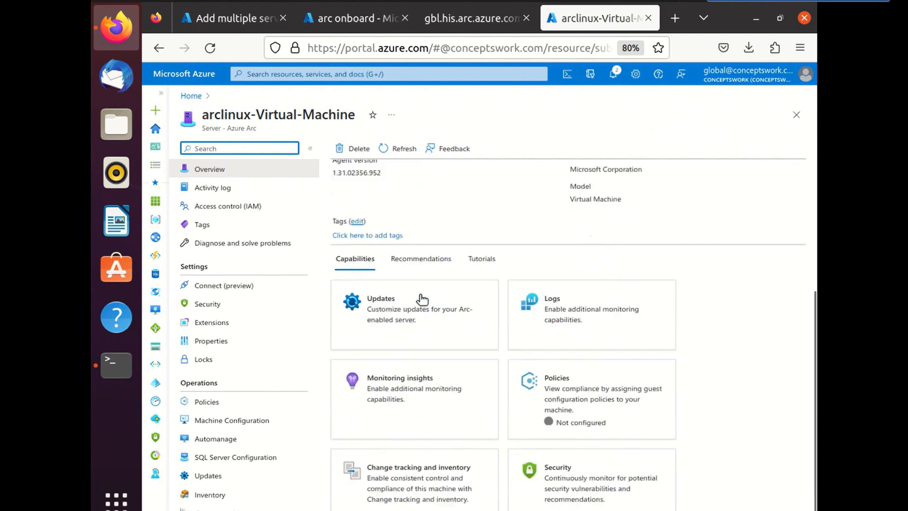
mouse_move(97, 371)
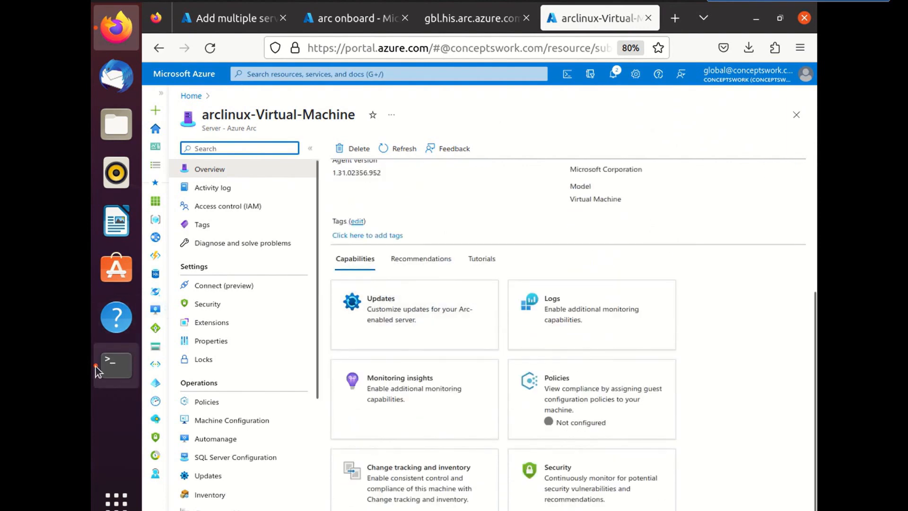
click(115, 364)
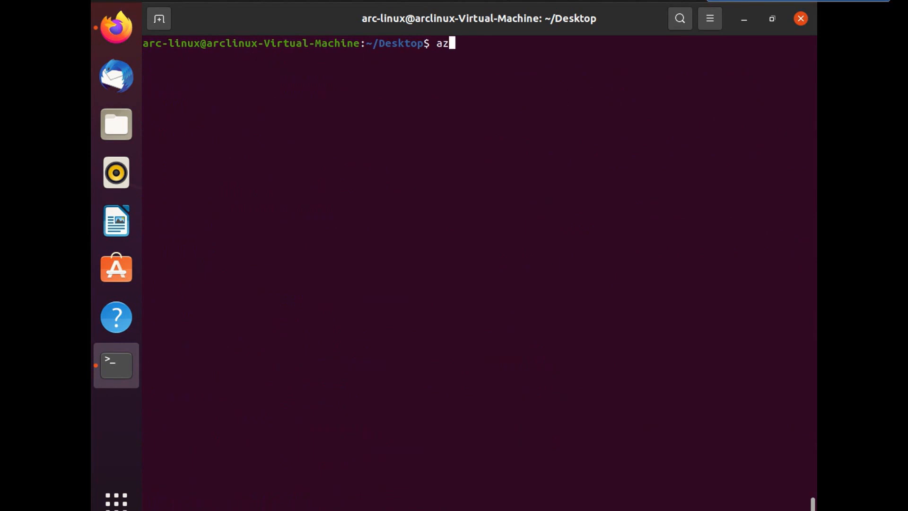
- Clear the half-typed command and run 'azcmagent check --location centralIndia'
text(cmagent)
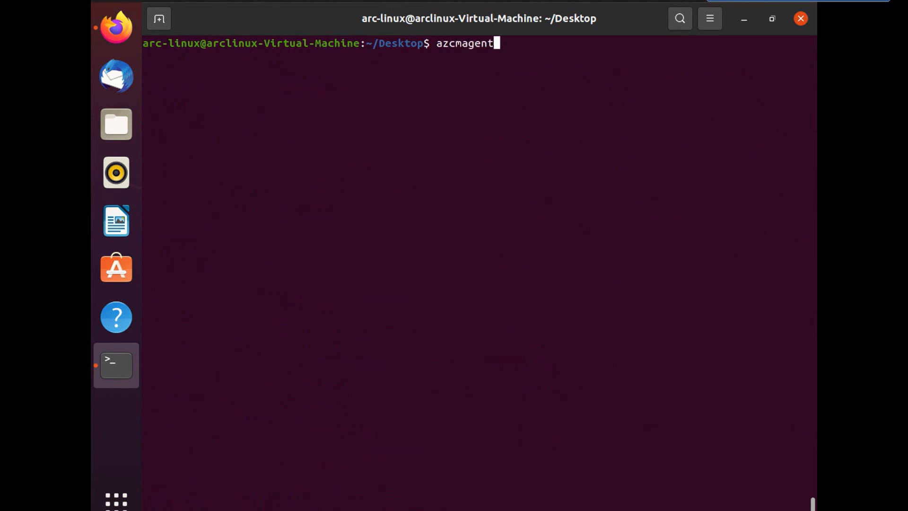
key(Return)
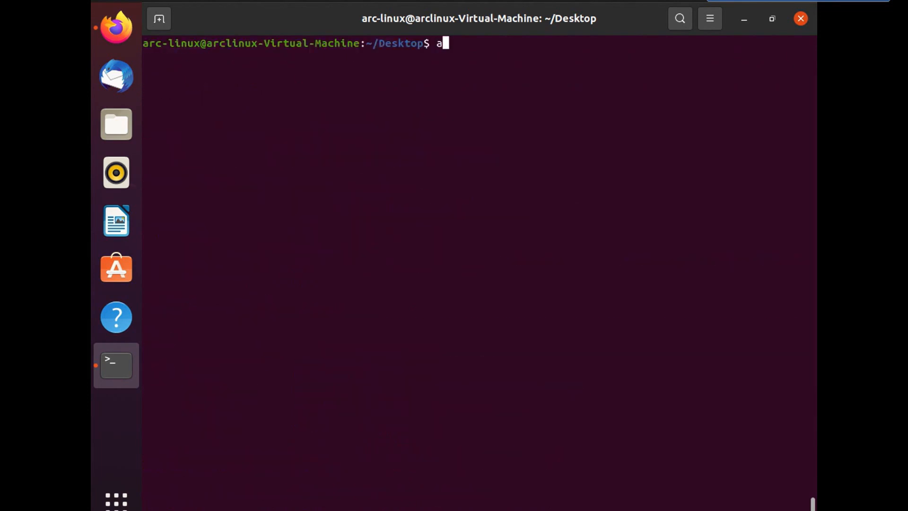
text(zcmagent)
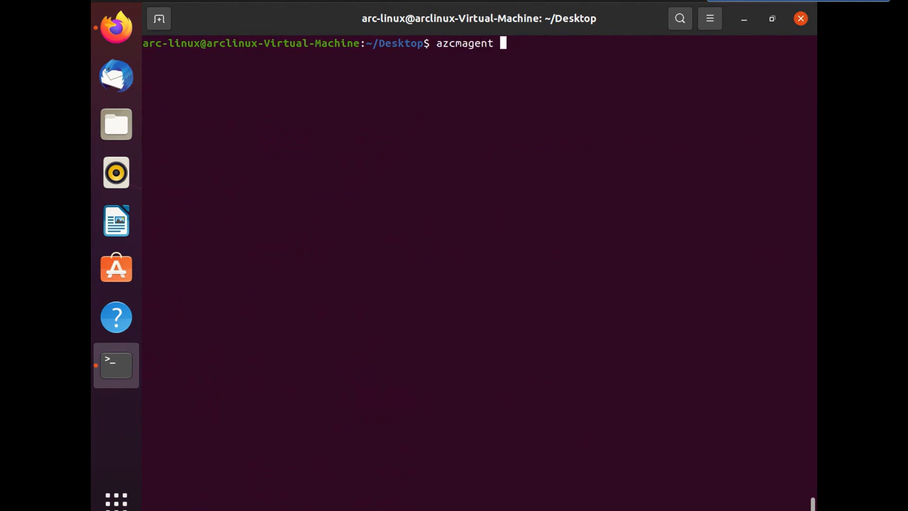
text(check --)
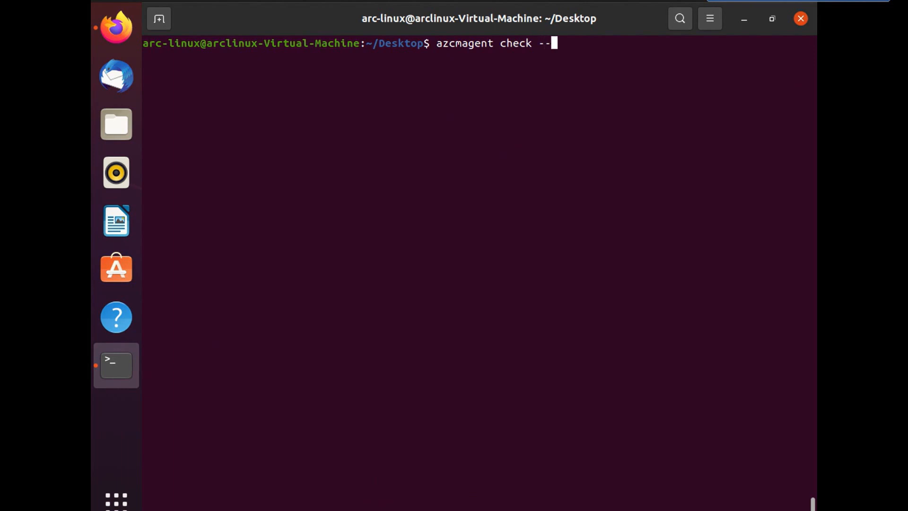
text(locatio)
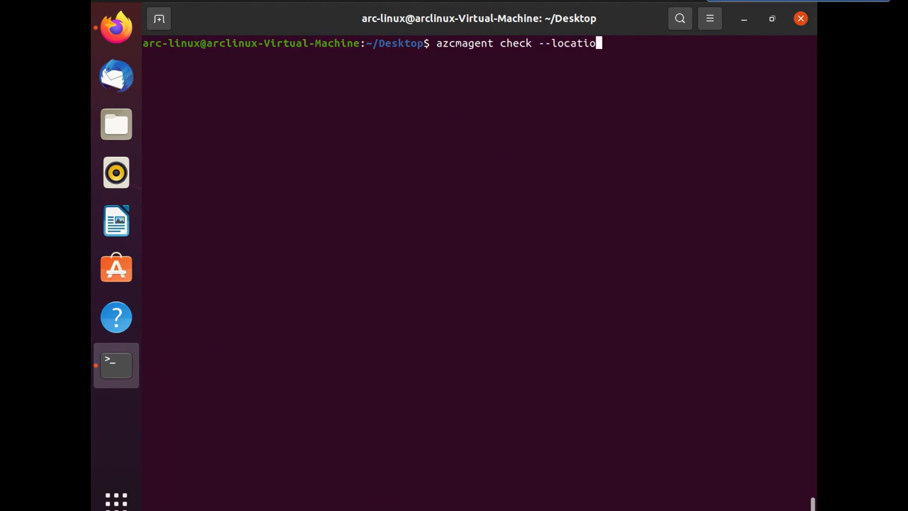
text(centr)
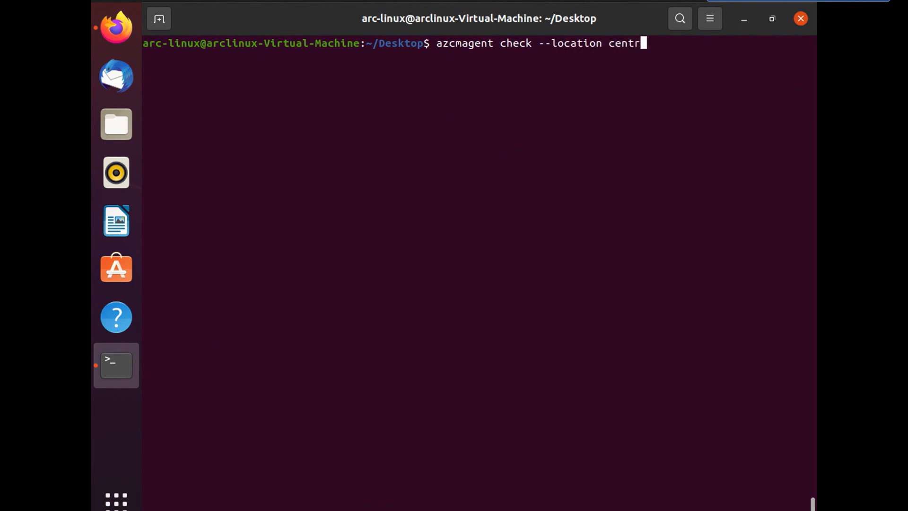
key(Return)
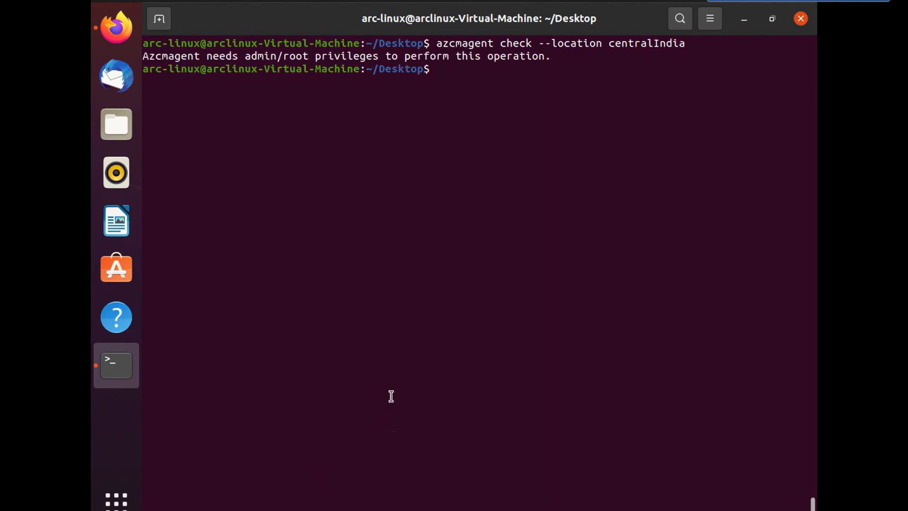
- Rerun the centralIndia endpoint check with sudo after the privilege error
key(Up)
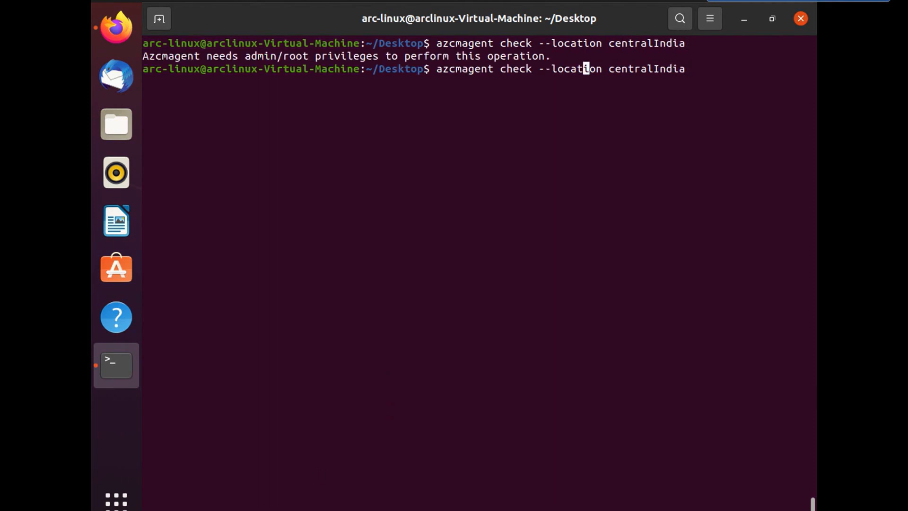
text(sud)
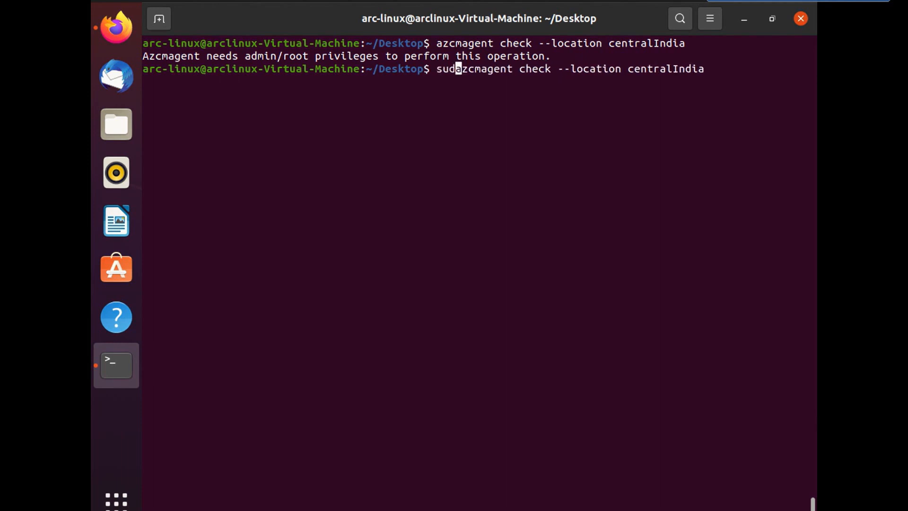
key(Return)
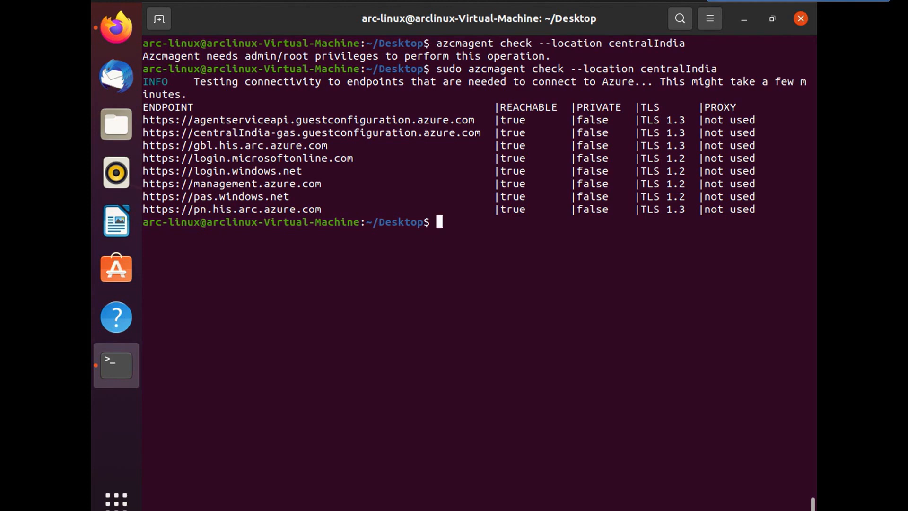
text(sudo azcmagent check --location centr)
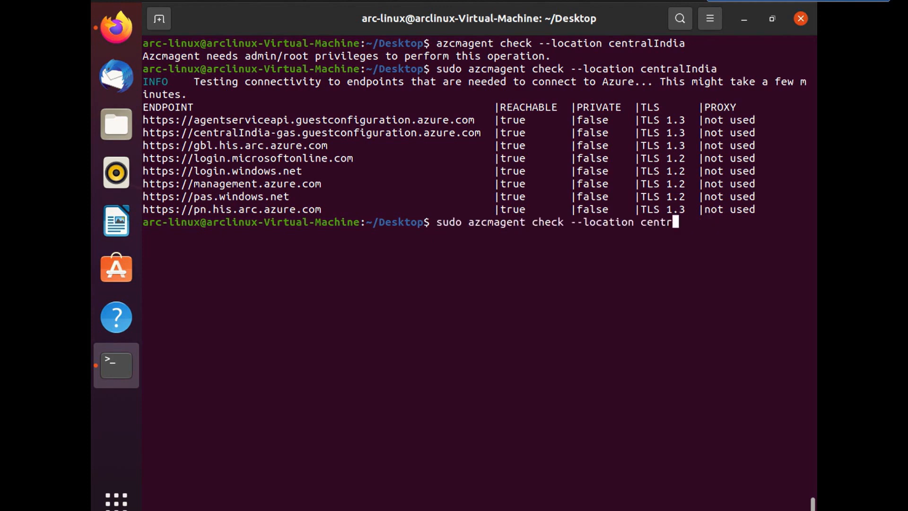